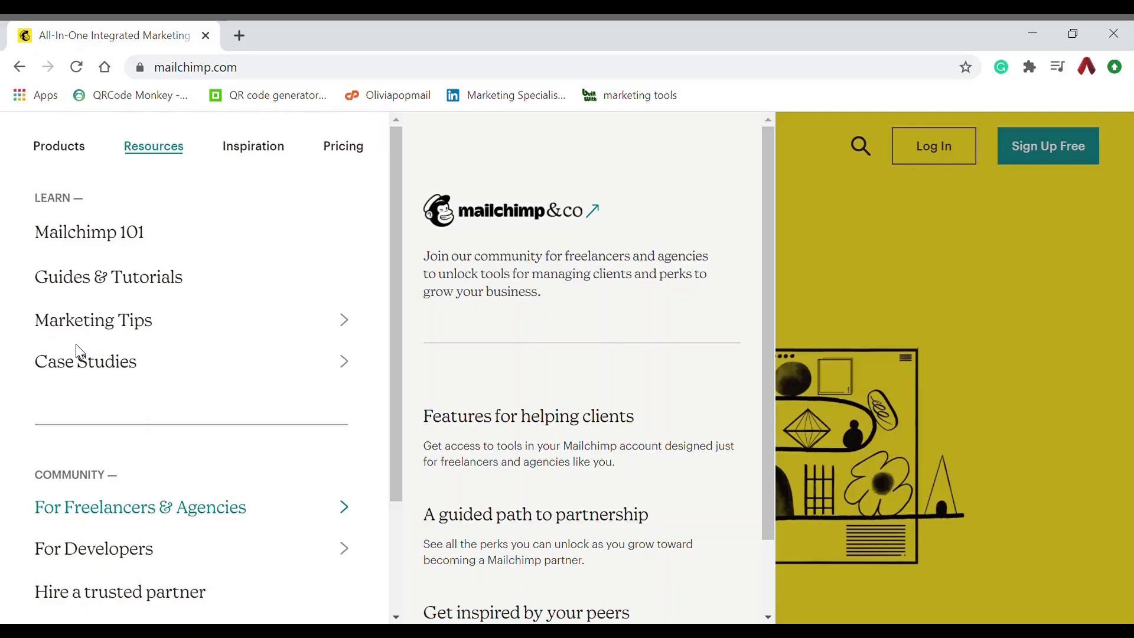
mouse_move(768, 86)
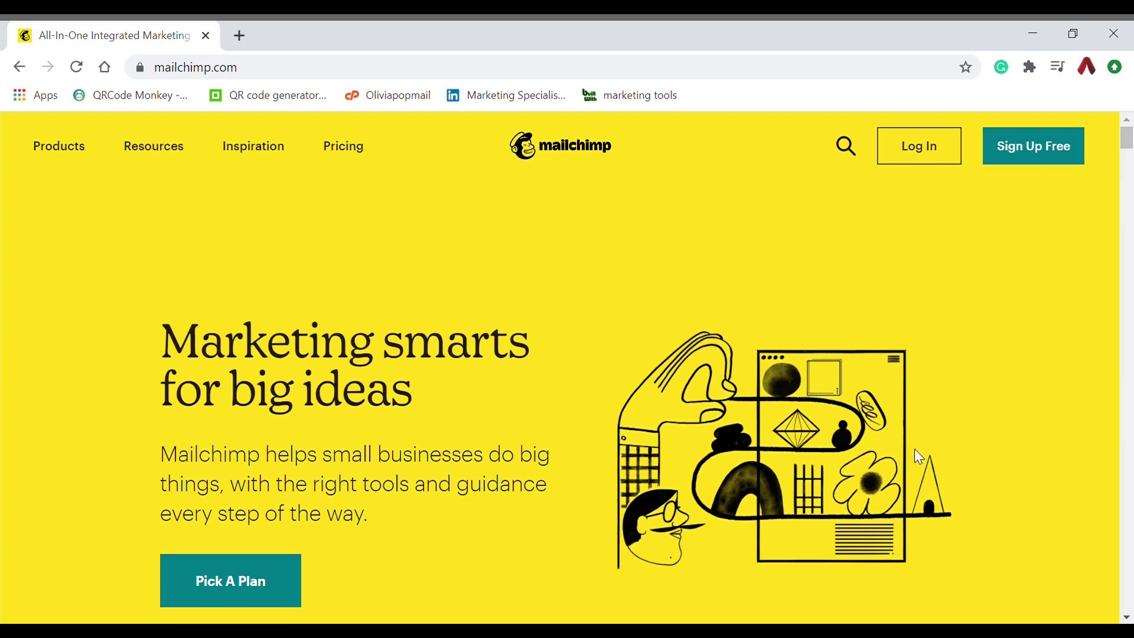
mouse_move(1068, 392)
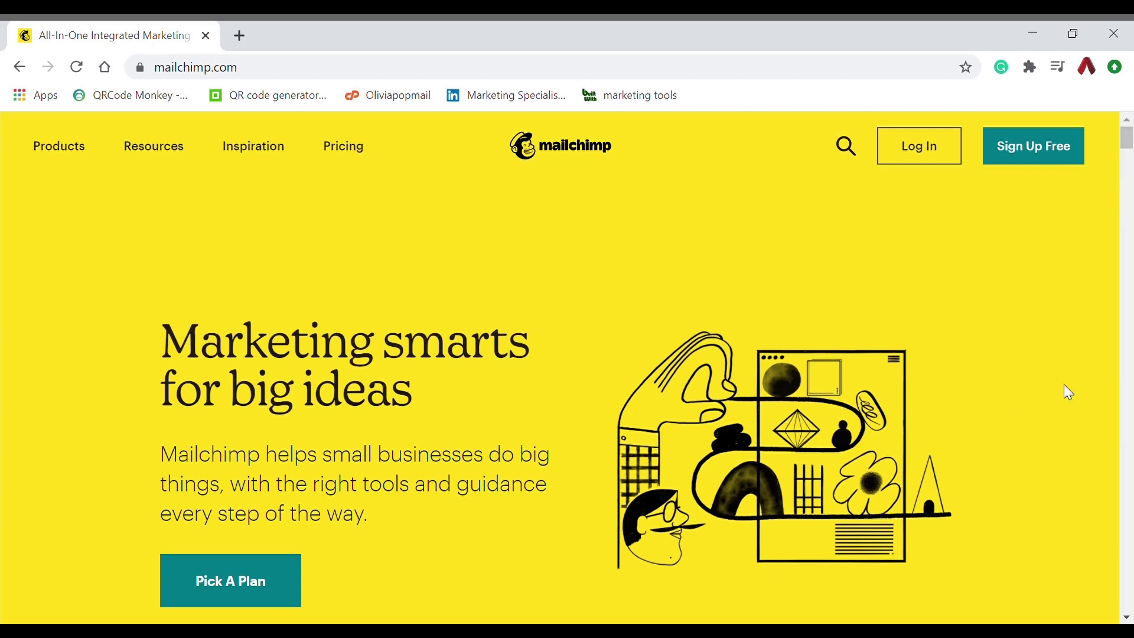
mouse_move(710, 271)
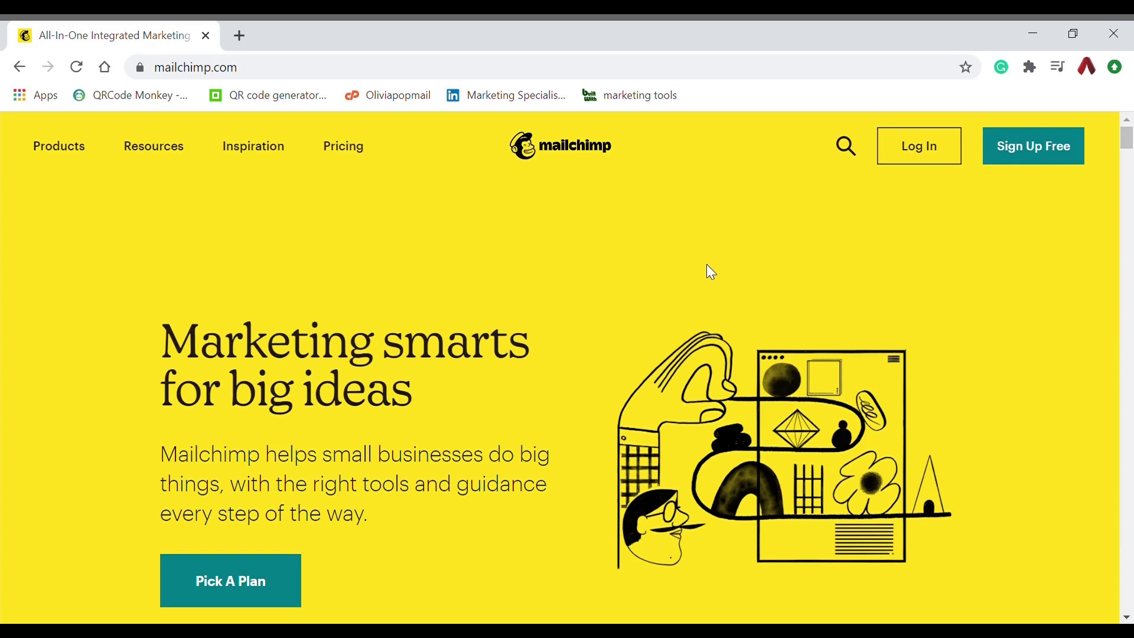
mouse_move(492, 243)
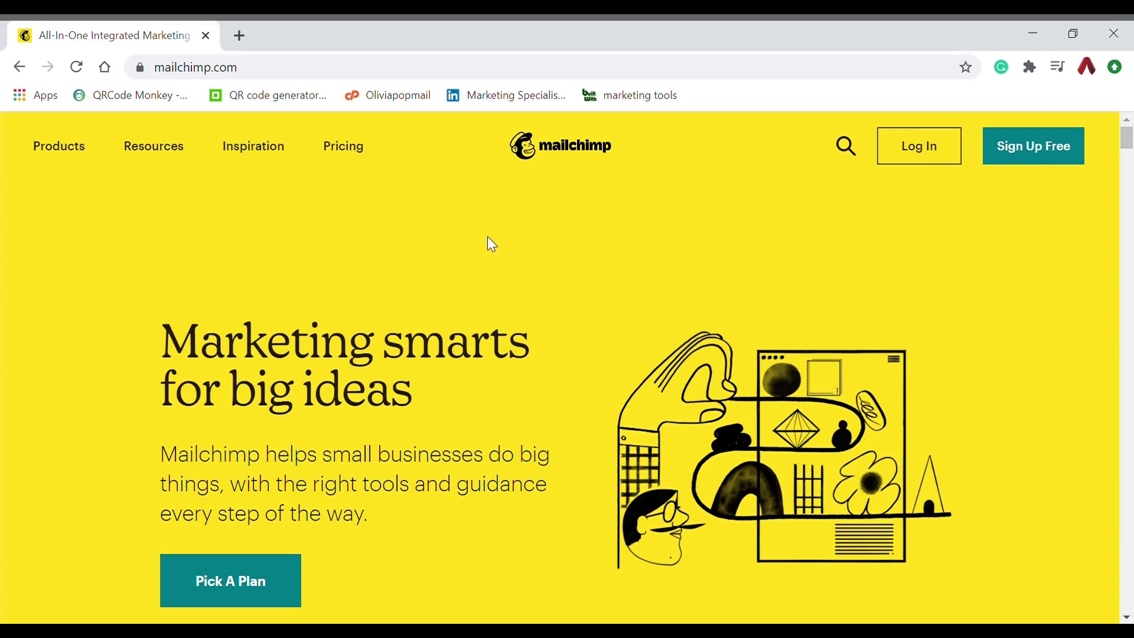
mouse_move(179, 544)
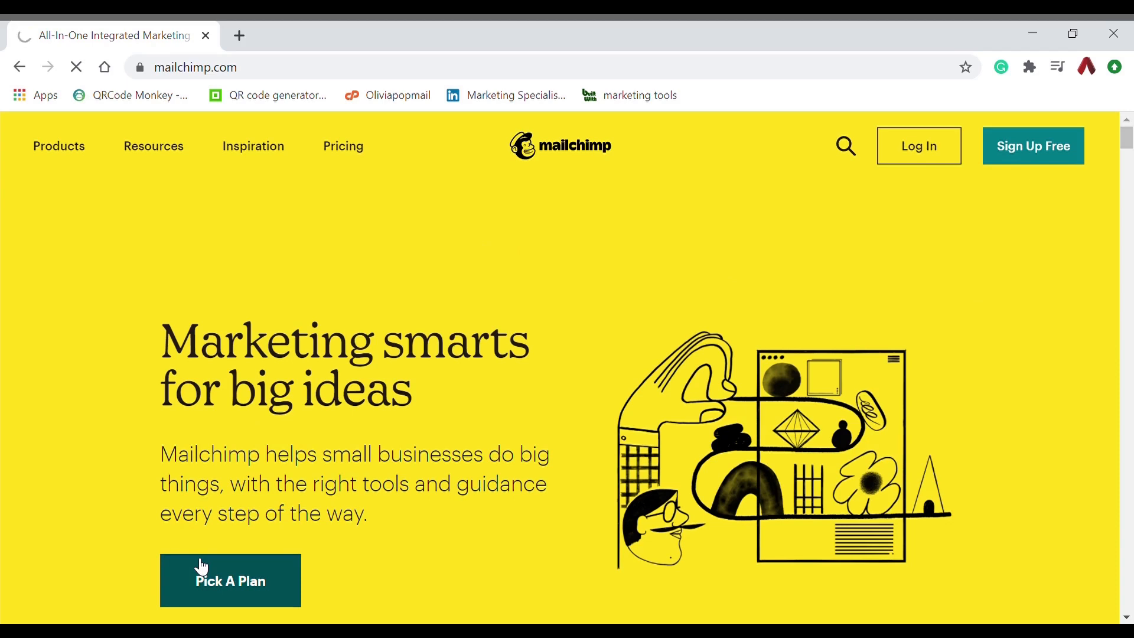
View the Premium, Standard, Essentials and Free plan cards, then head to Log In
left_click(230, 581)
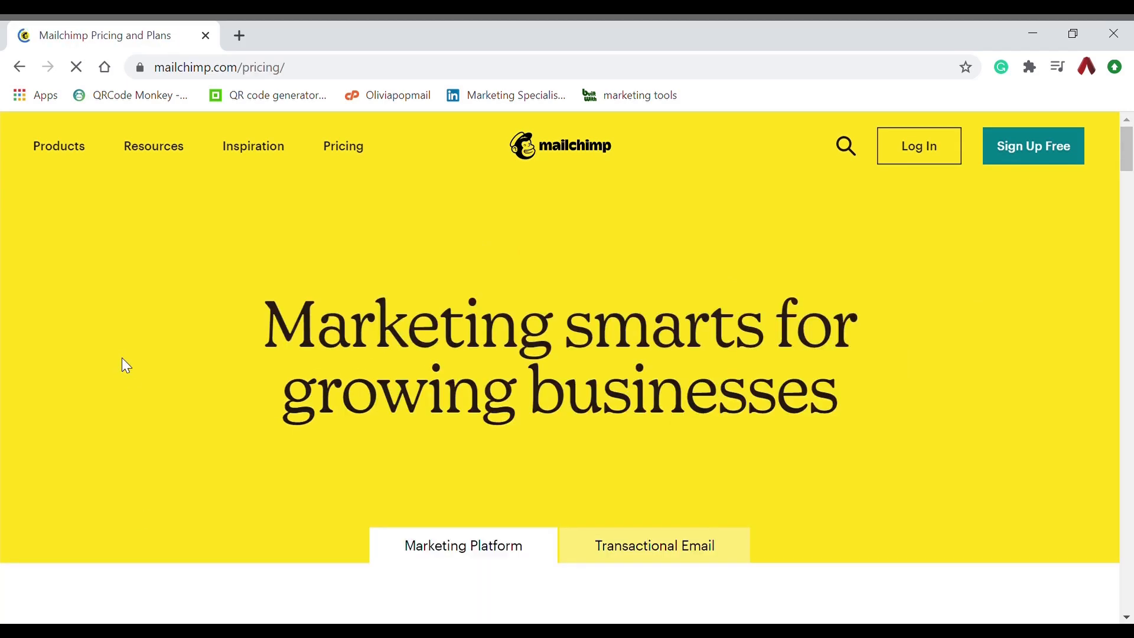
scroll("down", 3)
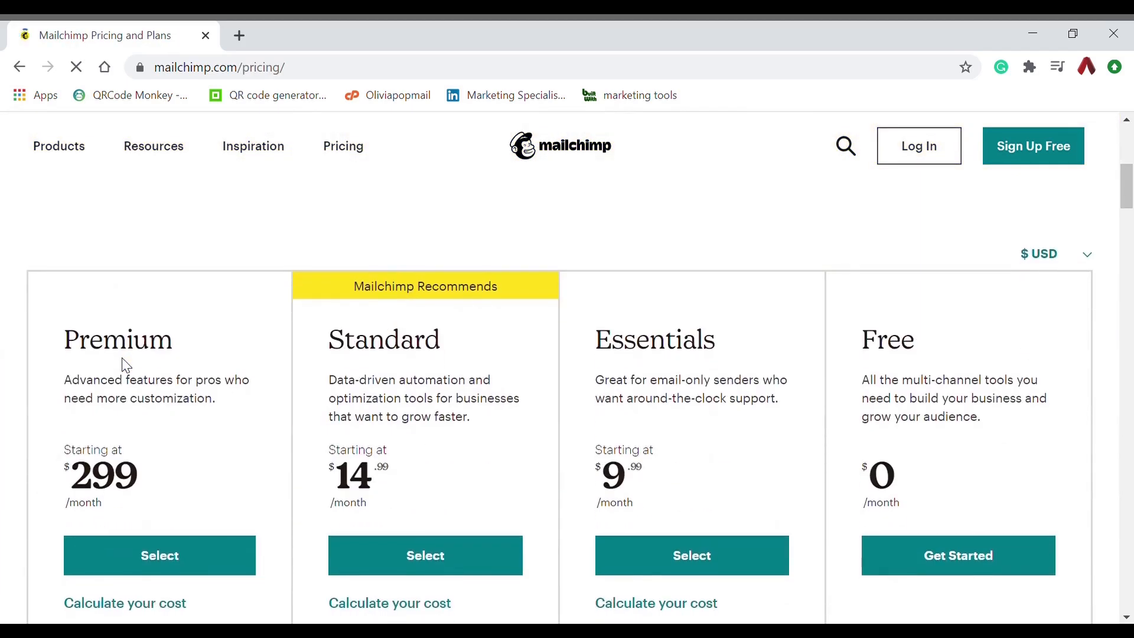
scroll("down", 3)
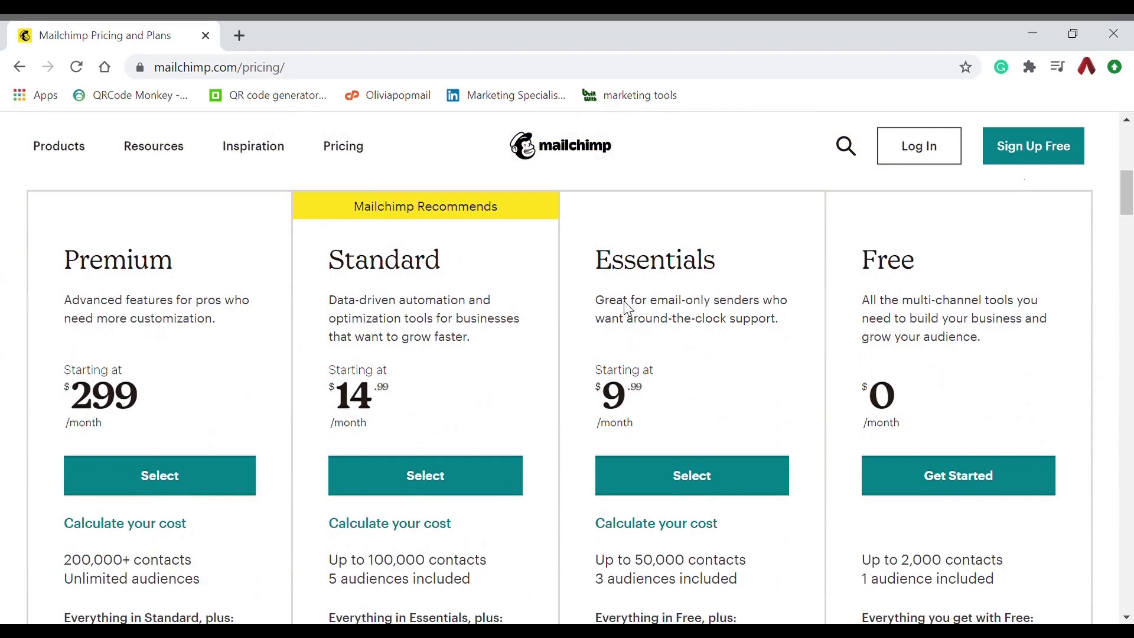
mouse_move(972, 326)
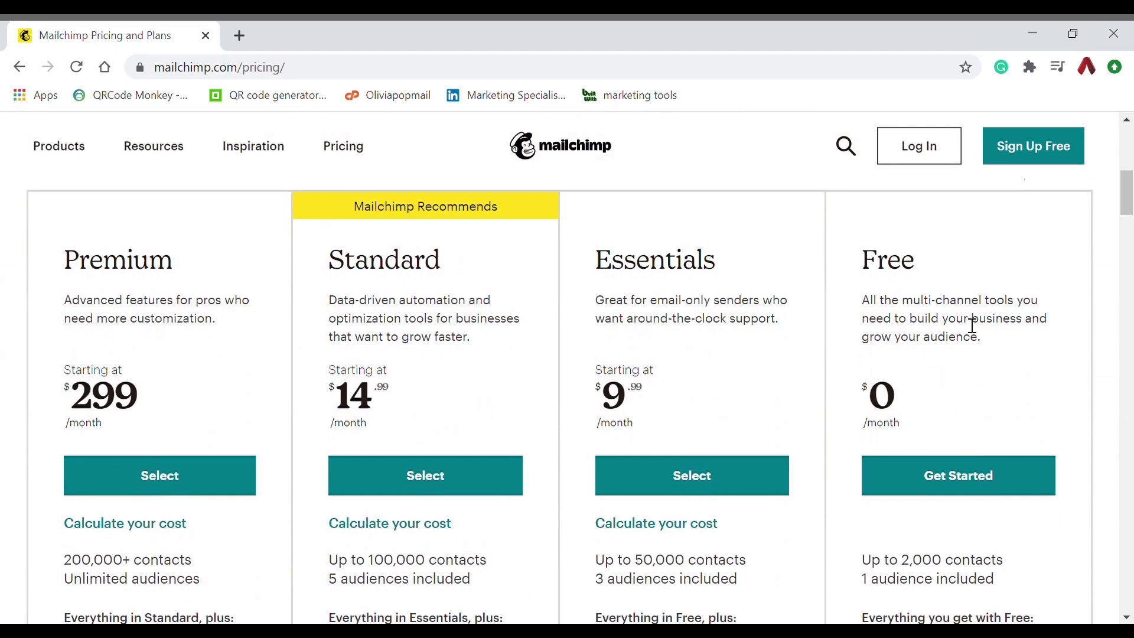
scroll("down", 3)
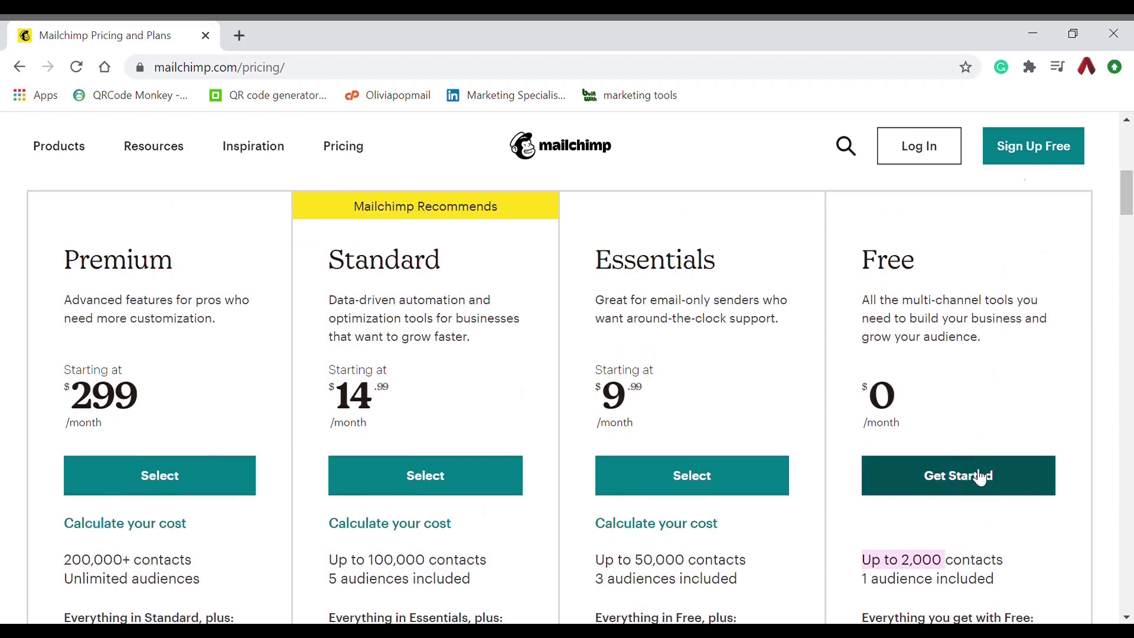
mouse_move(974, 162)
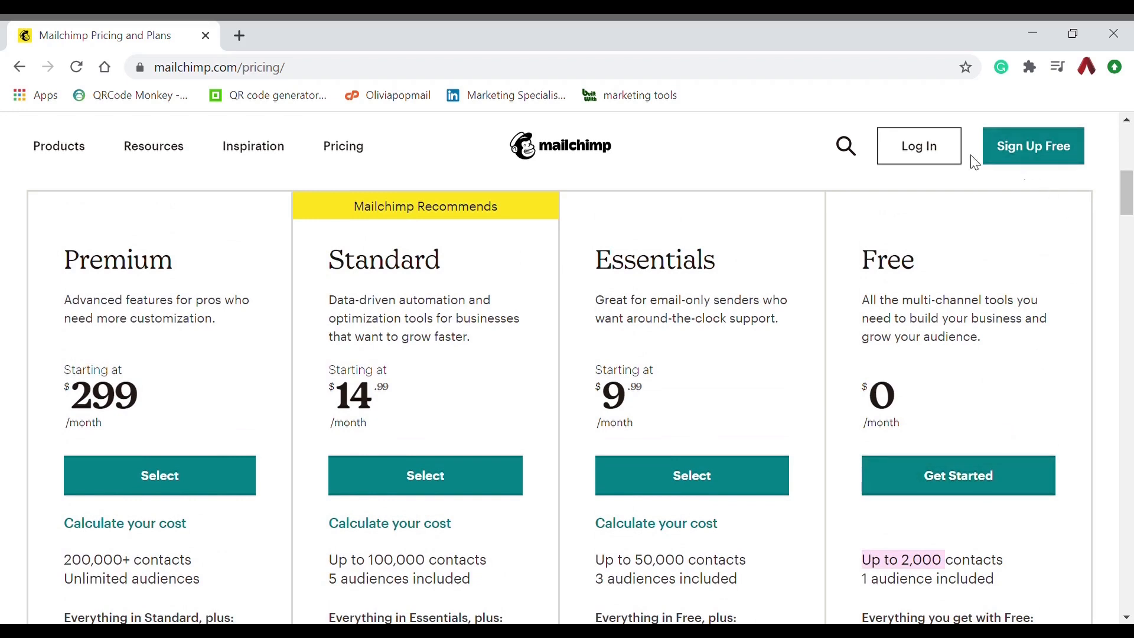
left_click(919, 145)
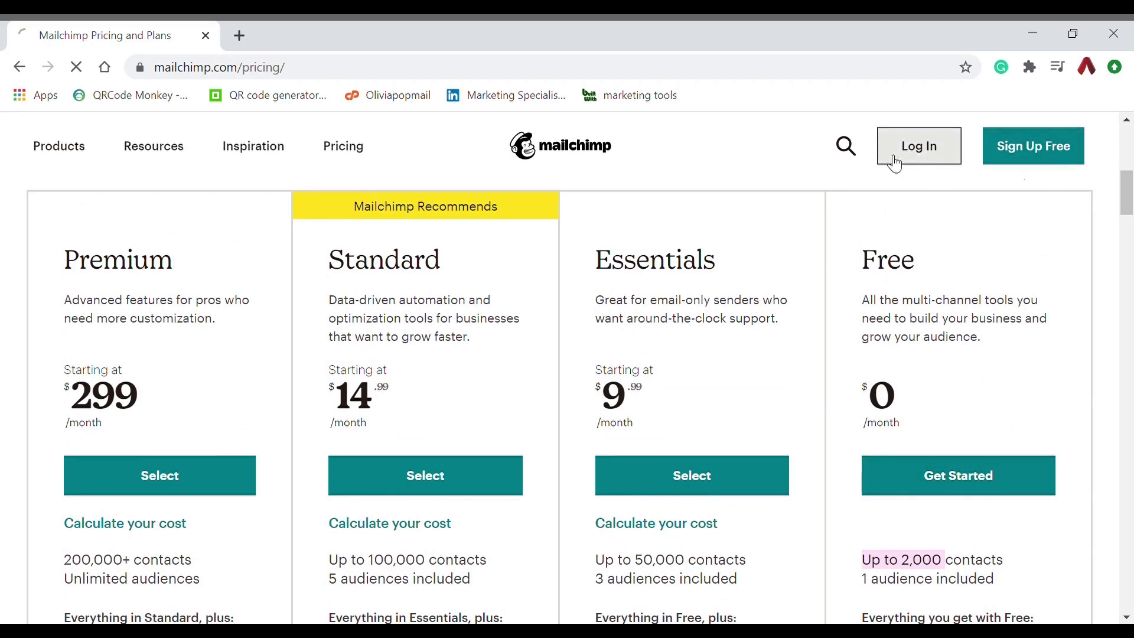
Sign in, view the Audience dashboard, then go to the Campaigns list
left_click(919, 145)
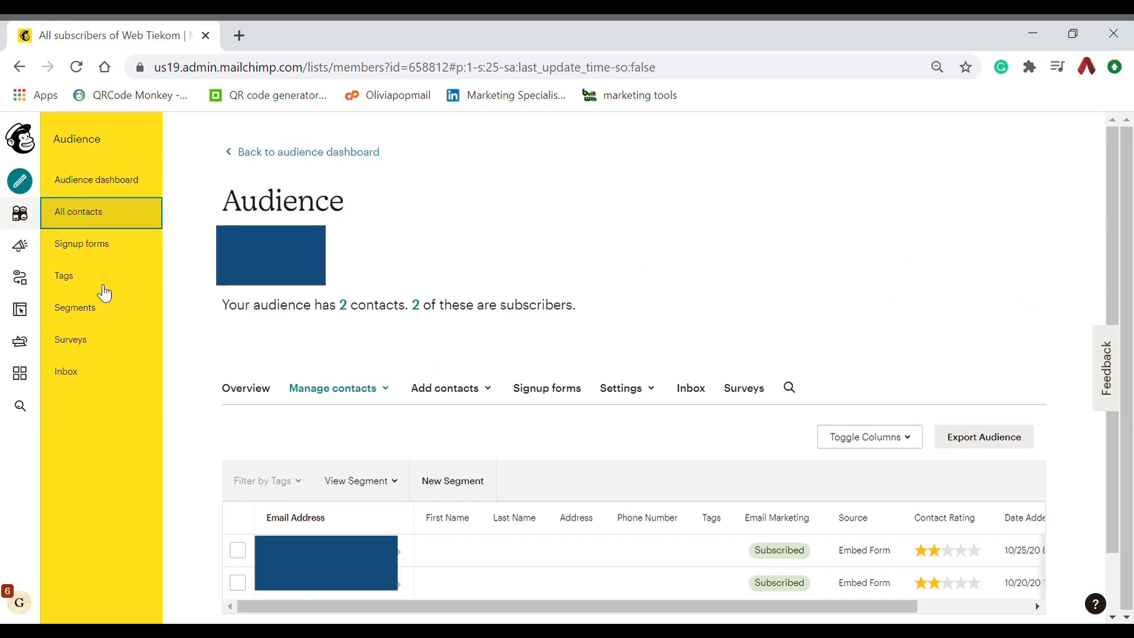
mouse_move(96, 180)
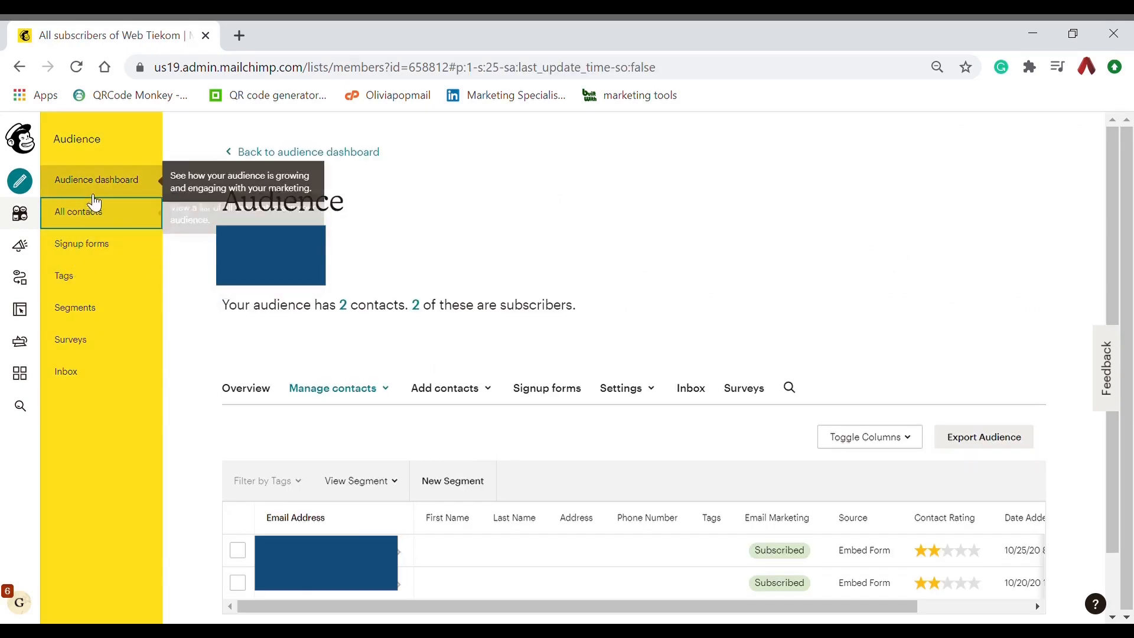
left_click(95, 180)
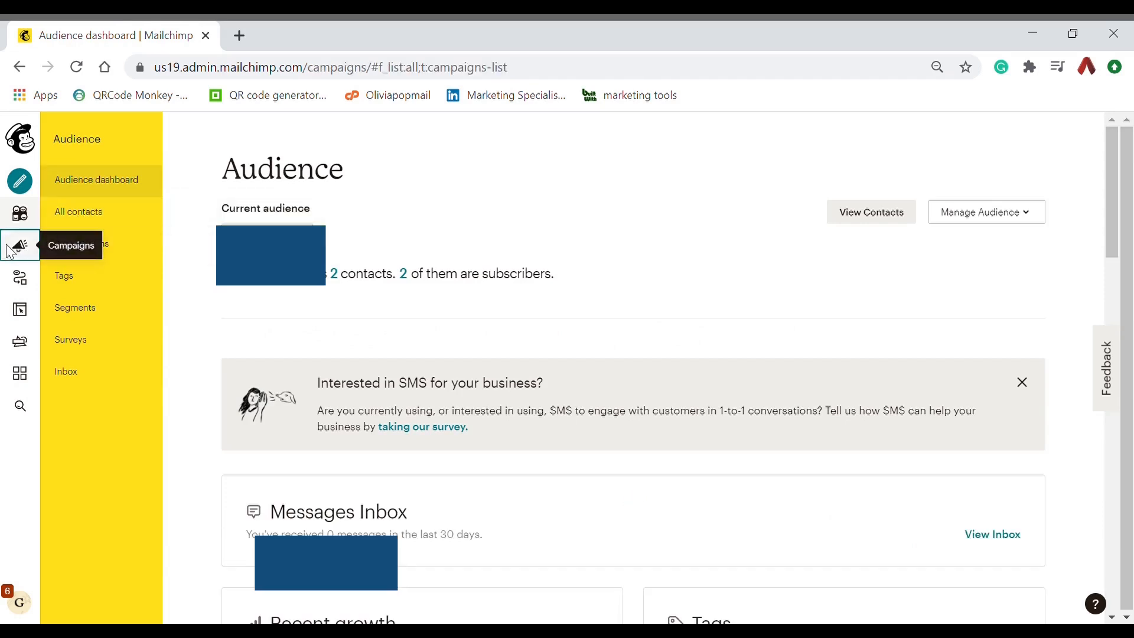
left_click(20, 244)
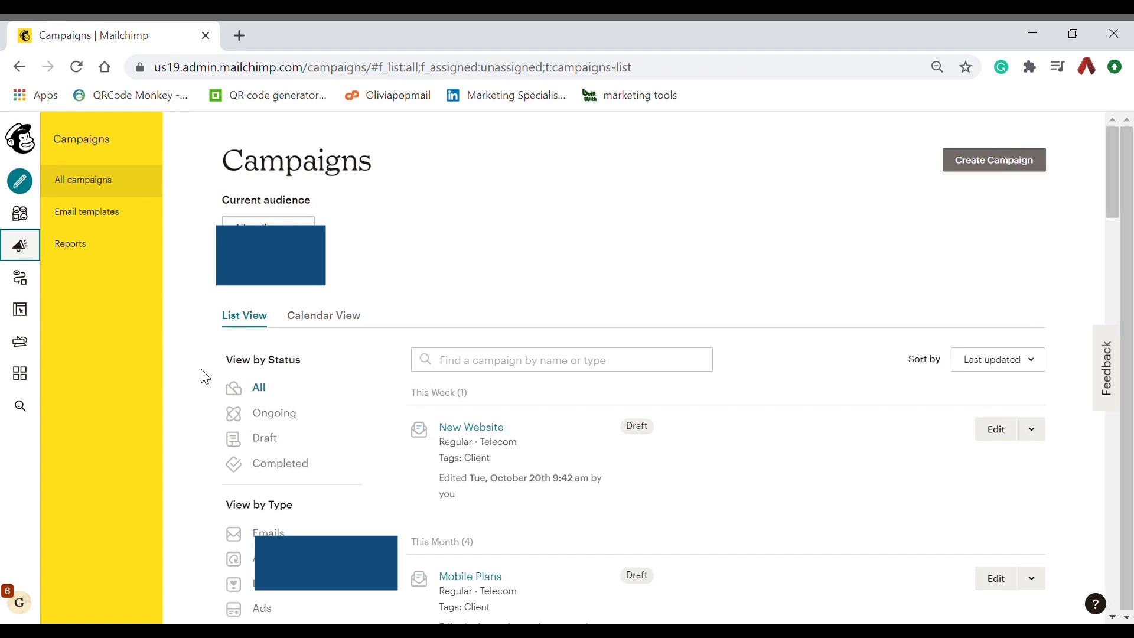
mouse_move(837, 269)
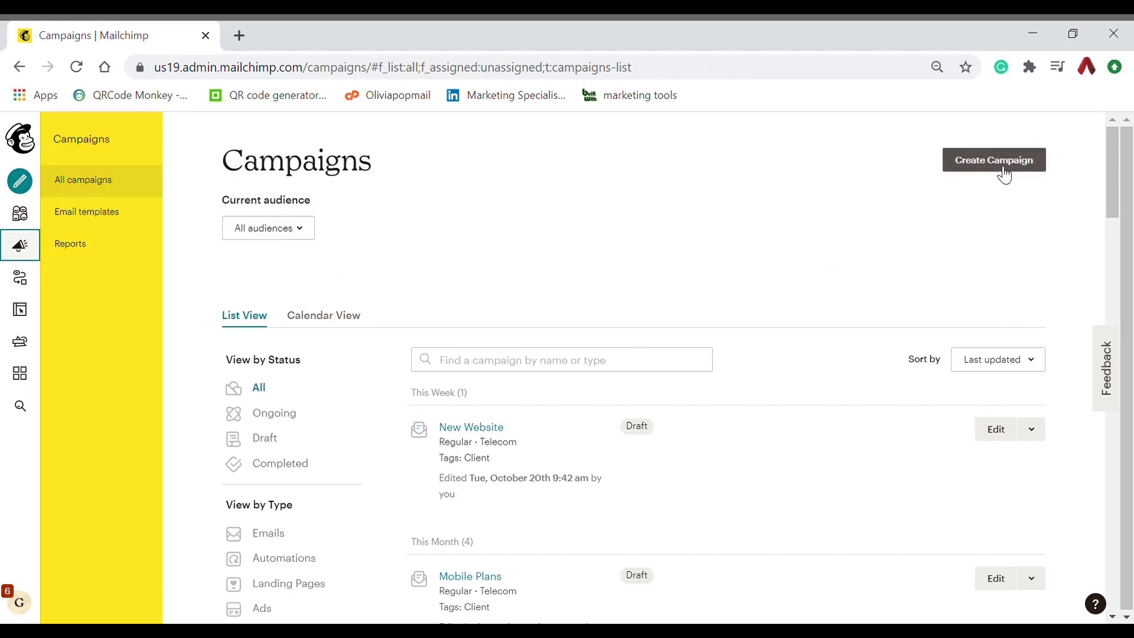
Create a new campaign of type Email and switch to the Automated email types
left_click(993, 159)
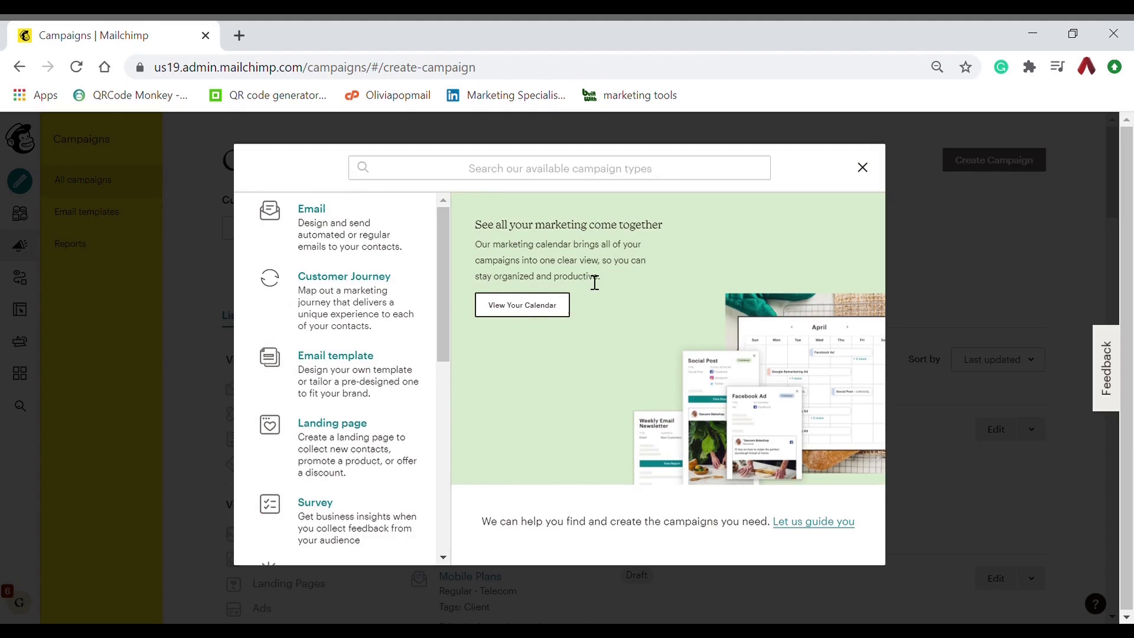
left_click(326, 228)
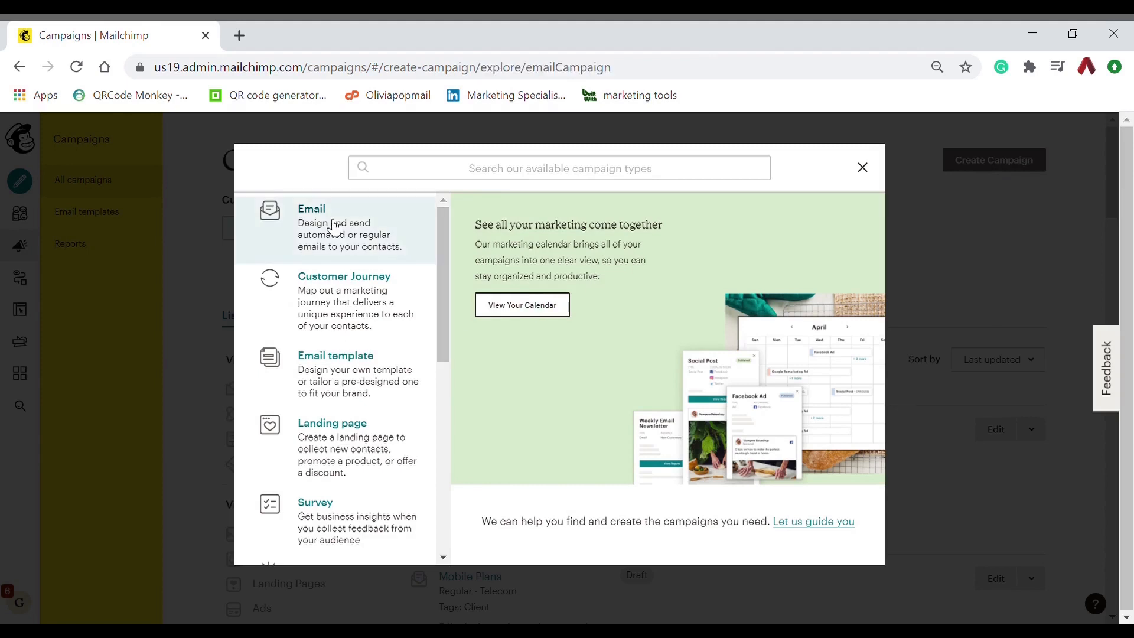
left_click(311, 228)
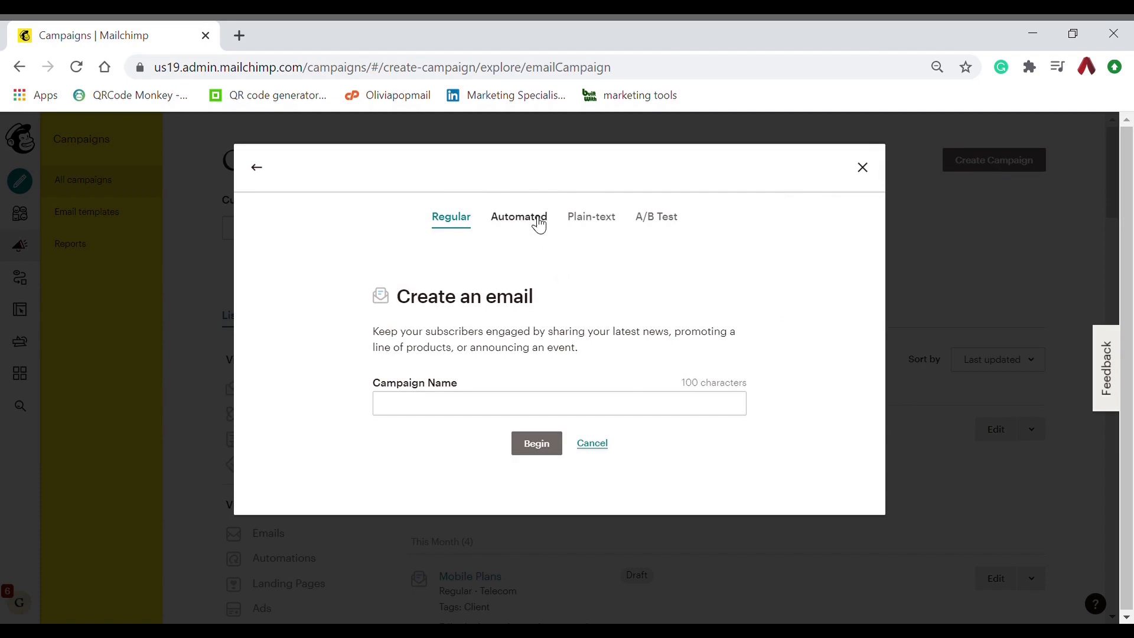
left_click(519, 216)
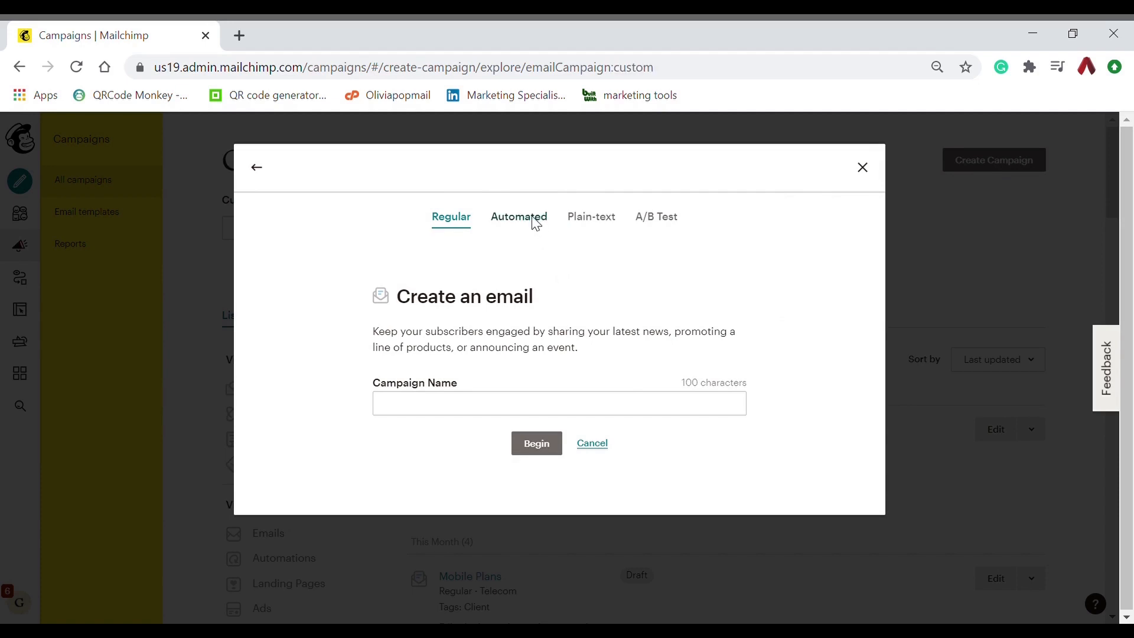
left_click(518, 216)
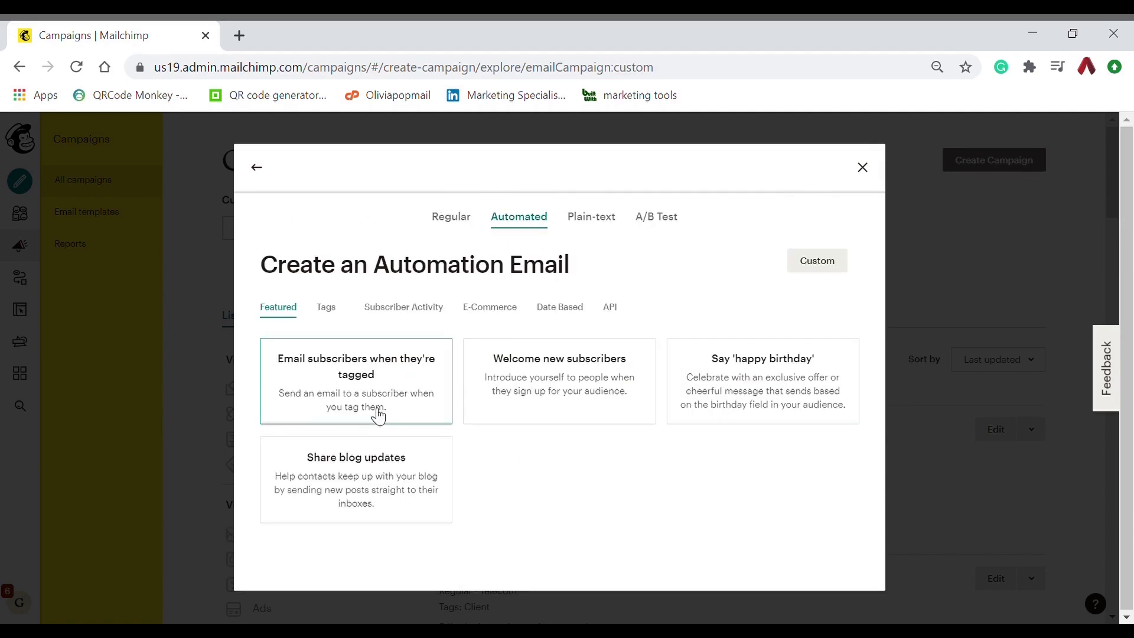
mouse_move(573, 472)
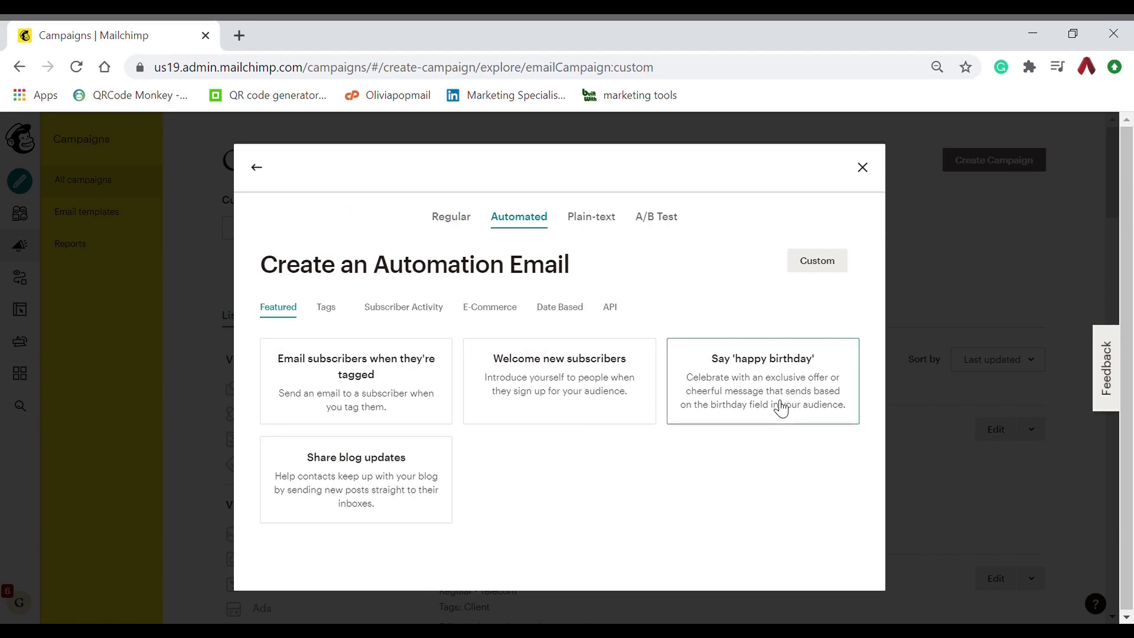
Choose the Say 'happy birthday' automation for the Telecom audience and begin it
left_click(762, 382)
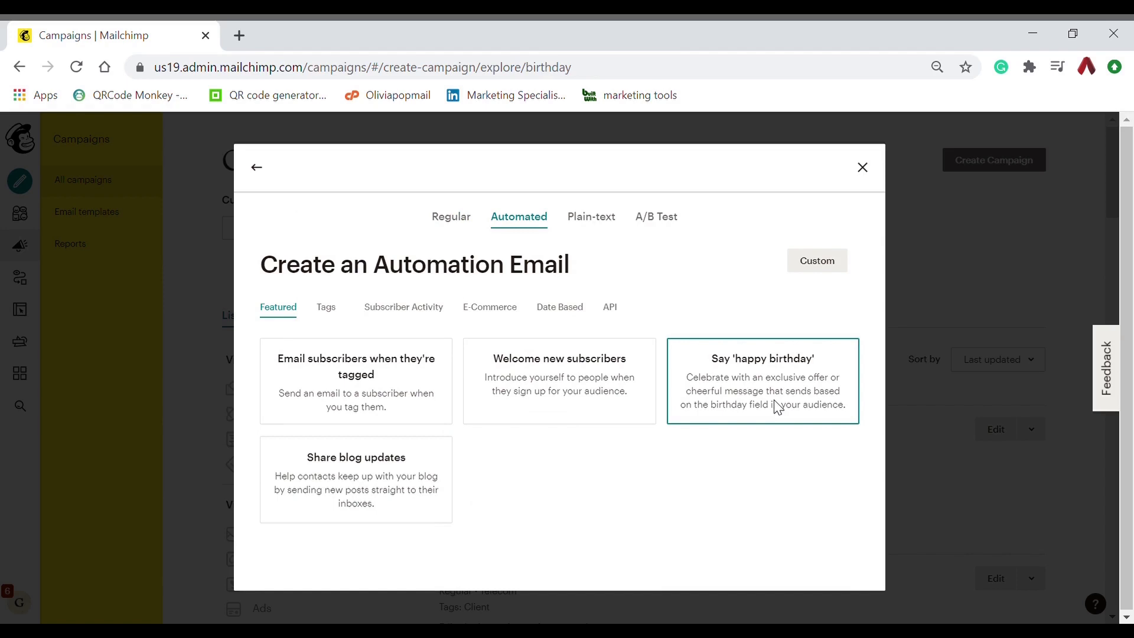
left_click(761, 381)
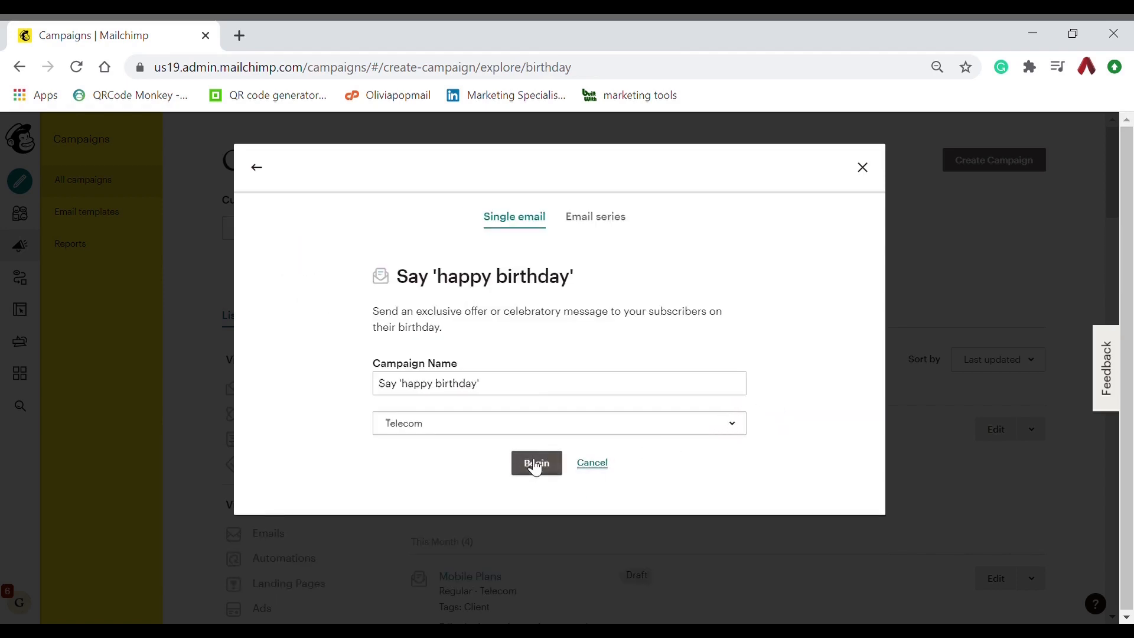
left_click(536, 463)
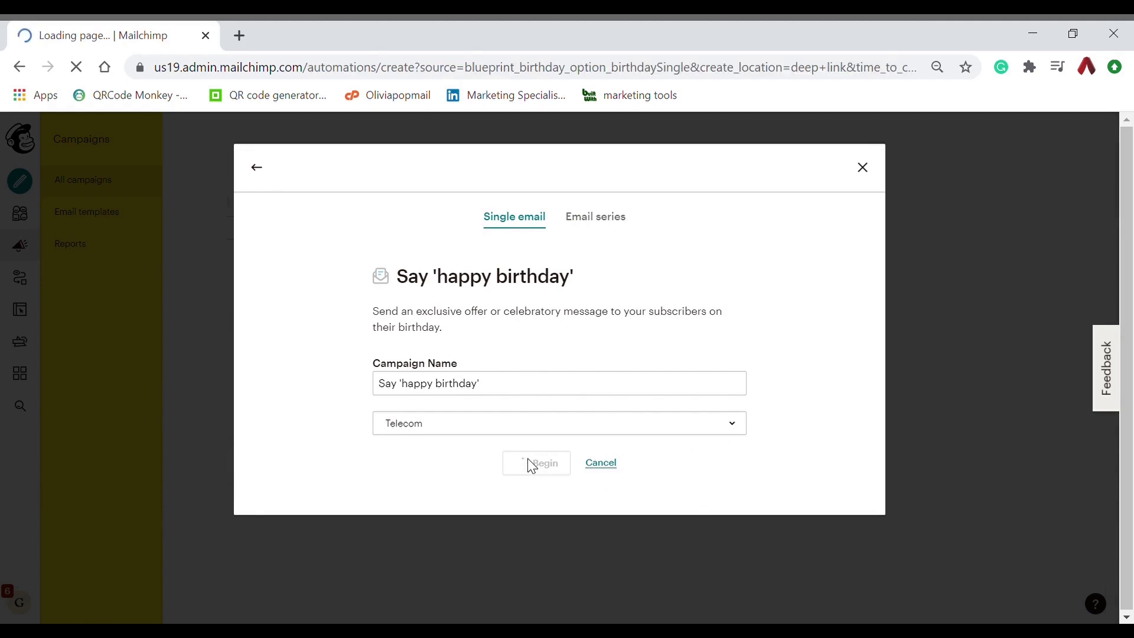
Design the email sent the day before their birthday at 9am to Telecom subscribers
left_click(536, 463)
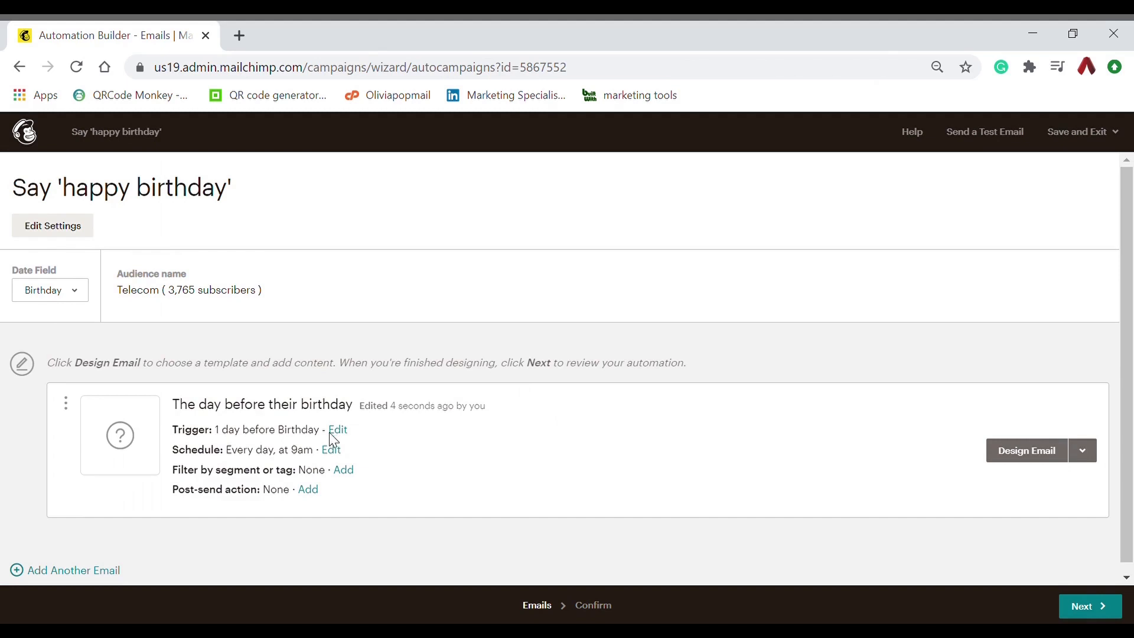
mouse_move(516, 446)
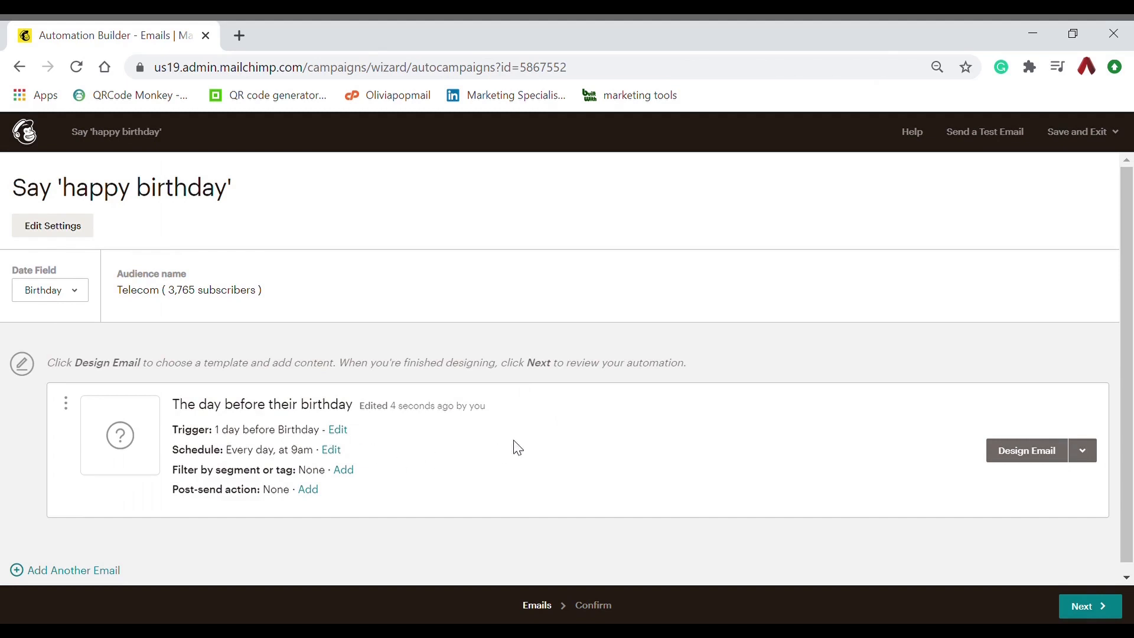
mouse_move(1026, 449)
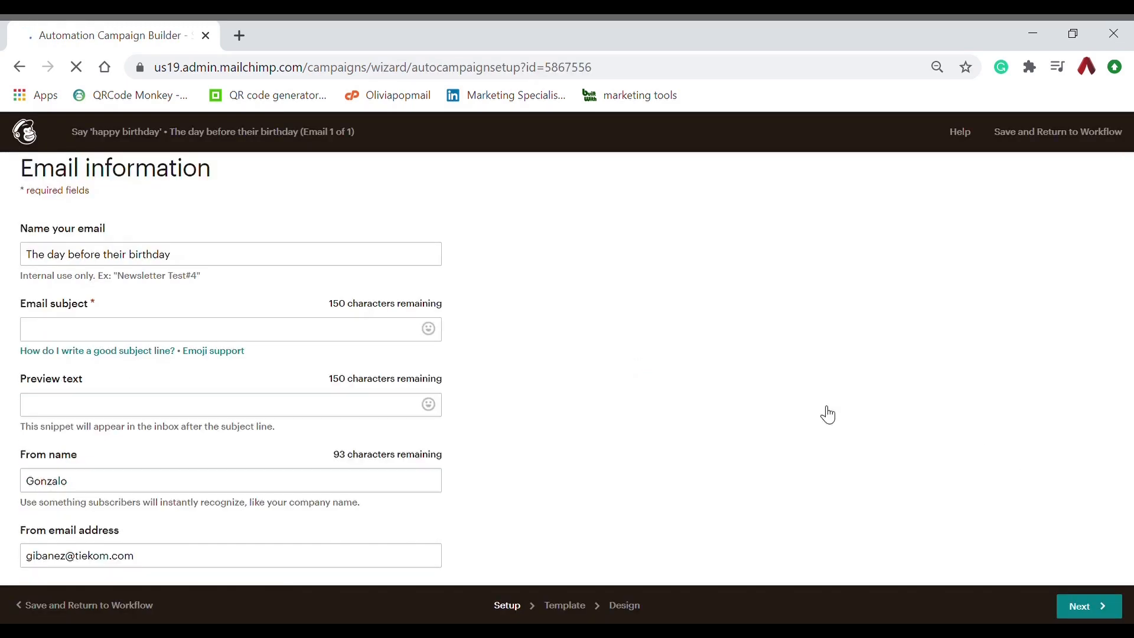
Enter subject 'Happy Birthday!' and preview text 'We have a gift for you!', then continue to templates
type("H")
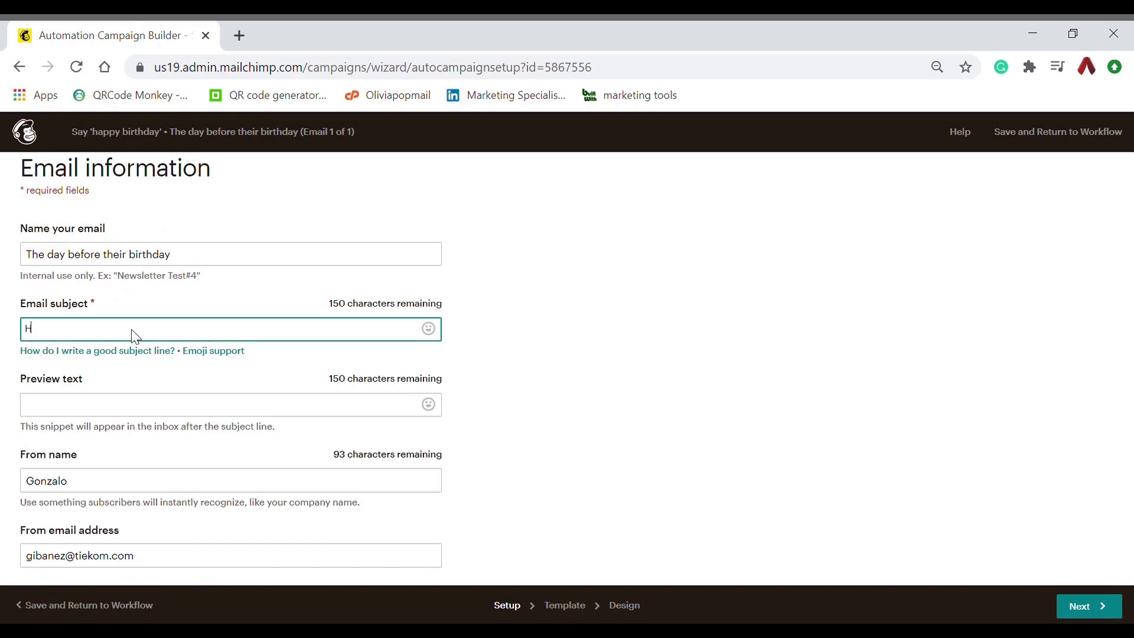
type("appy Birthday!")
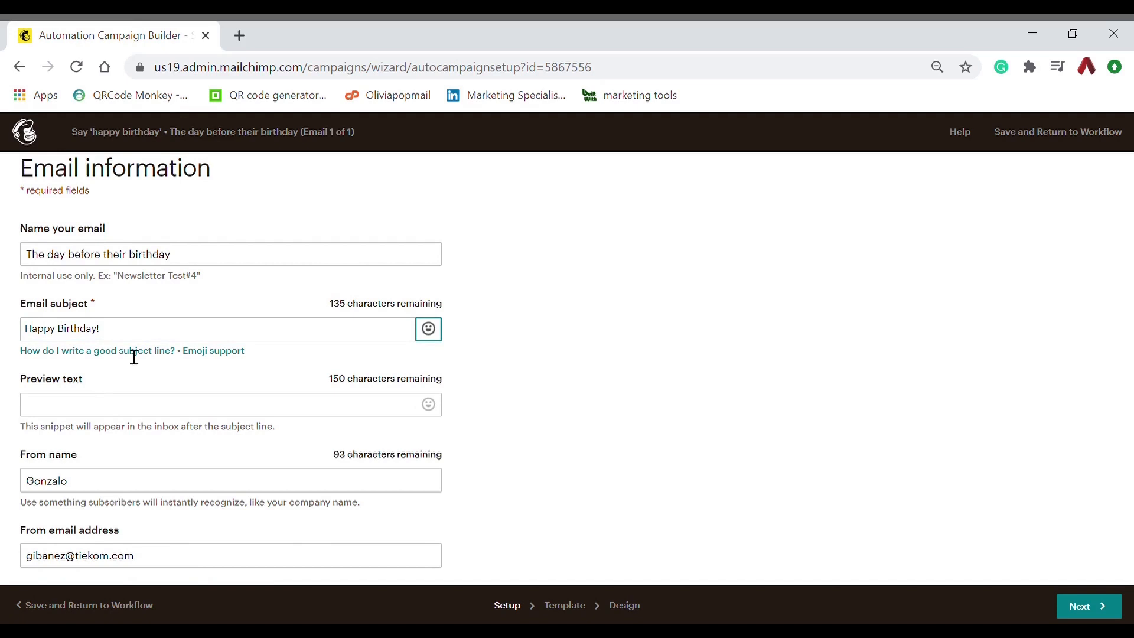
type("We have a gift for you!")
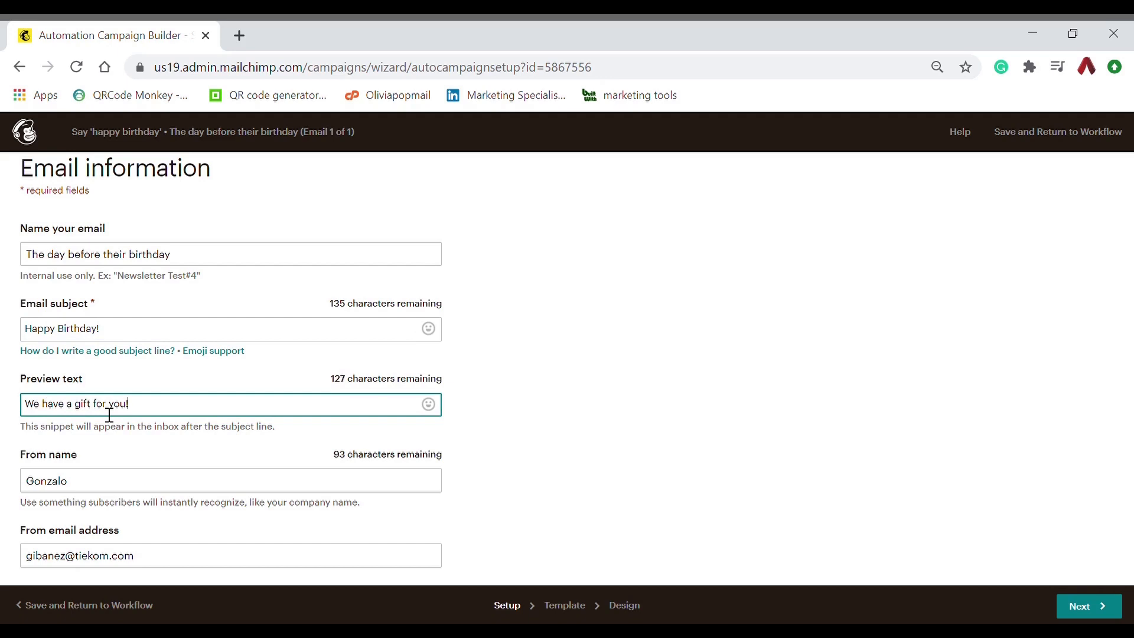
mouse_move(653, 373)
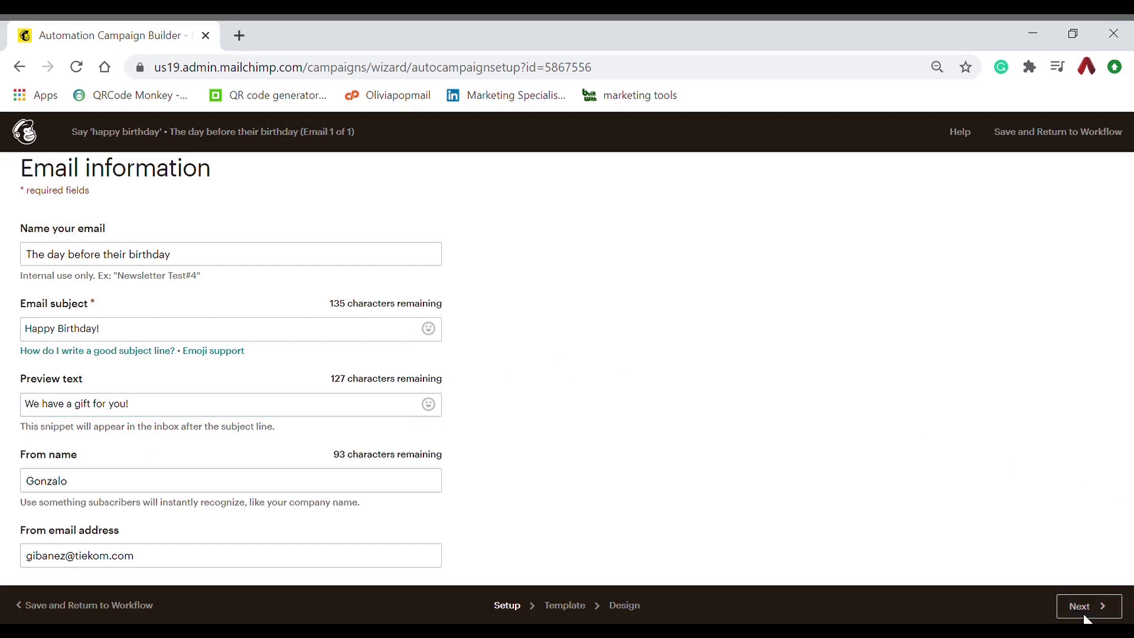
left_click(1086, 605)
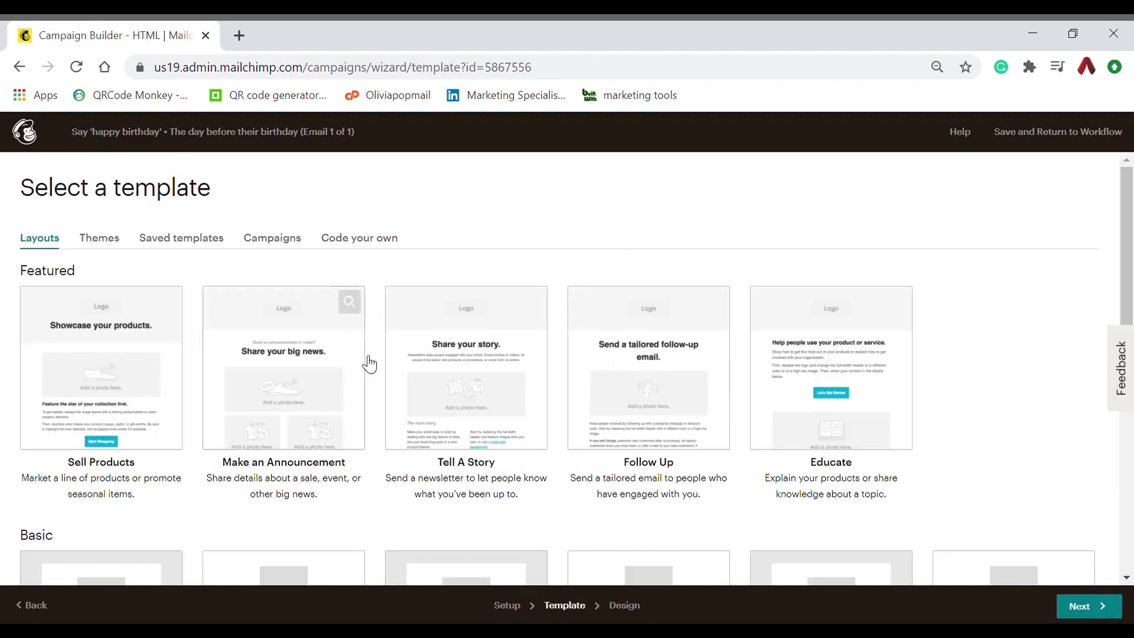
Browse the Layouts, then switch to the Themes gallery and scroll through it
scroll("down", 3)
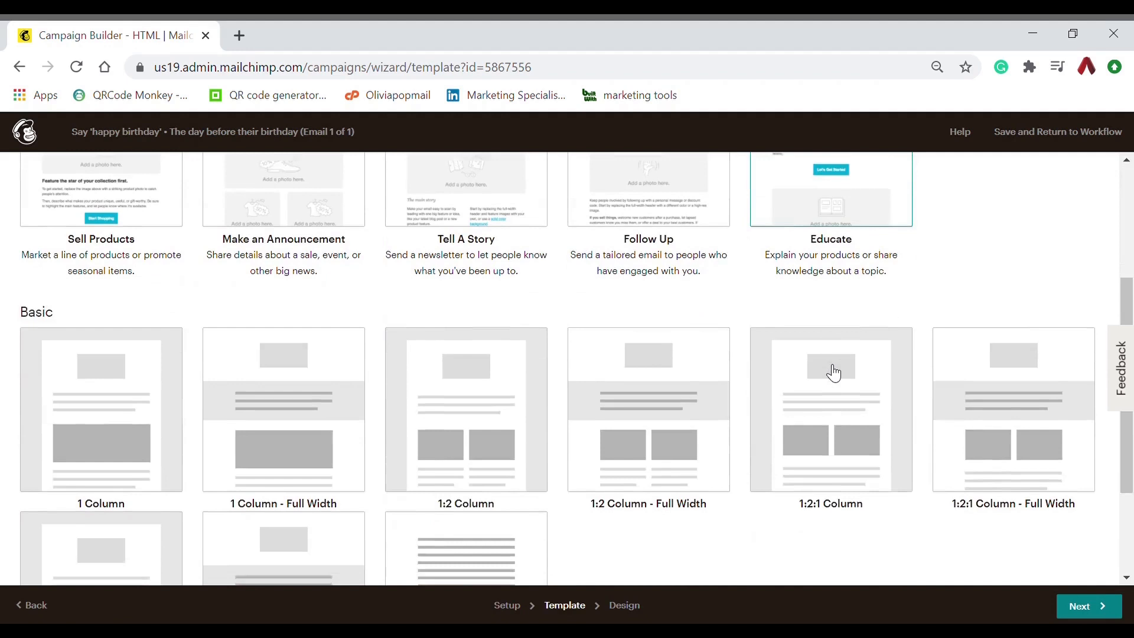
scroll("down", 3)
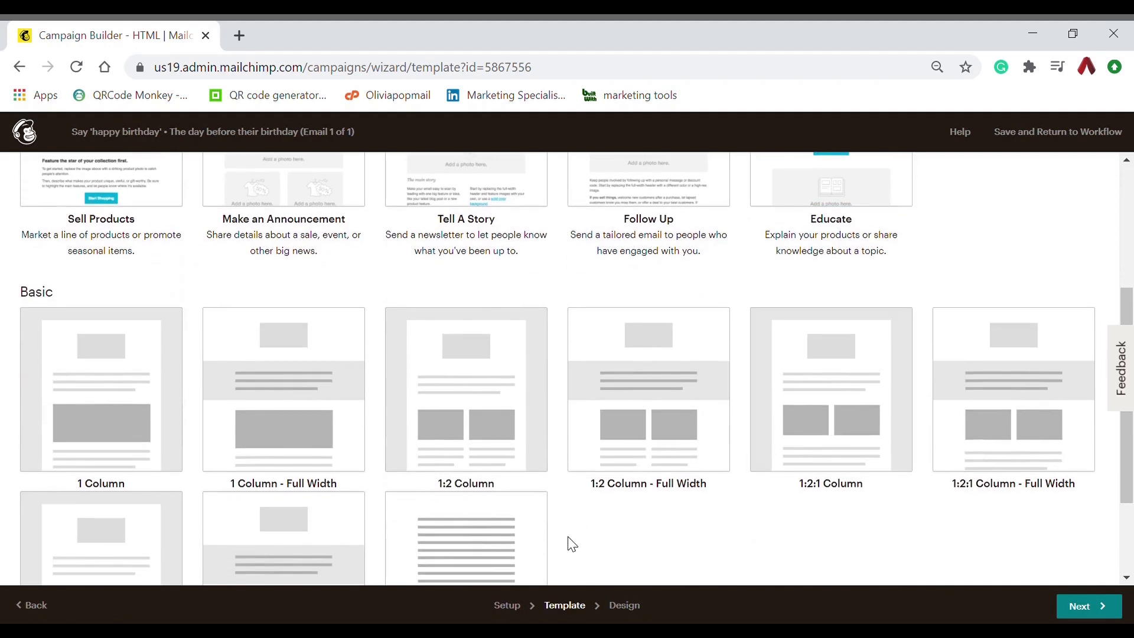
mouse_move(567, 459)
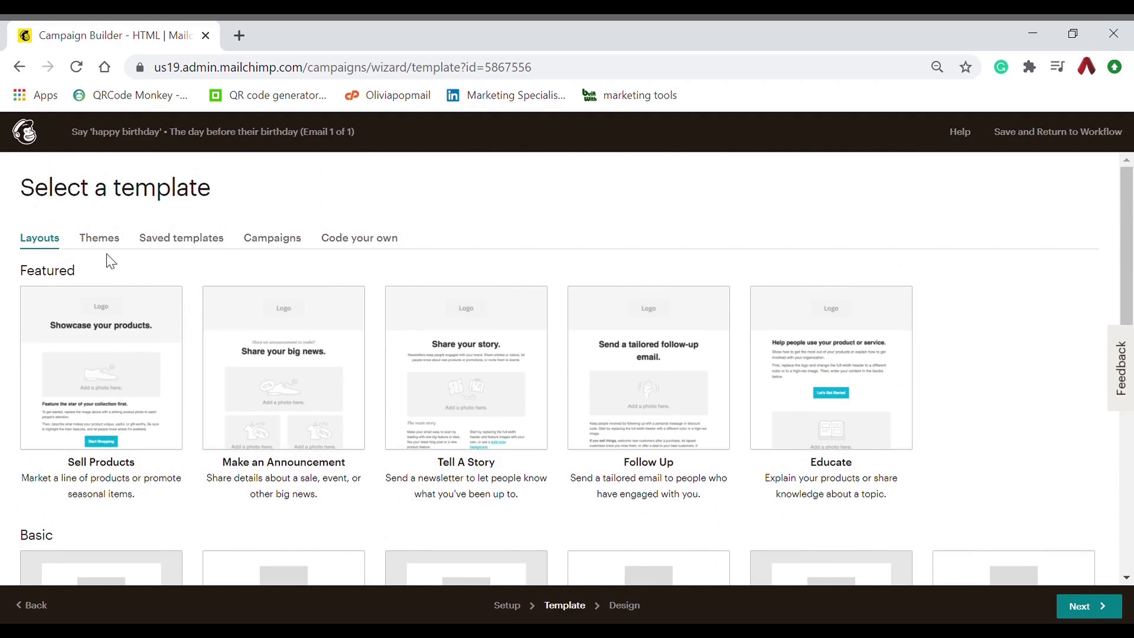
left_click(99, 238)
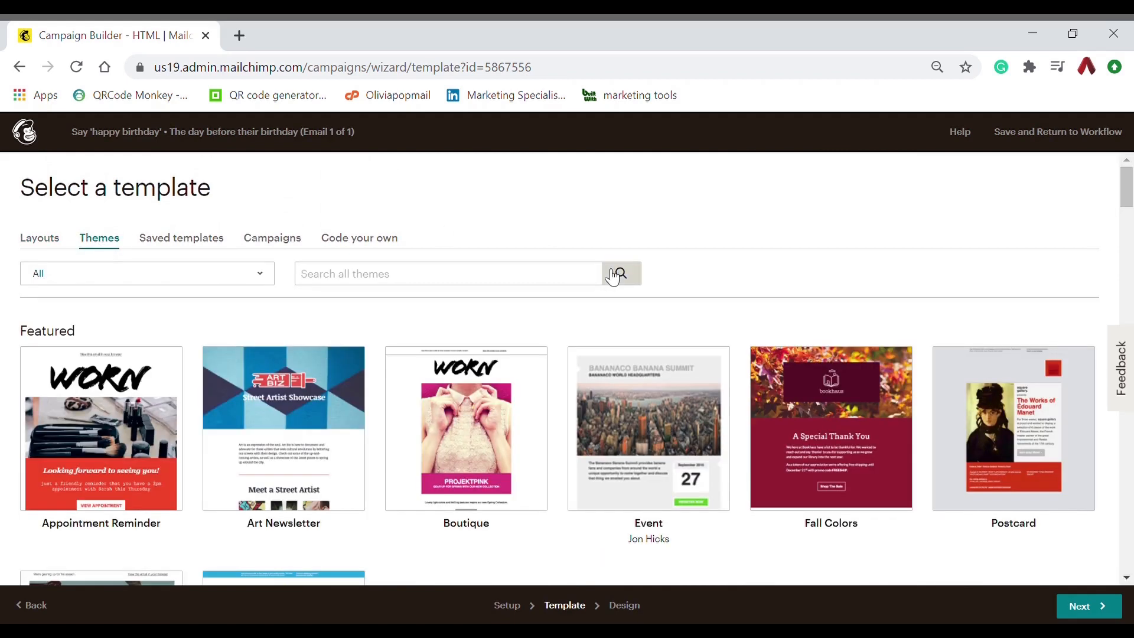
mouse_move(408, 546)
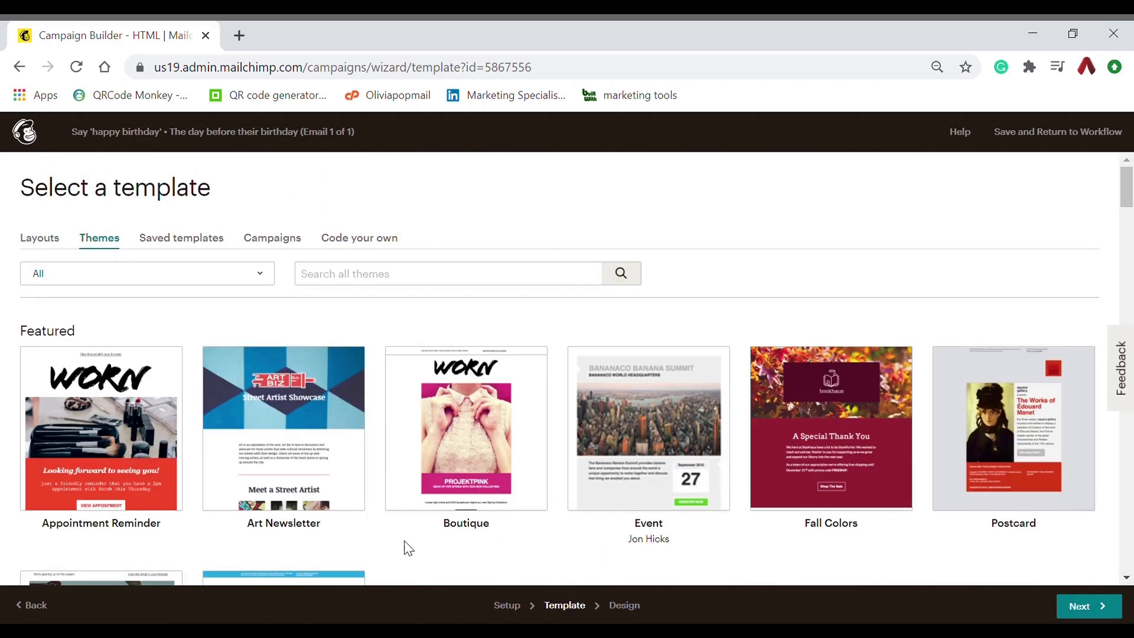
scroll("down", 3)
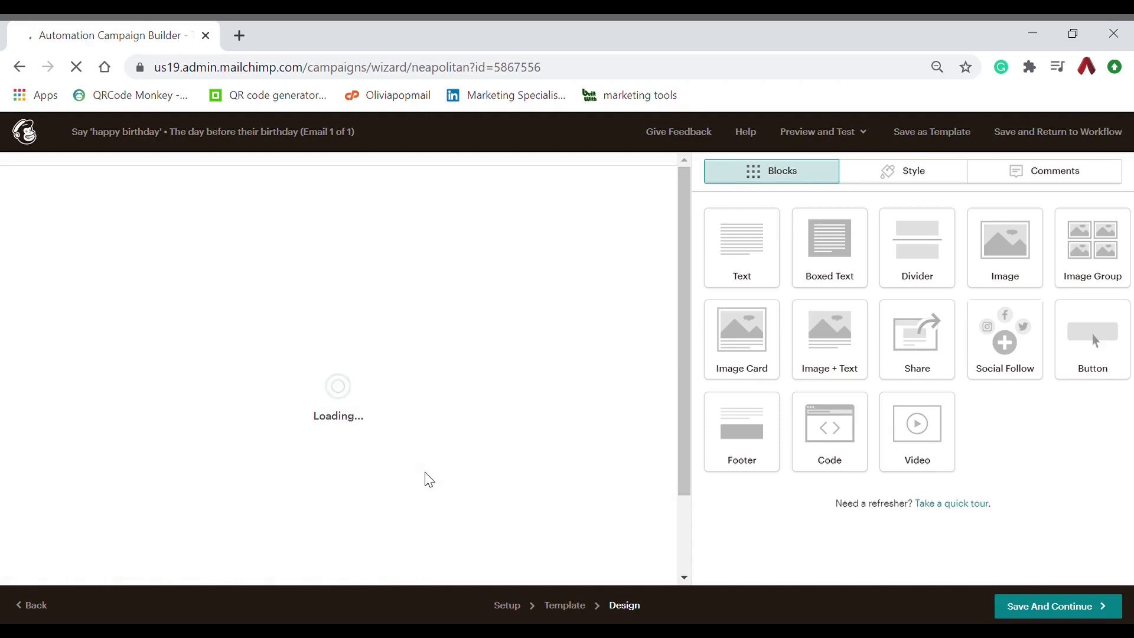
mouse_move(579, 301)
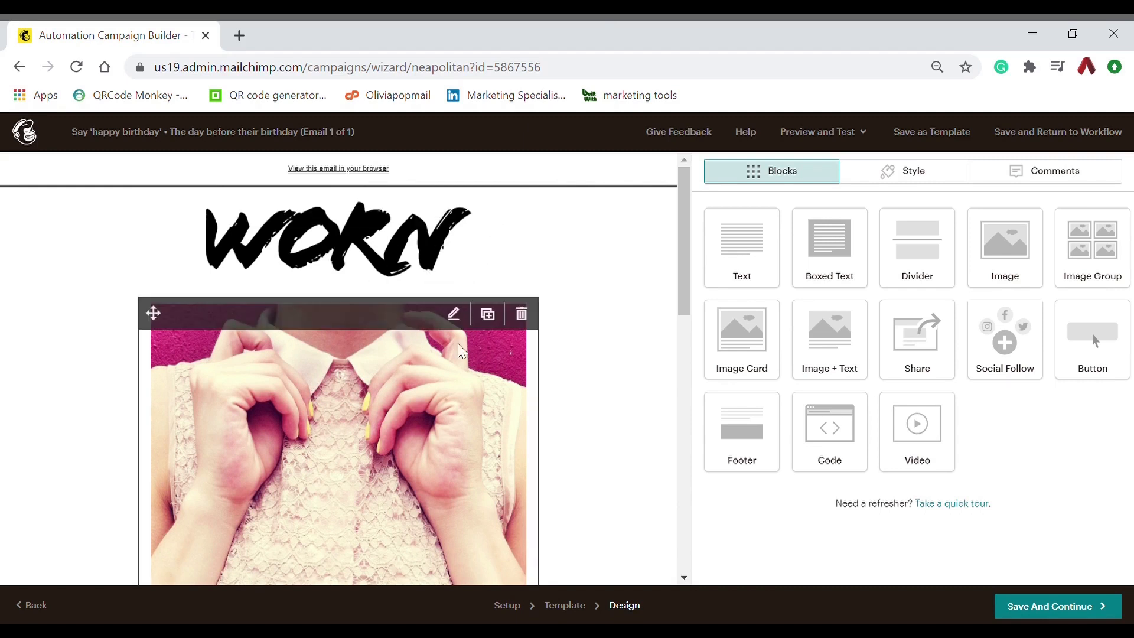
Scroll the Boutique-themed birthday email preview in the drag-and-drop editor
scroll("down", 3)
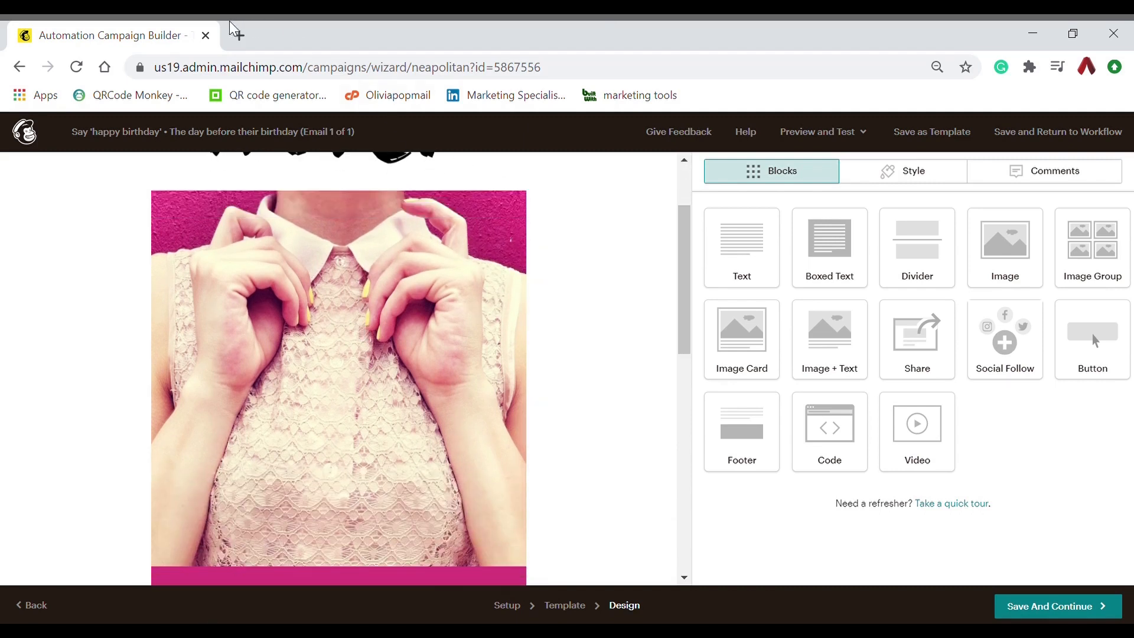
mouse_move(239, 34)
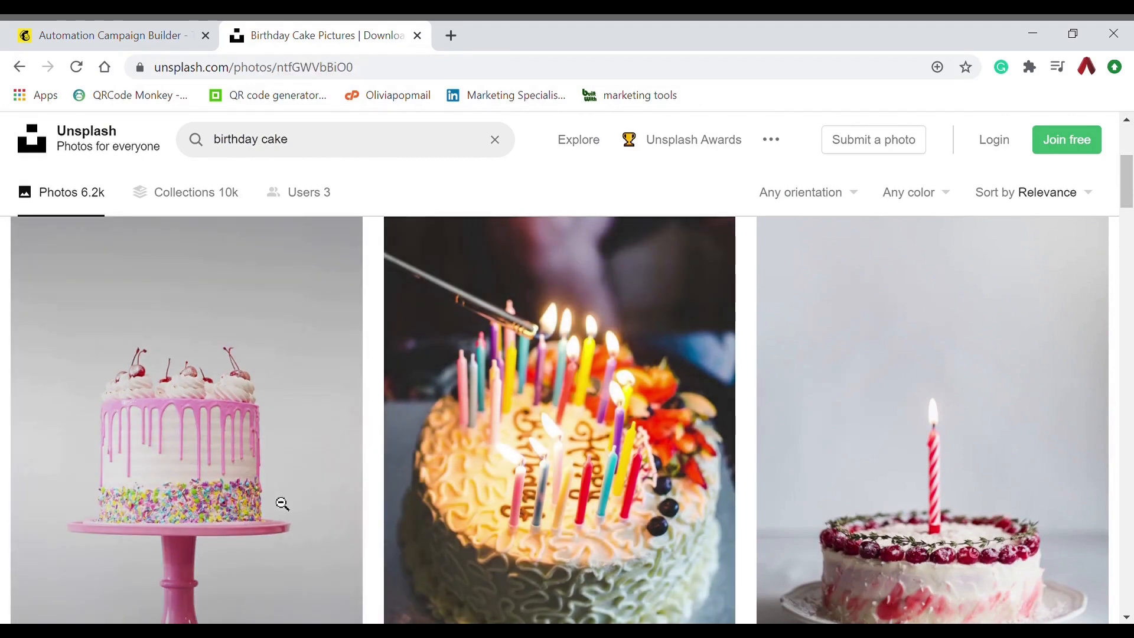
Download the pink drip cake photo by Deva Williamson free from Unsplash
left_click(186, 419)
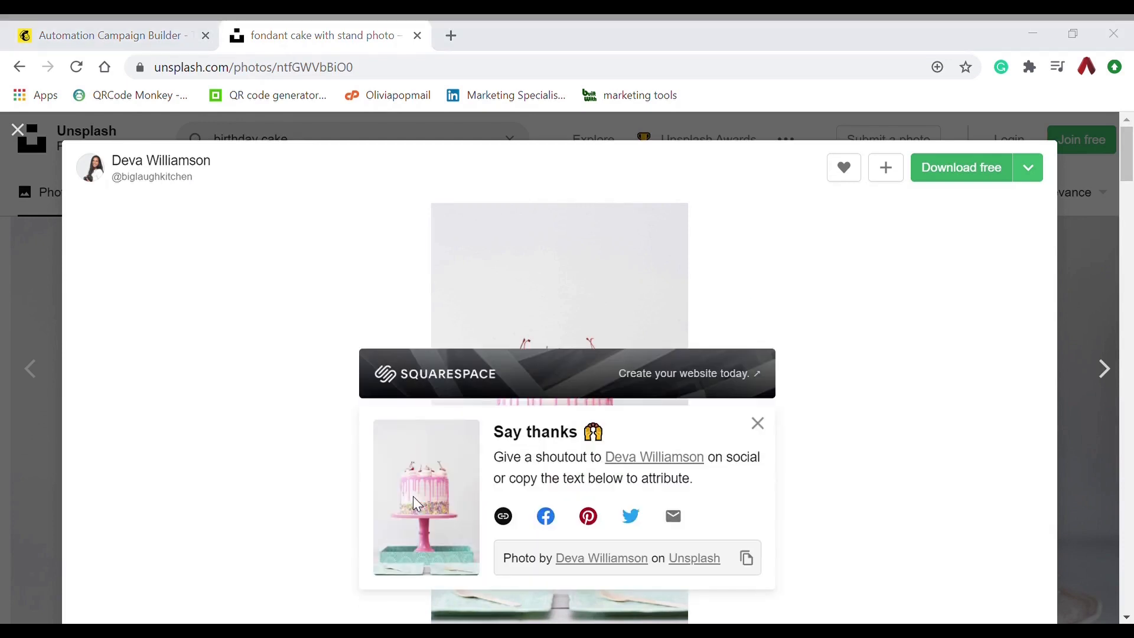
left_click(961, 166)
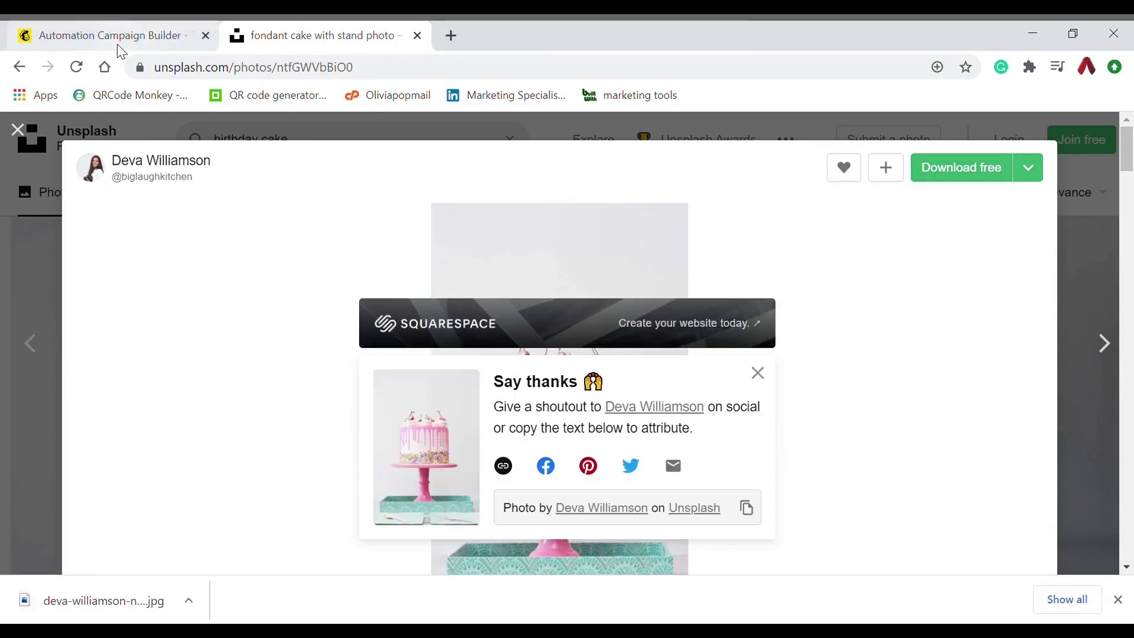
left_click(109, 34)
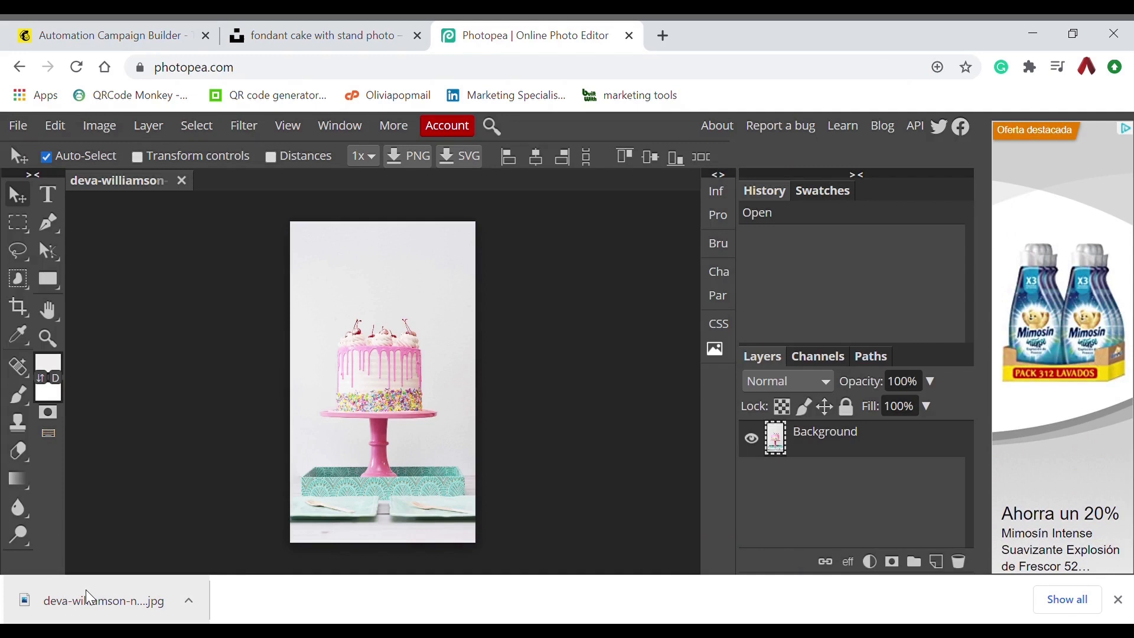
Crop the cake photo to a shorter frame and export it as PNG
left_click(18, 307)
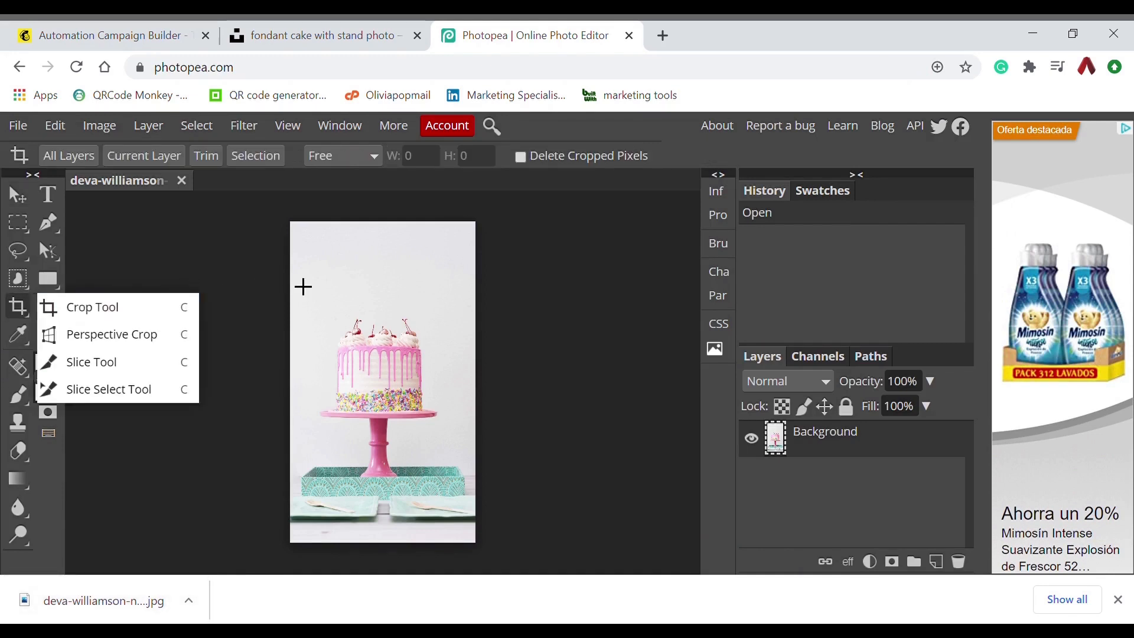
left_click_drag(302, 286, 477, 510)
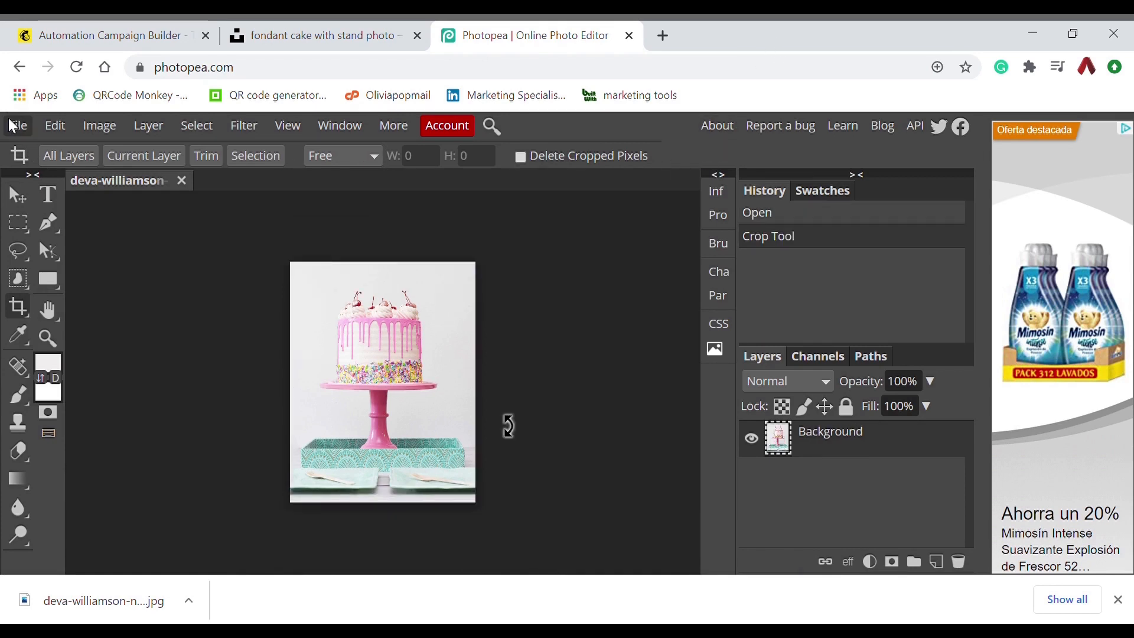
left_click(17, 126)
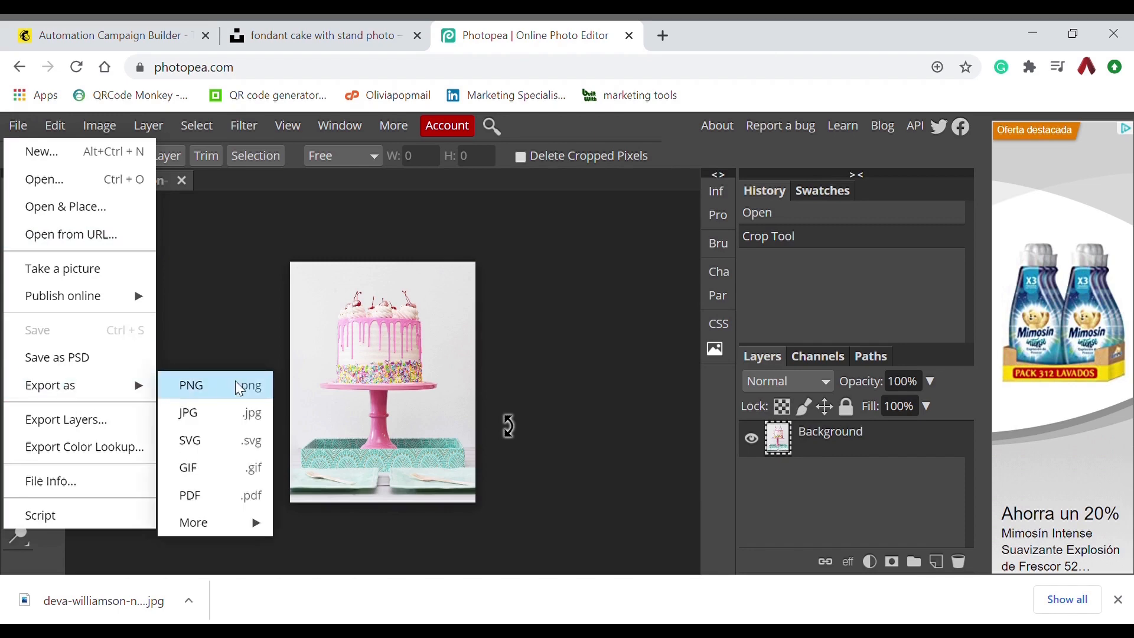
mouse_move(635, 356)
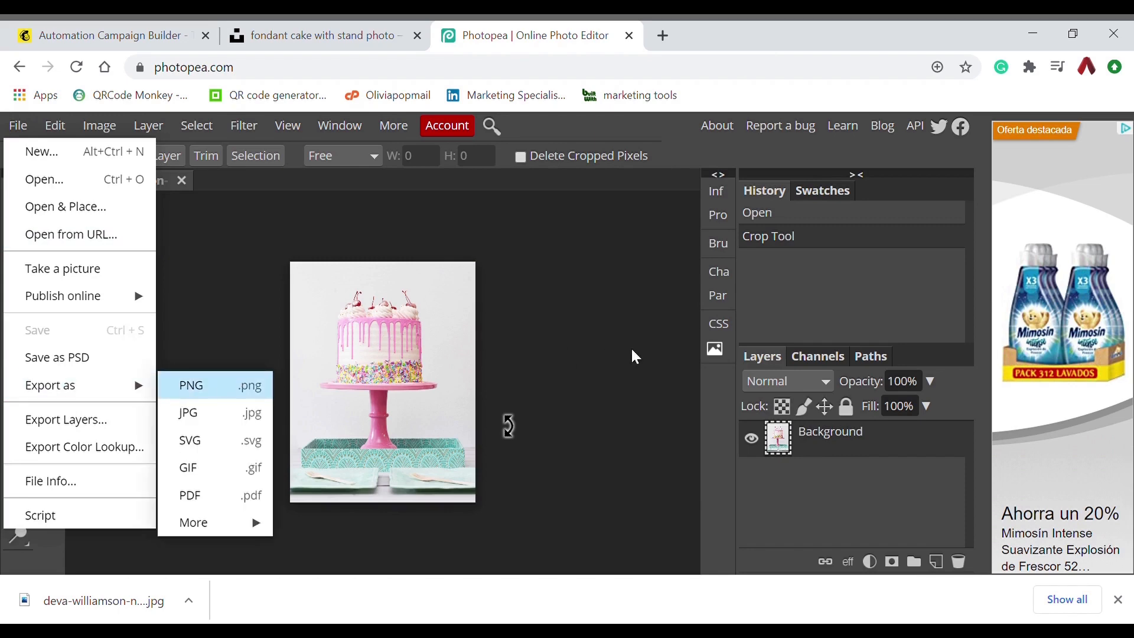
left_click(190, 385)
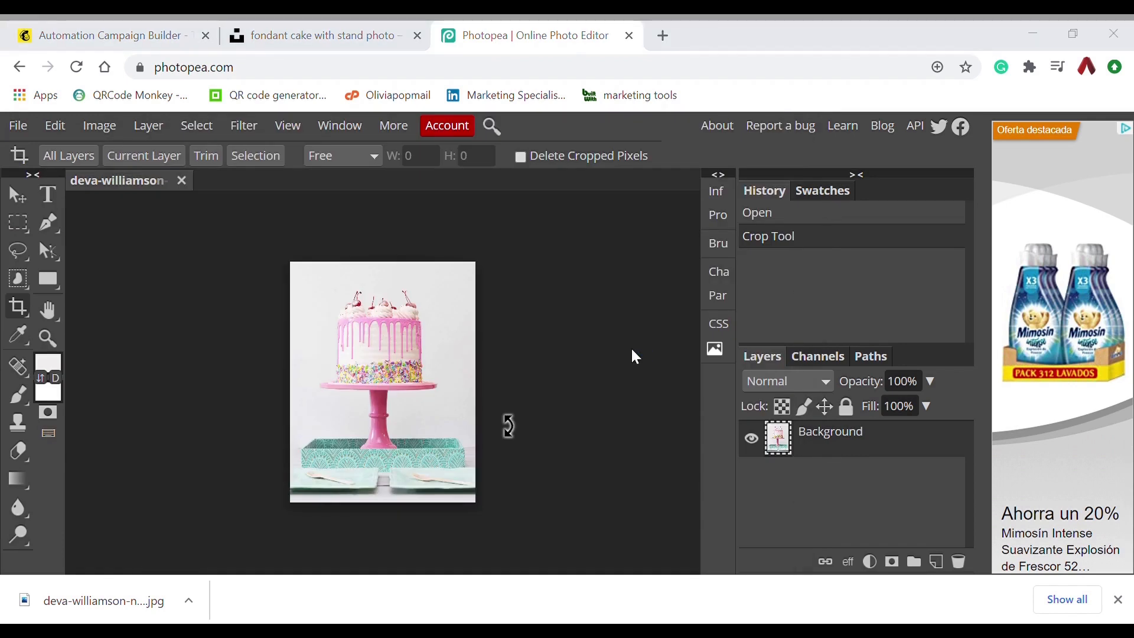
mouse_move(533, 466)
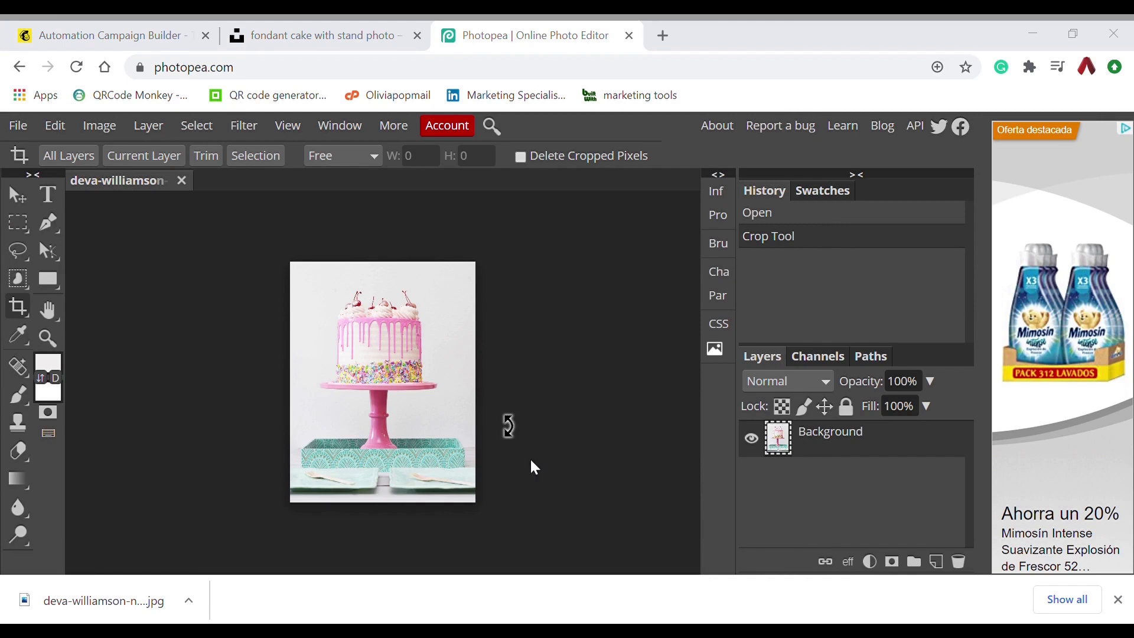
mouse_move(47, 344)
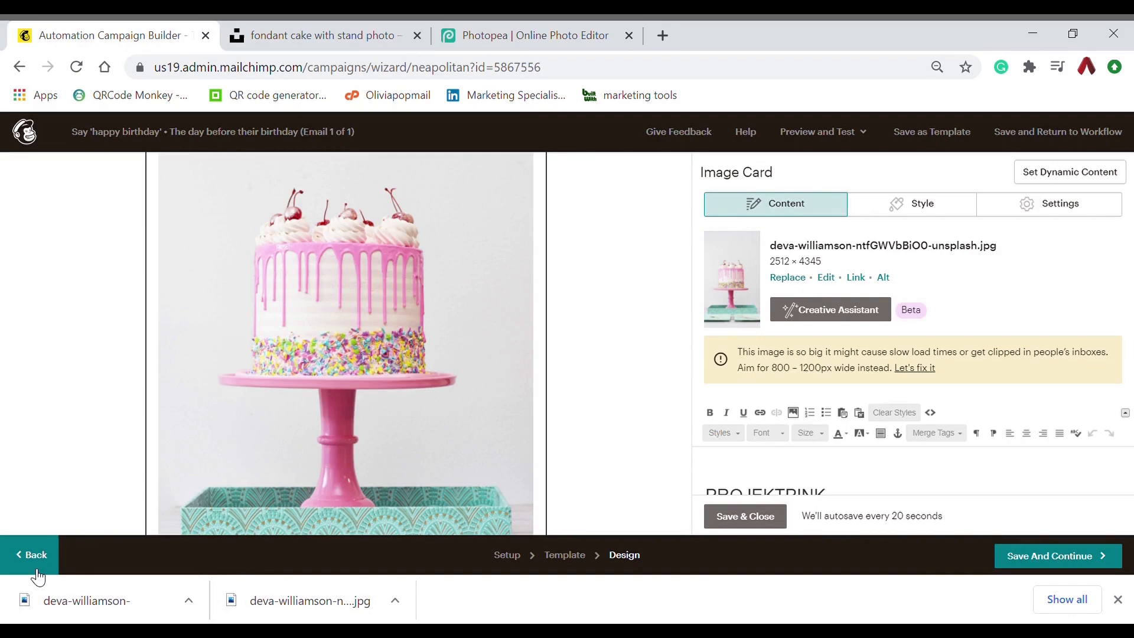
Replace the PROJEKTPINK headline with 'Happy Birthday!' and select the spring collection subtitle line
scroll("down", 3)
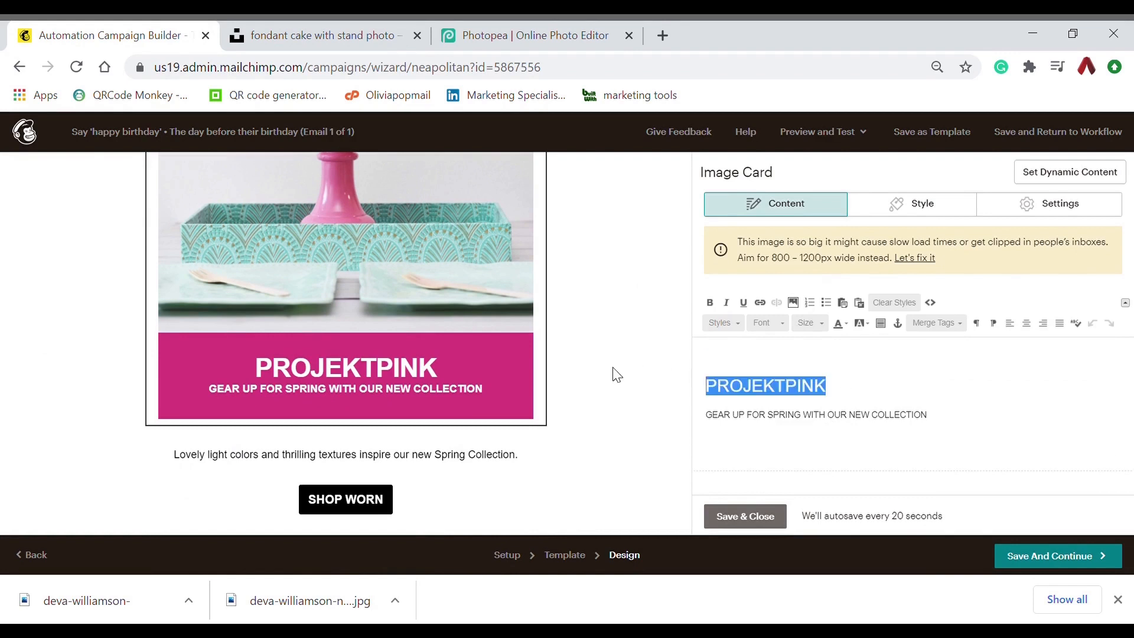
type("Hp")
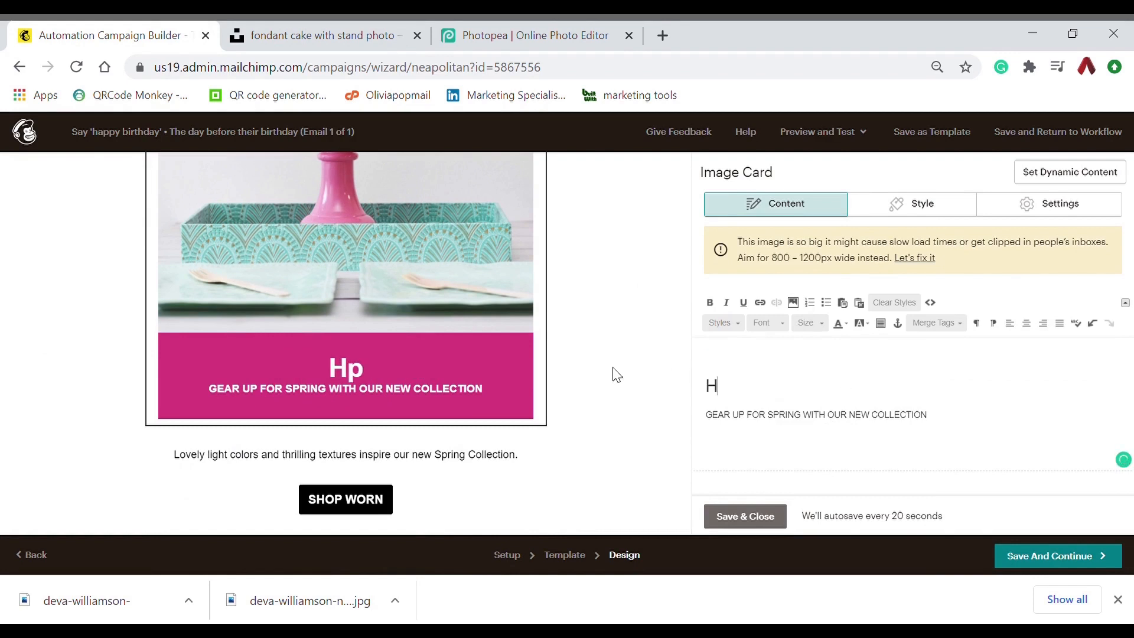
type("appy Birt")
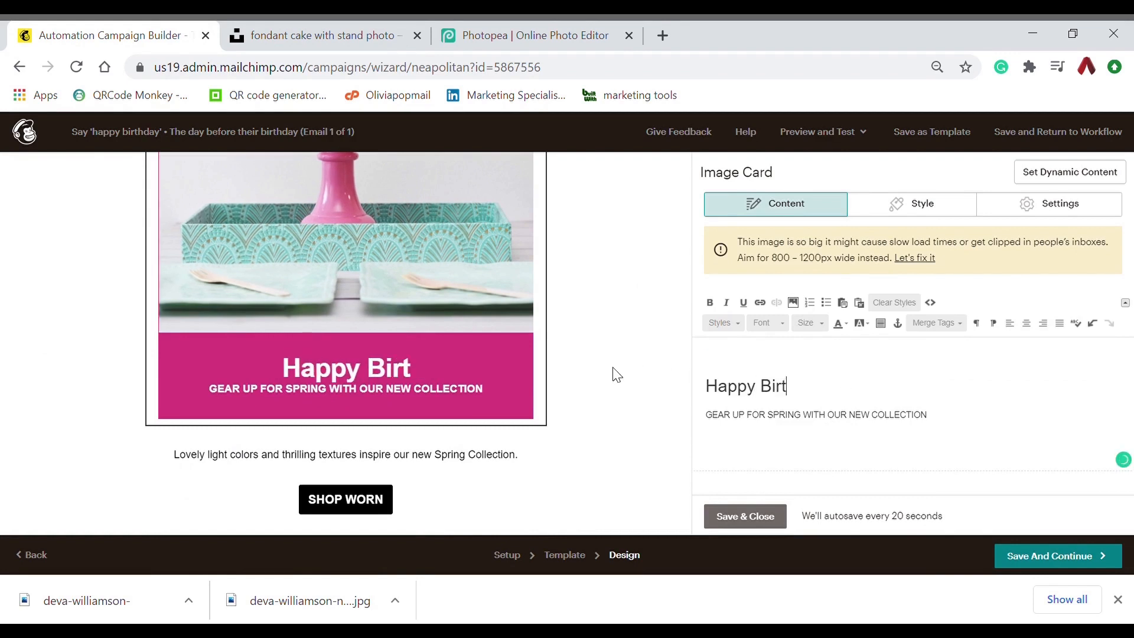
type("hday!")
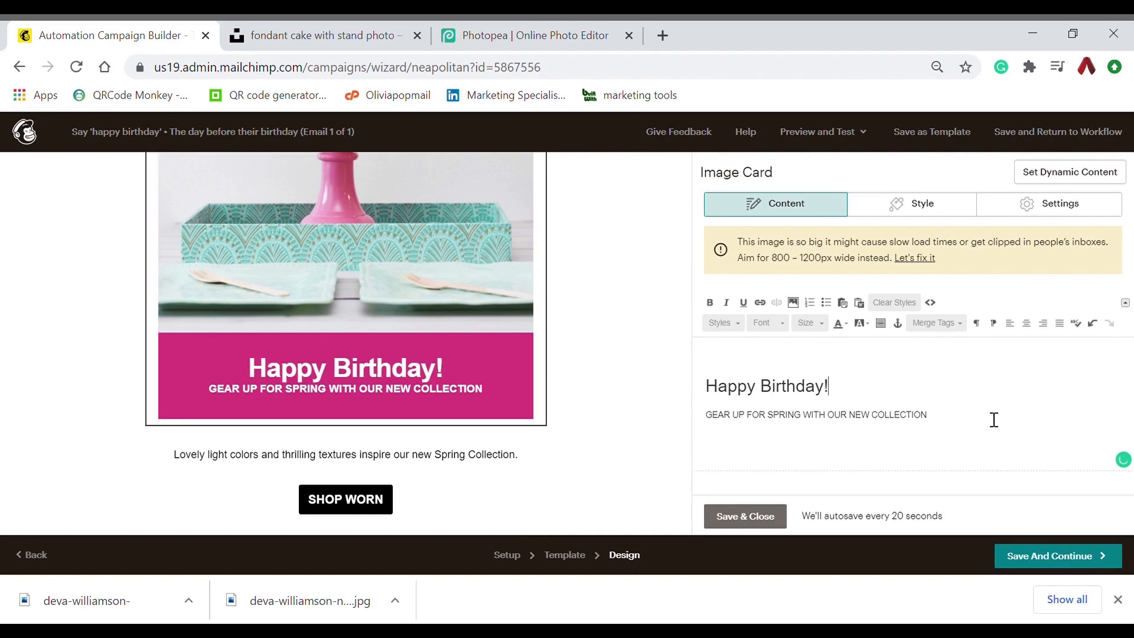
triple_click(816, 414)
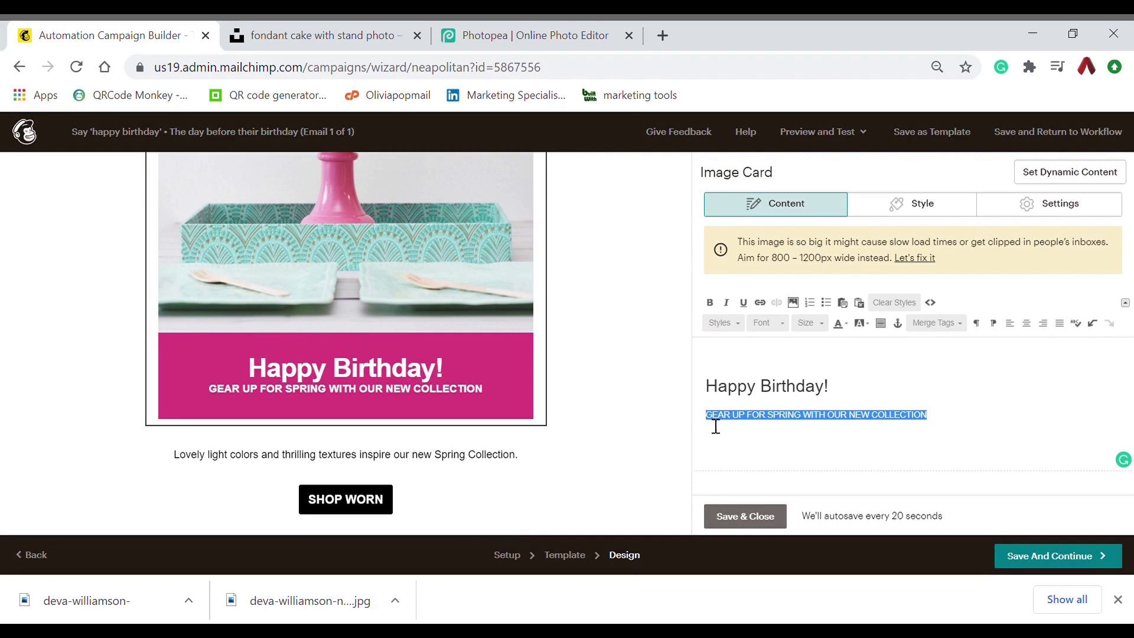
Begin the card subtitle with a special-for-you line leading into the offer
type("Us")
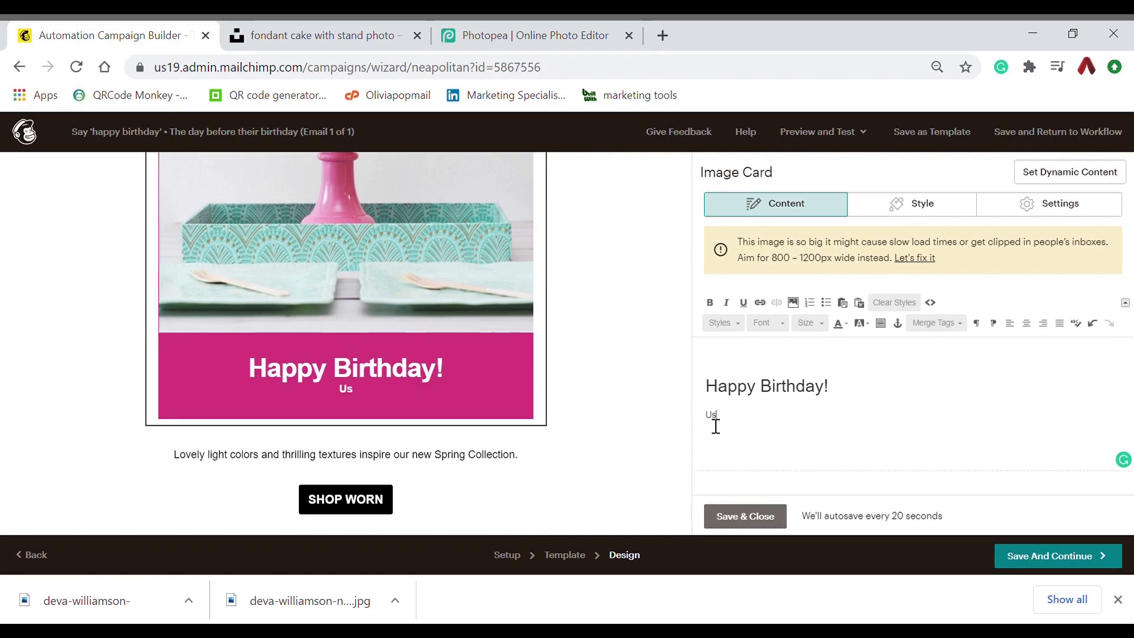
type("e")
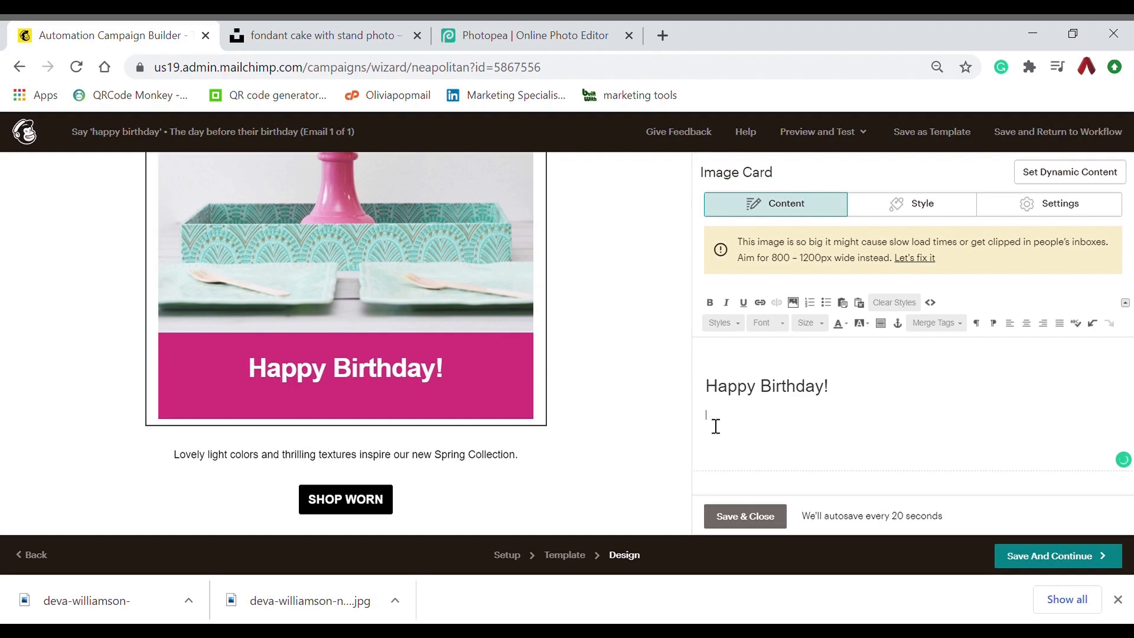
type("For your")
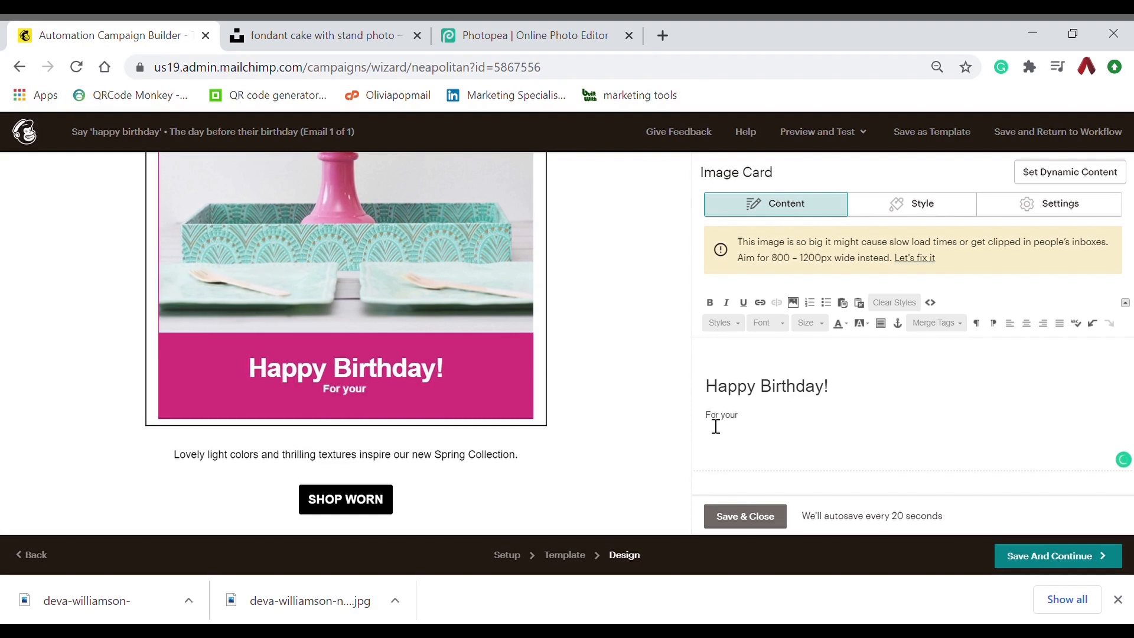
type("speciali")
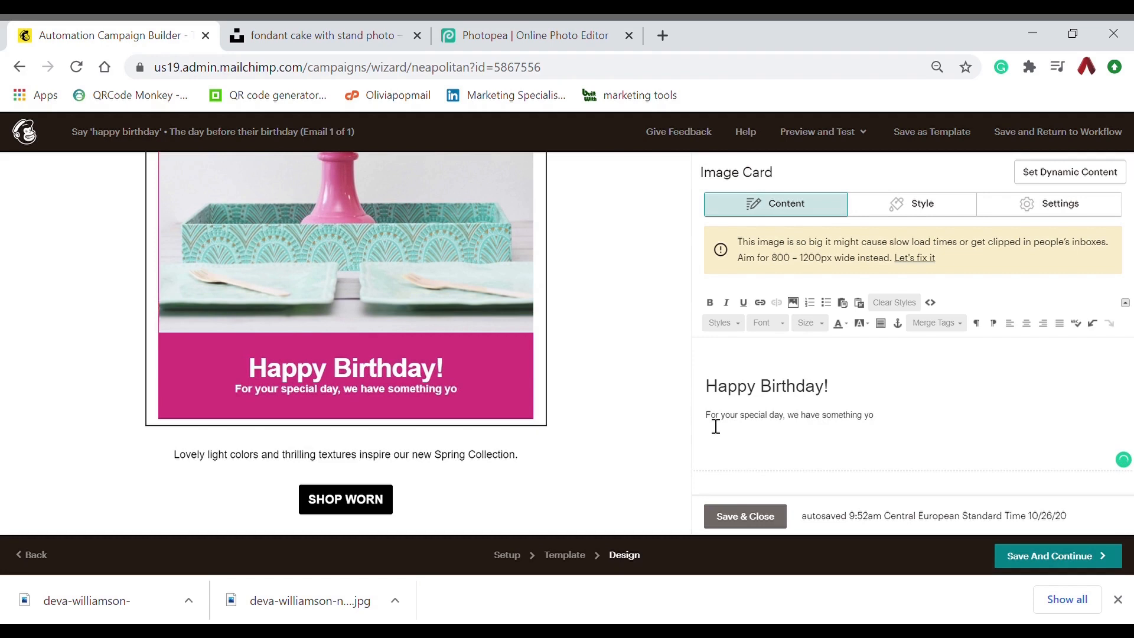
type("for you that you might")
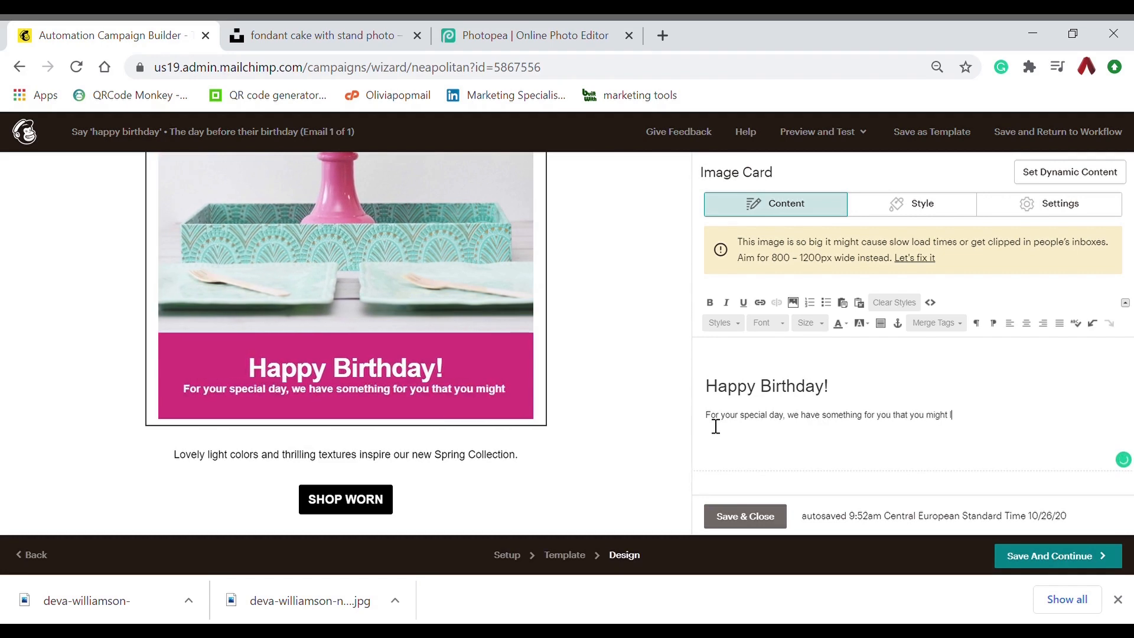
type("like.")
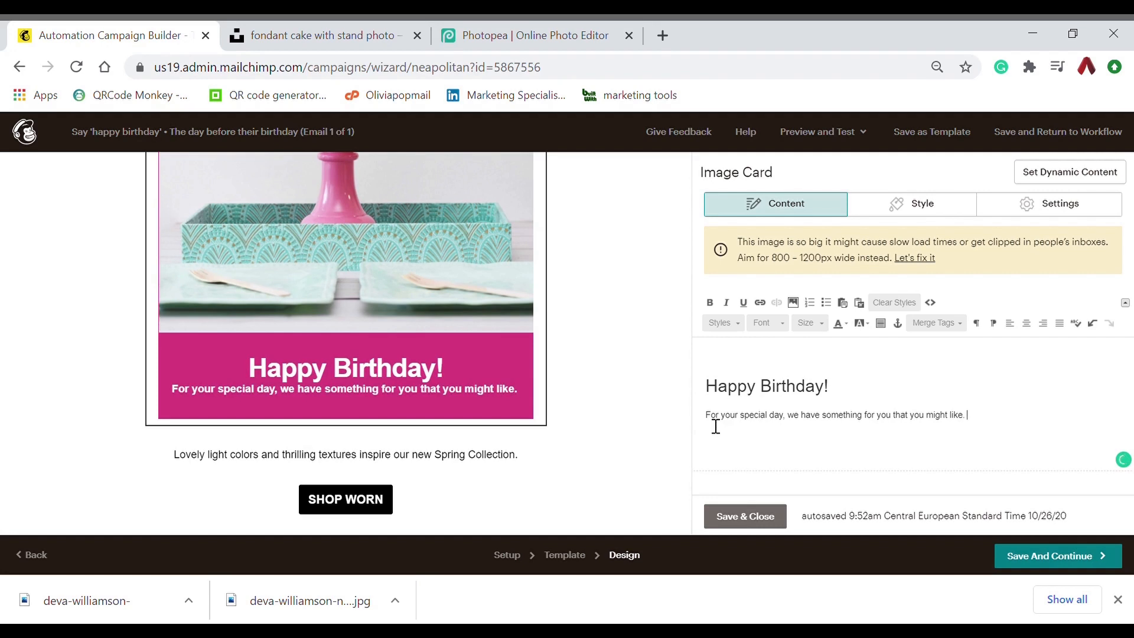
Write 'Get 25% discount on all your purchase starting today until the end of this month.'
type("Get 2")
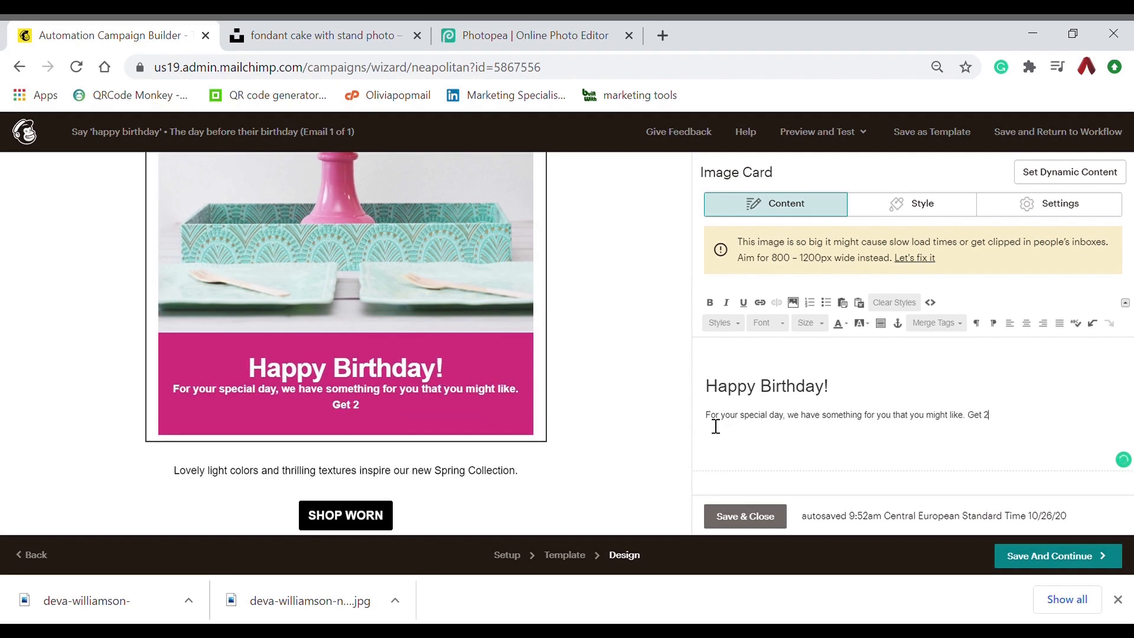
type("5% discount")
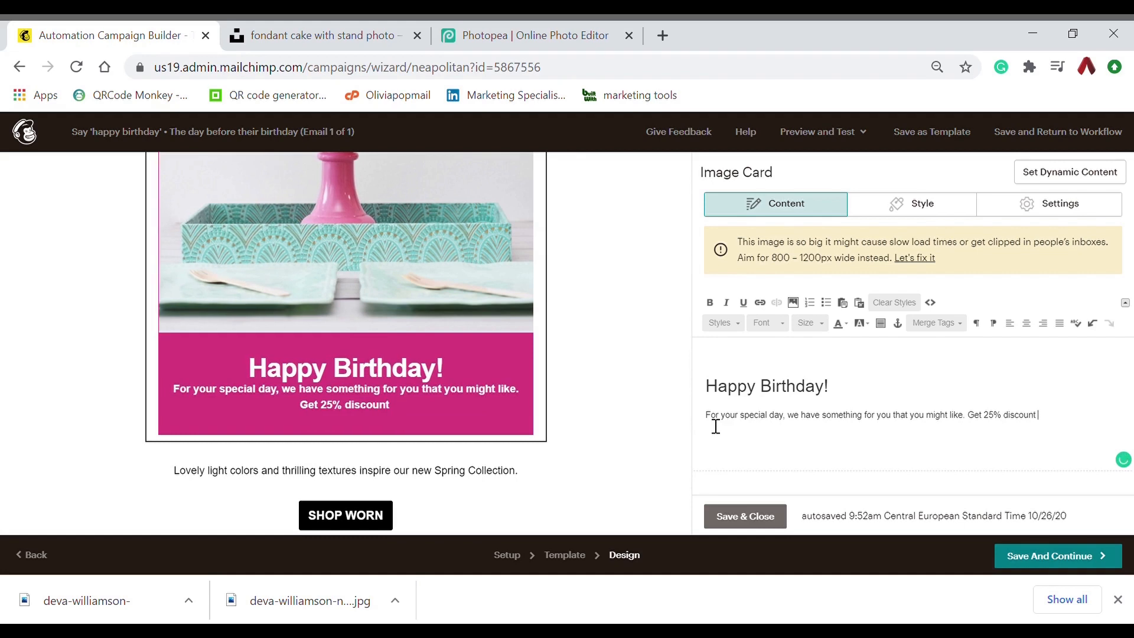
type("on all your")
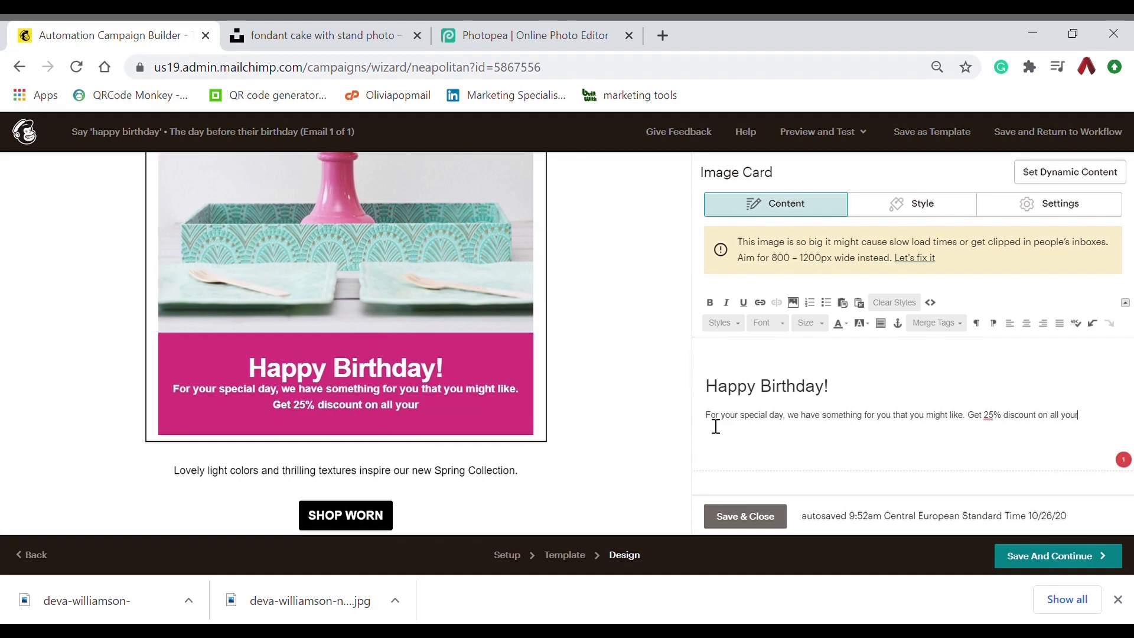
type("purchase")
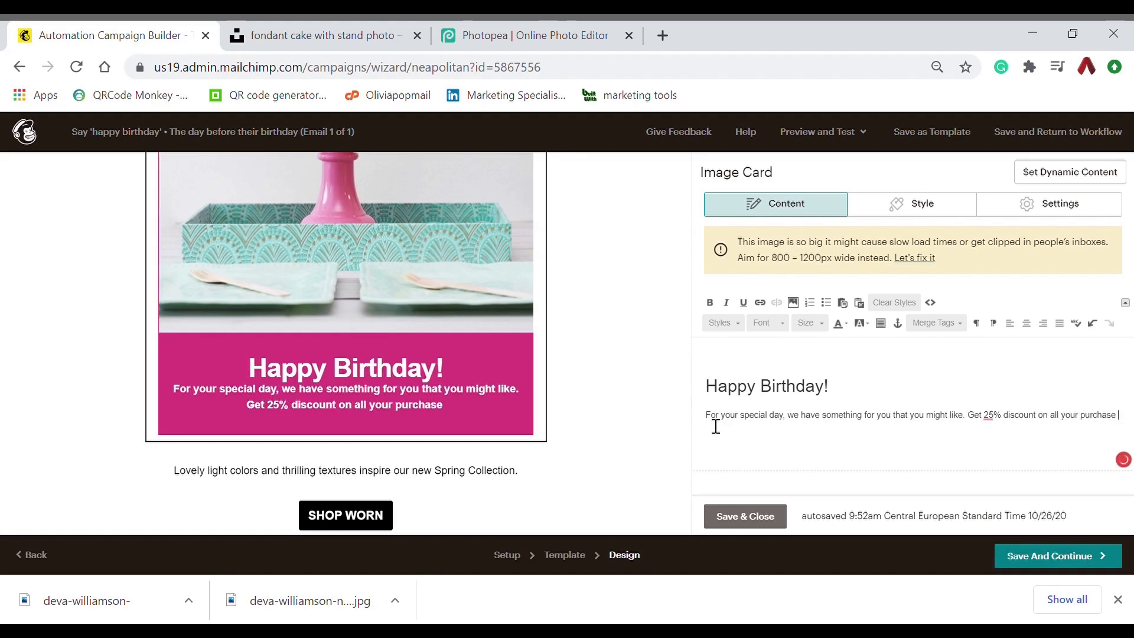
type("starti")
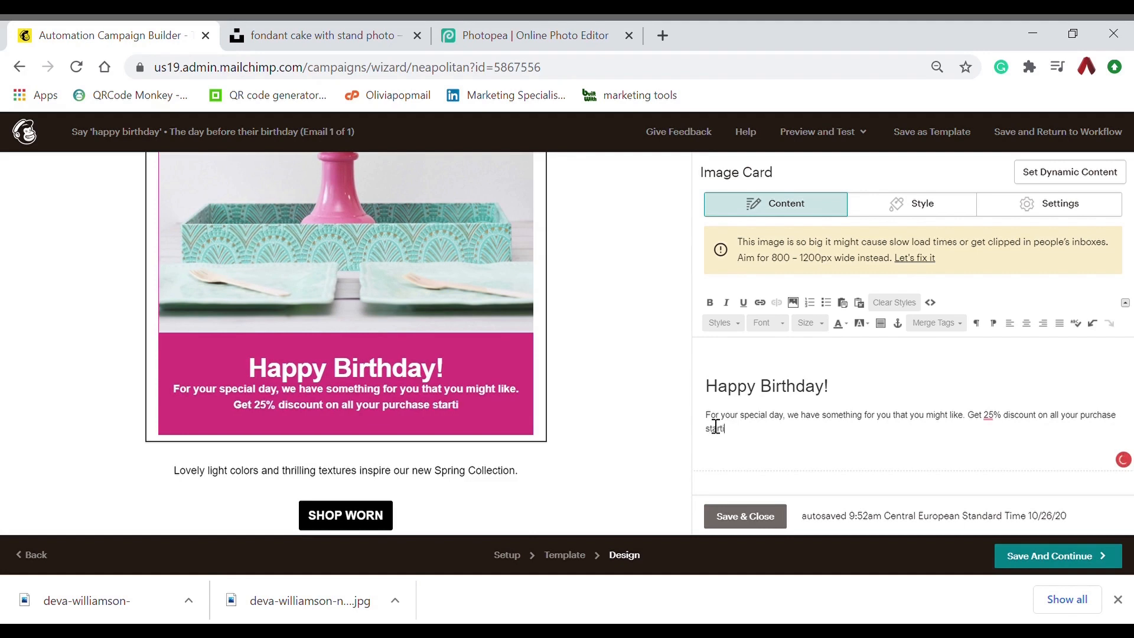
type("ng today until")
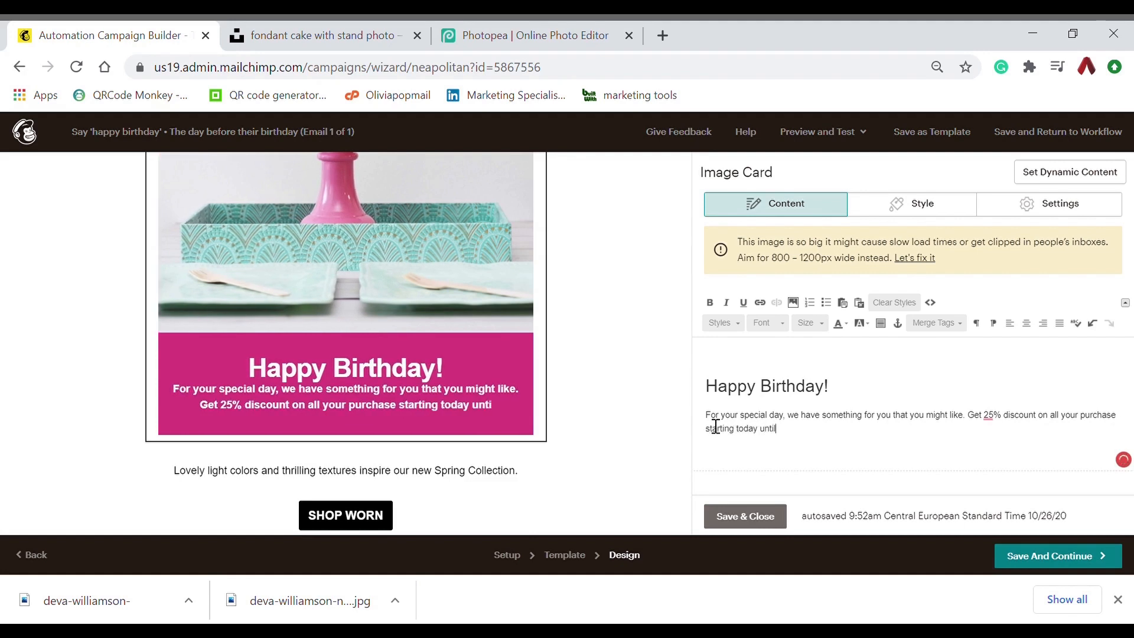
type("the end of")
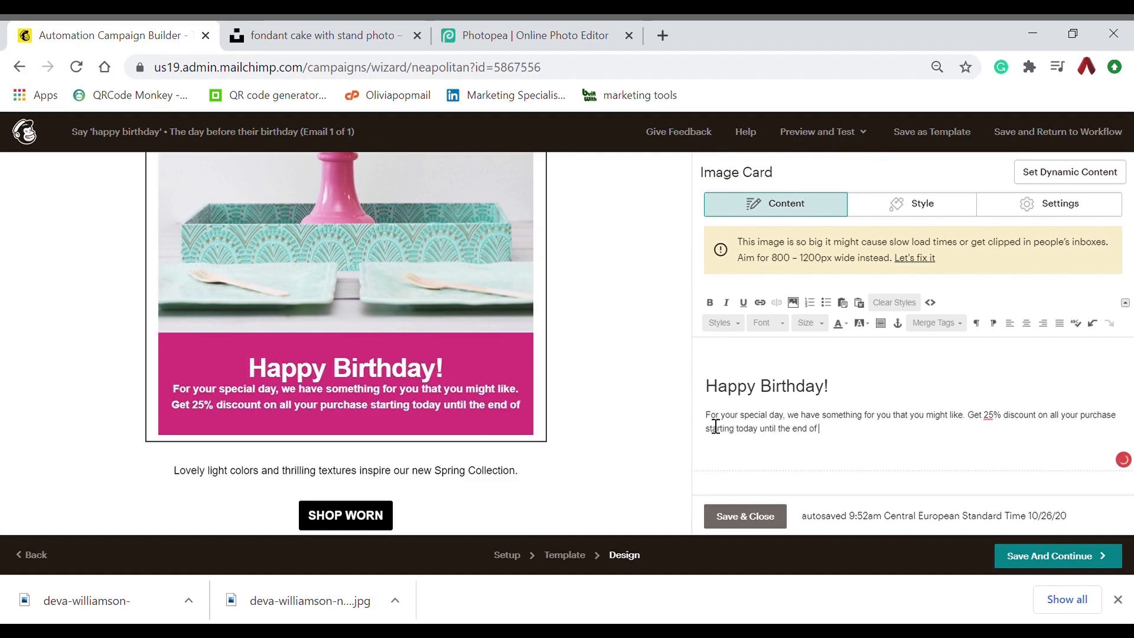
type("this month.")
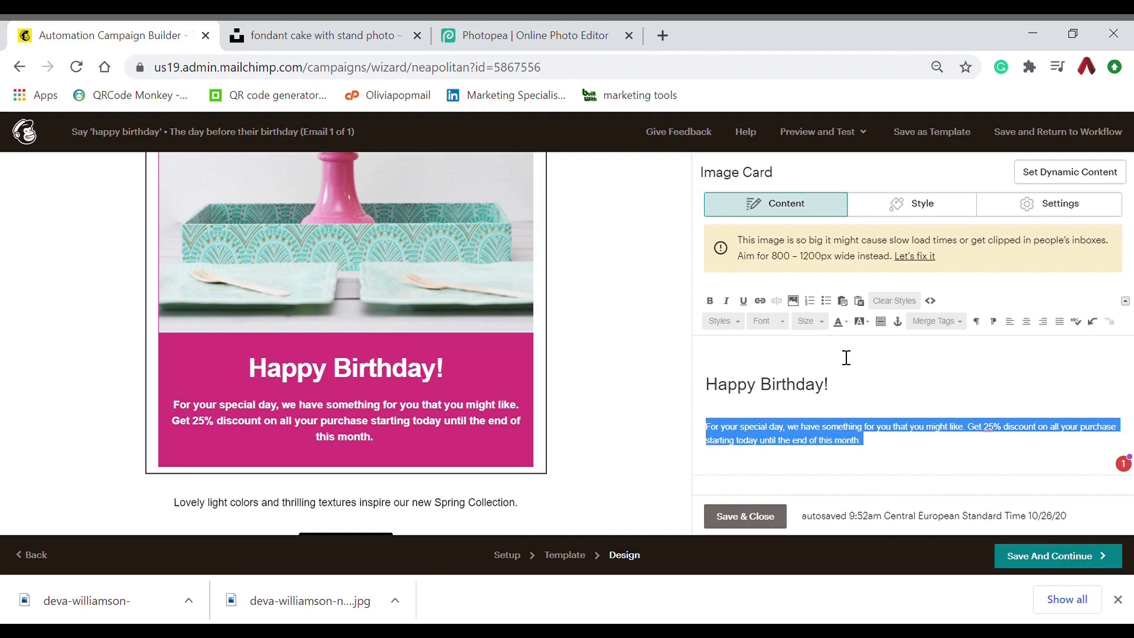
mouse_move(928, 456)
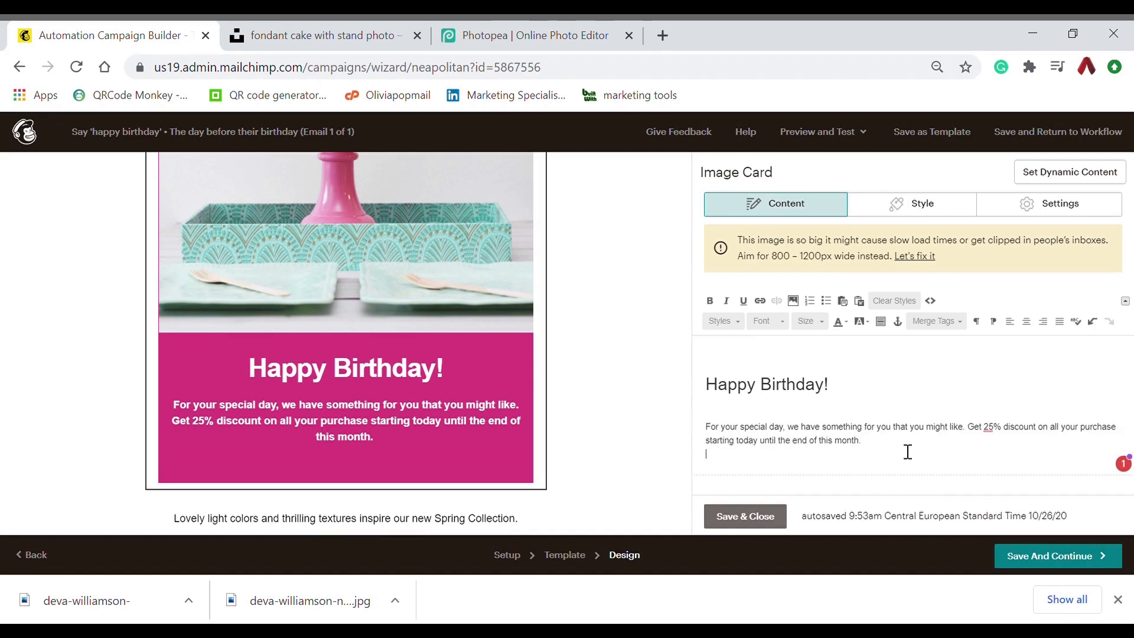
Add the promo line 'Use promo code MYBIRTHDAY2020' to the image card text
type("Use")
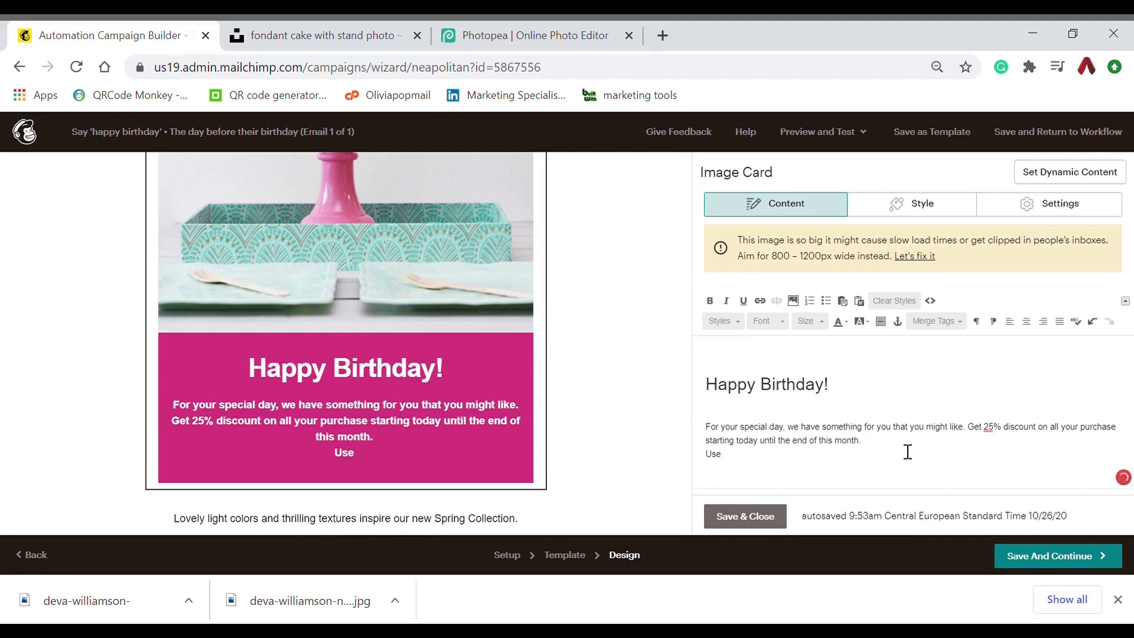
type("promo code")
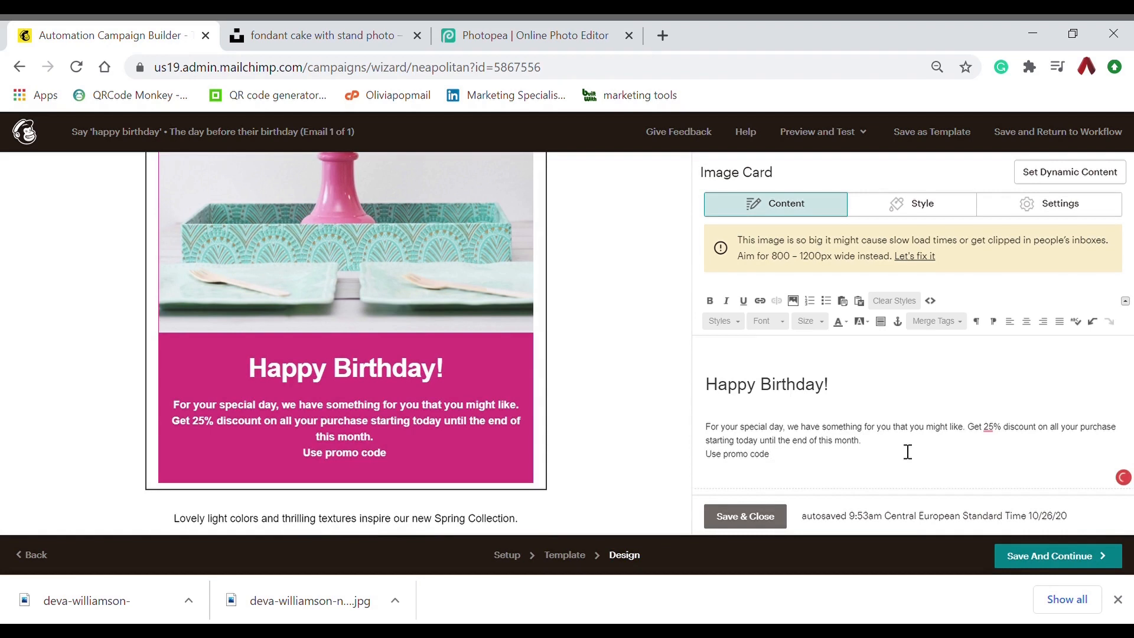
type("MYBIRTH")
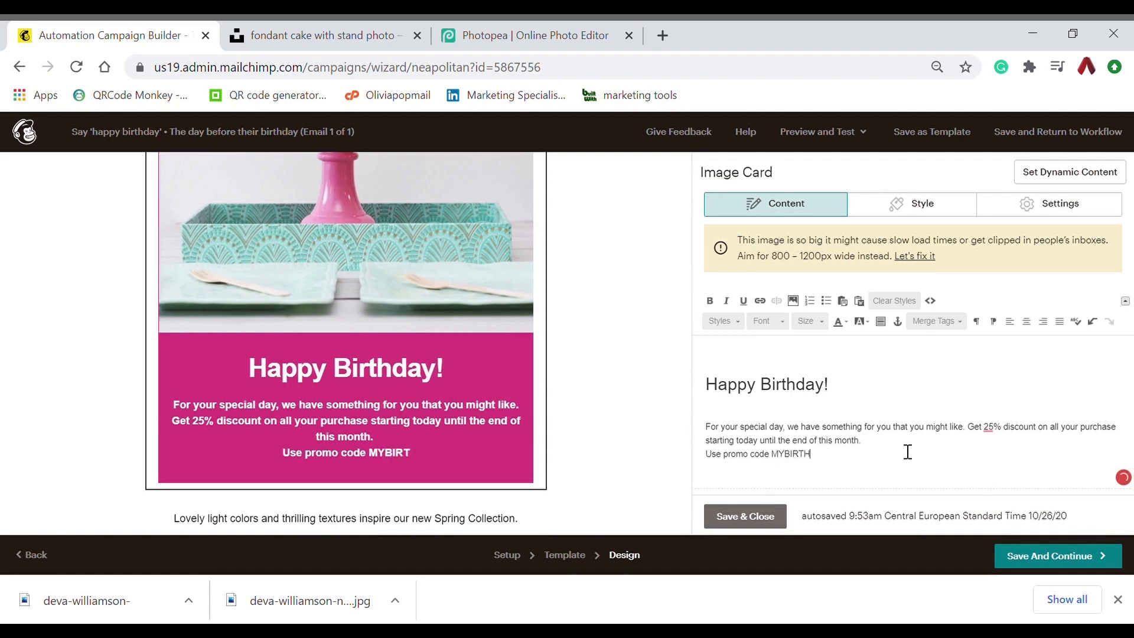
type("DAY202")
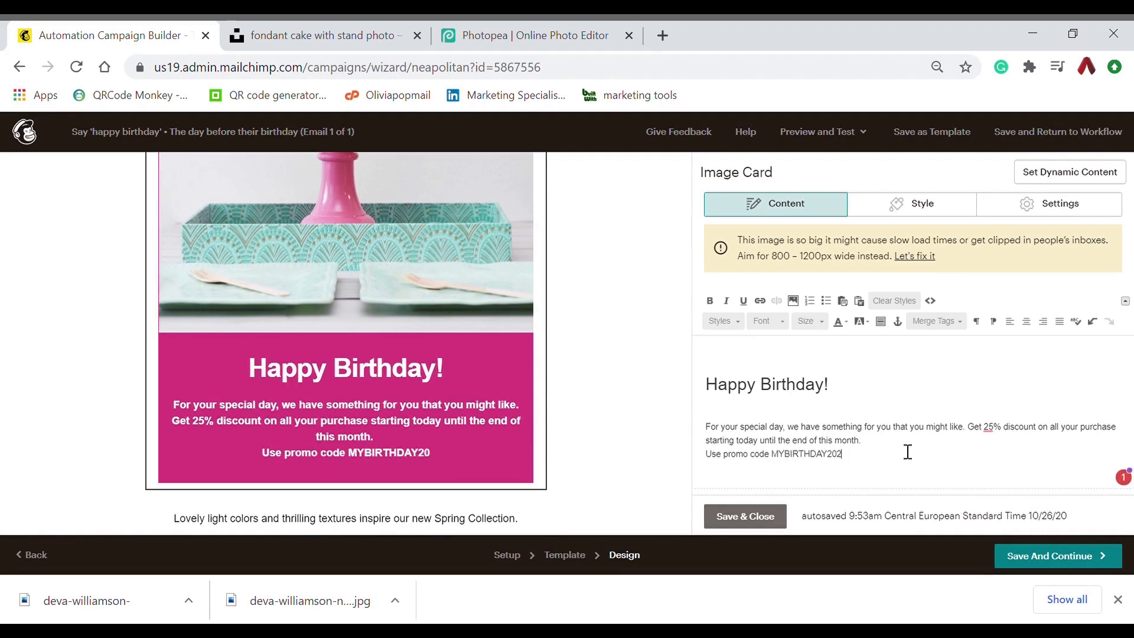
type("0 on your order")
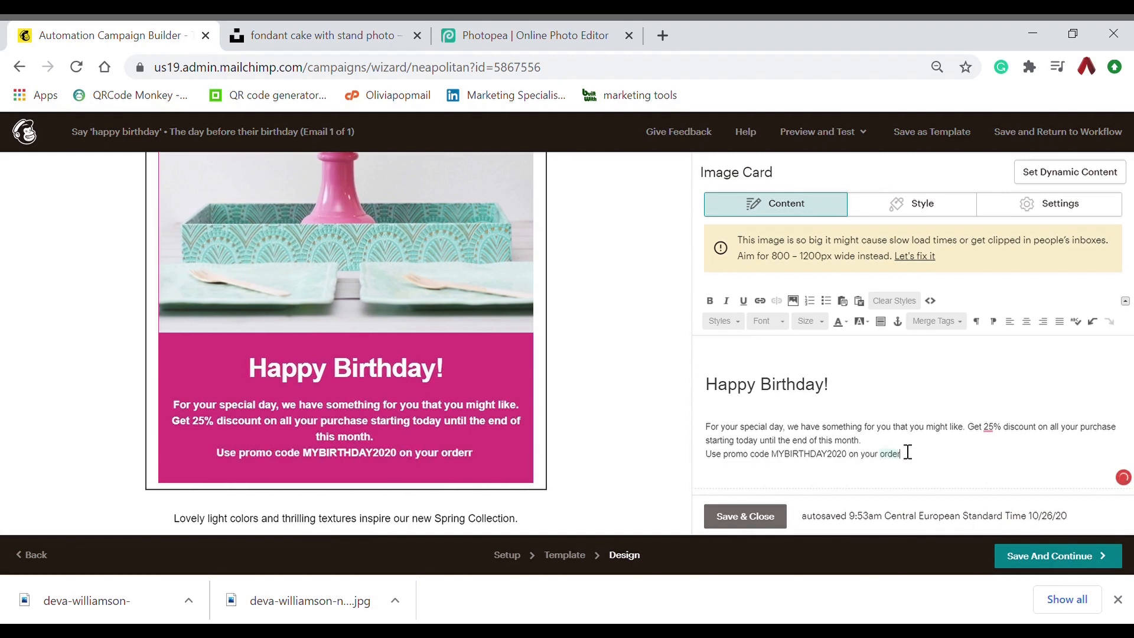
type("to get")
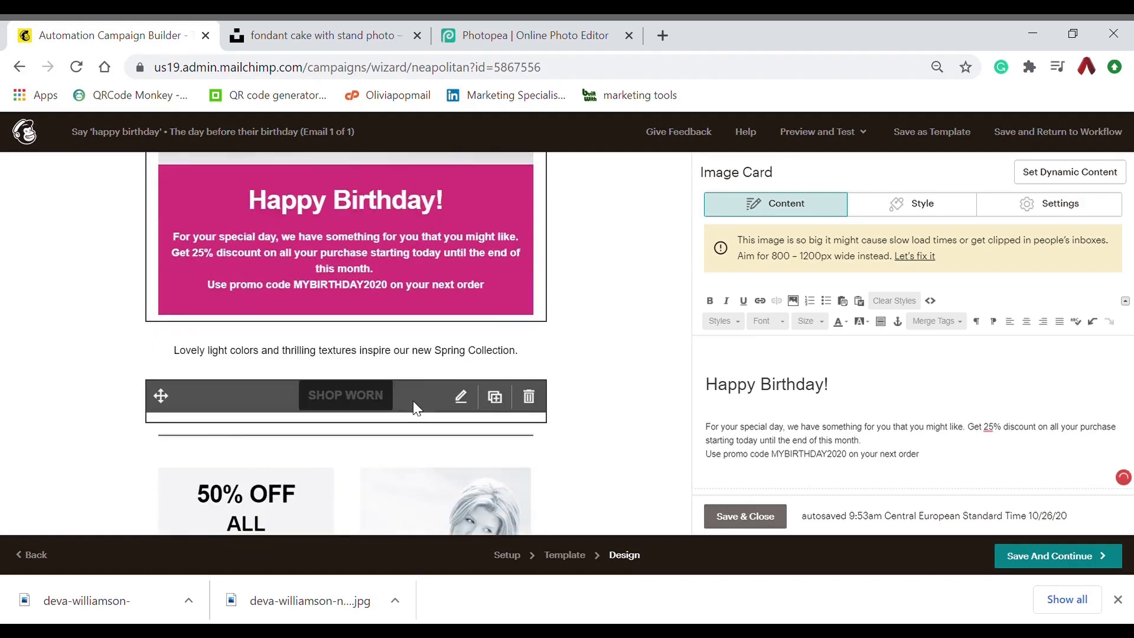
Relabel the email's button from SHOP WORN to 'SHOP NOW'
left_click(345, 394)
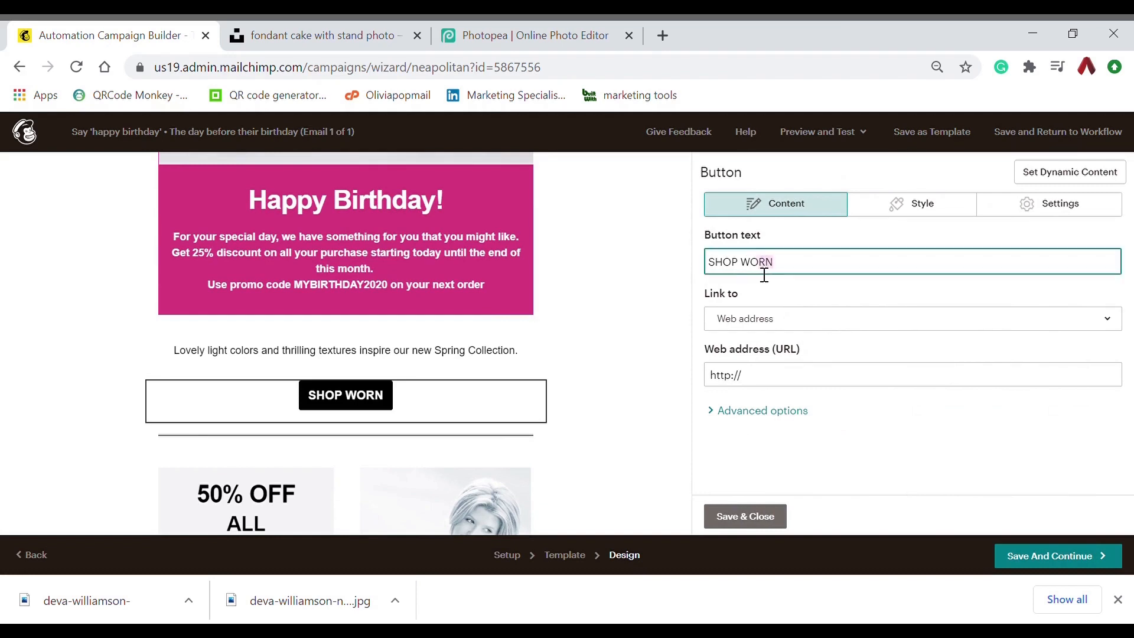
type("SHOP NO")
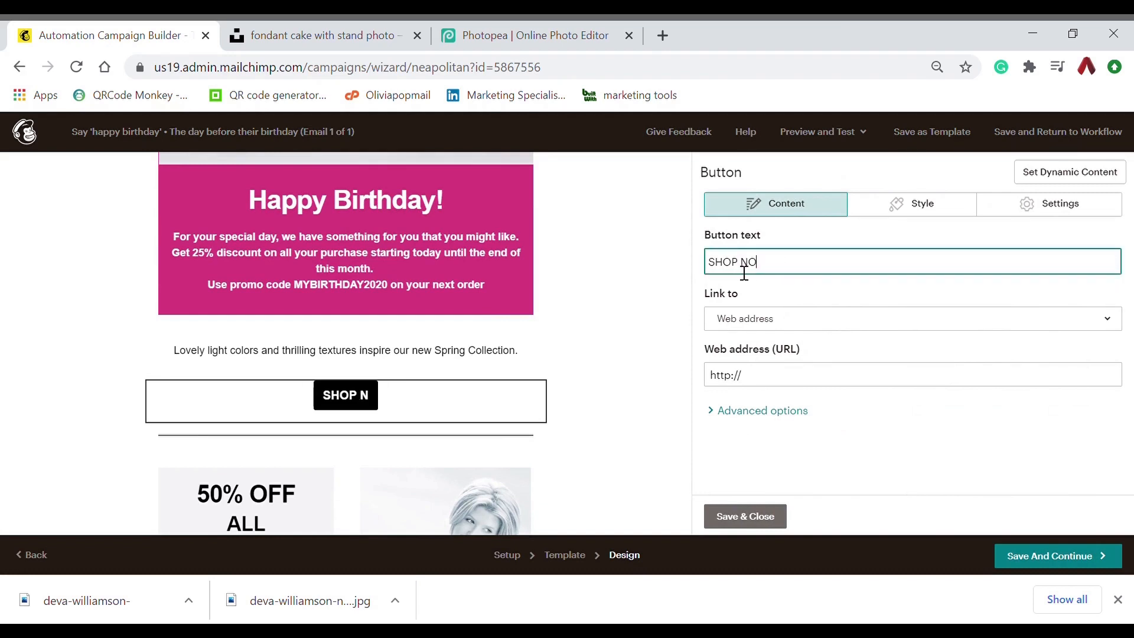
type("W")
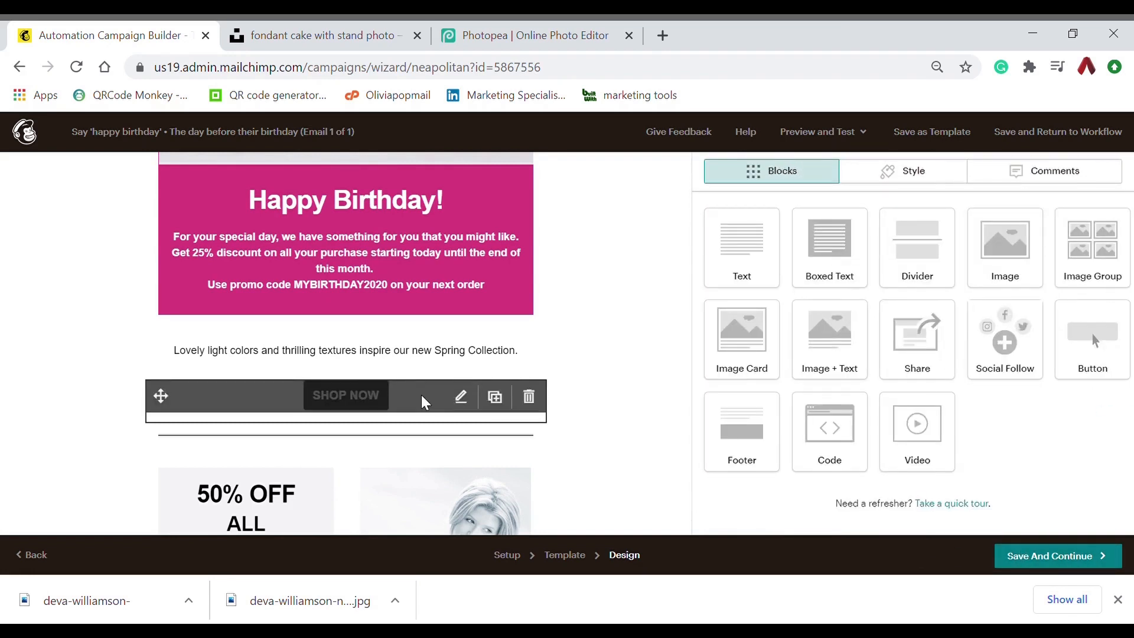
Finish the free-shipping box and drop a Social Follow block beneath it
scroll("down", 3)
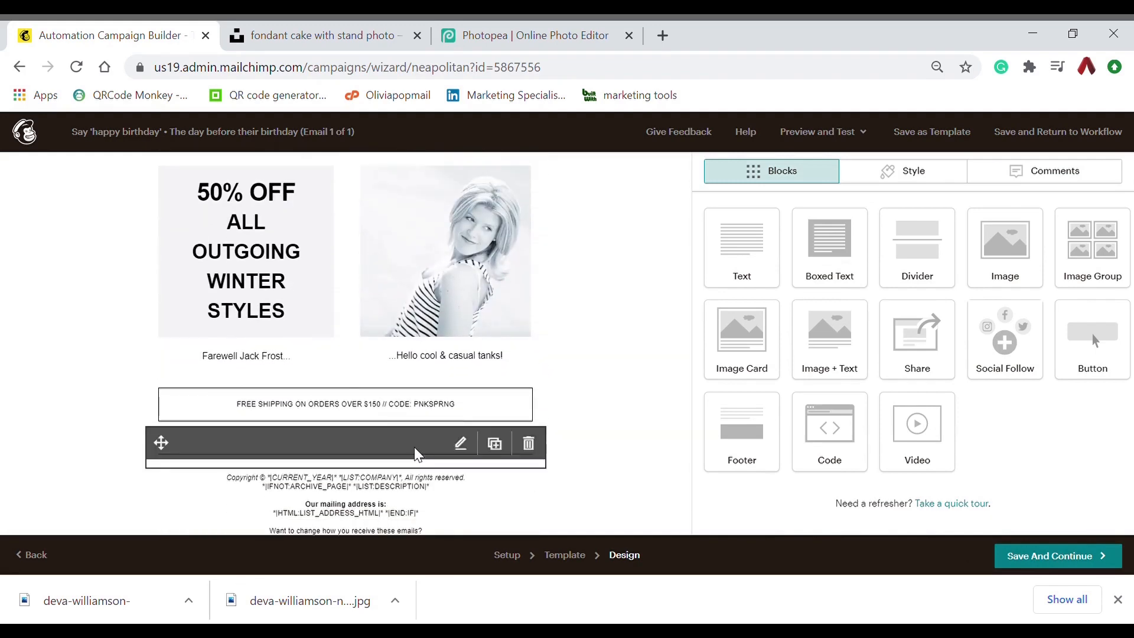
scroll("down", 3)
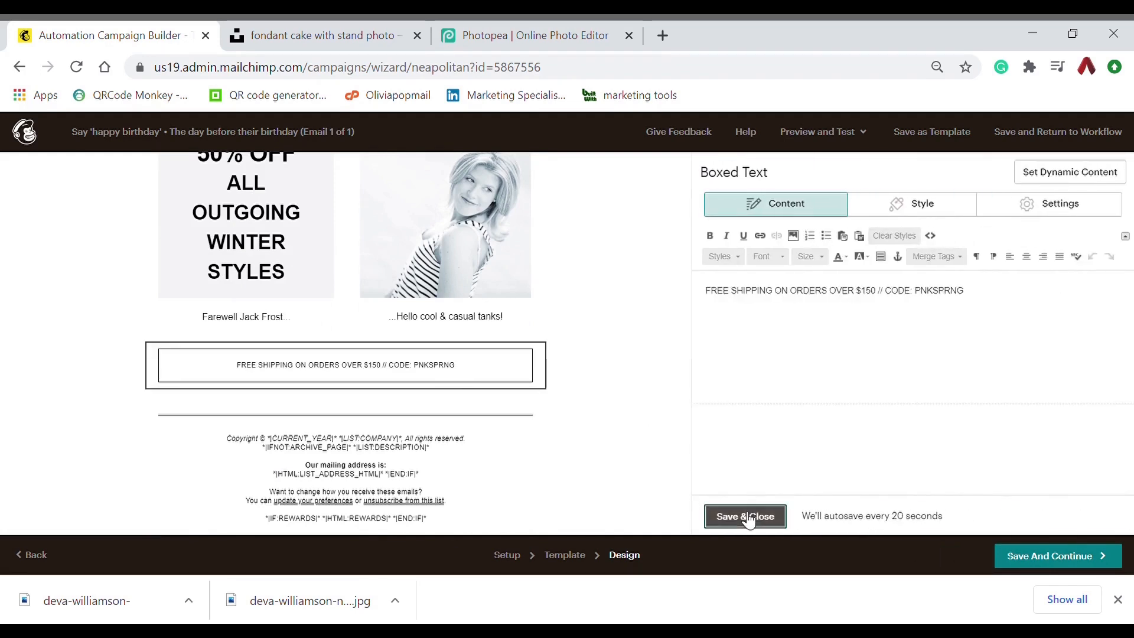
left_click(744, 516)
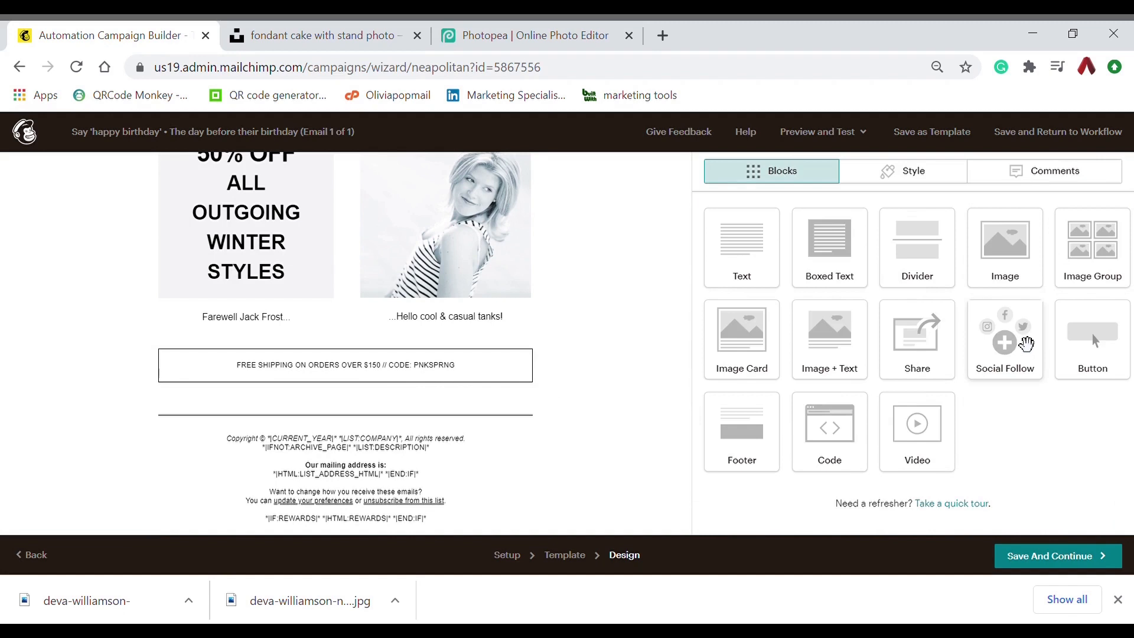
left_click_drag(1004, 340, 449, 408)
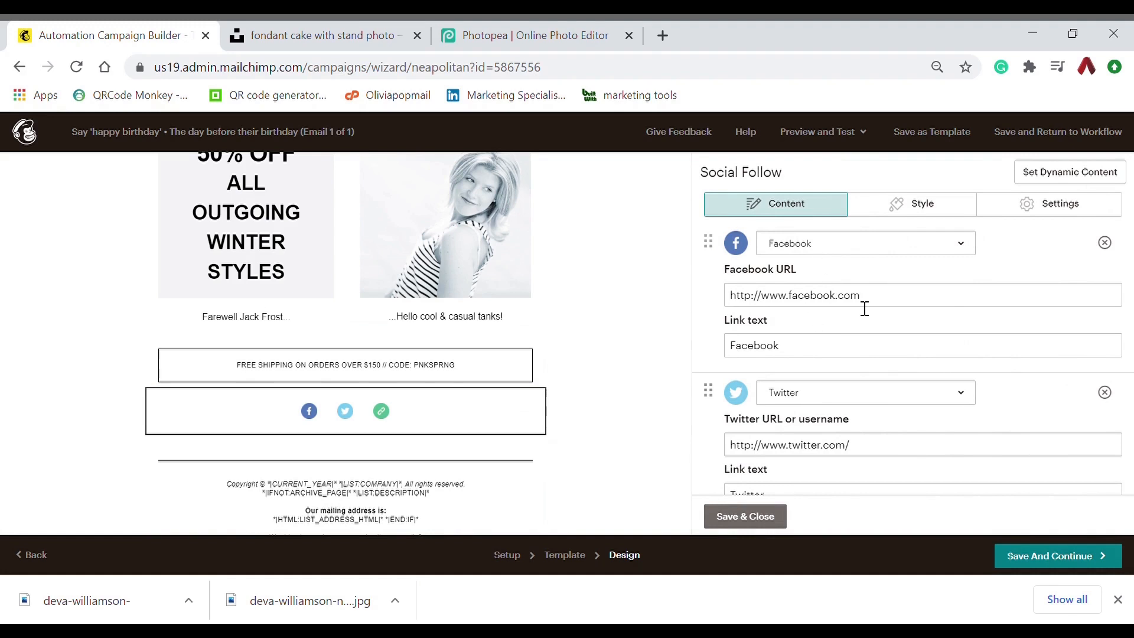
Browse the network list for the third follow icon alongside Facebook and Twitter
scroll("down", 3)
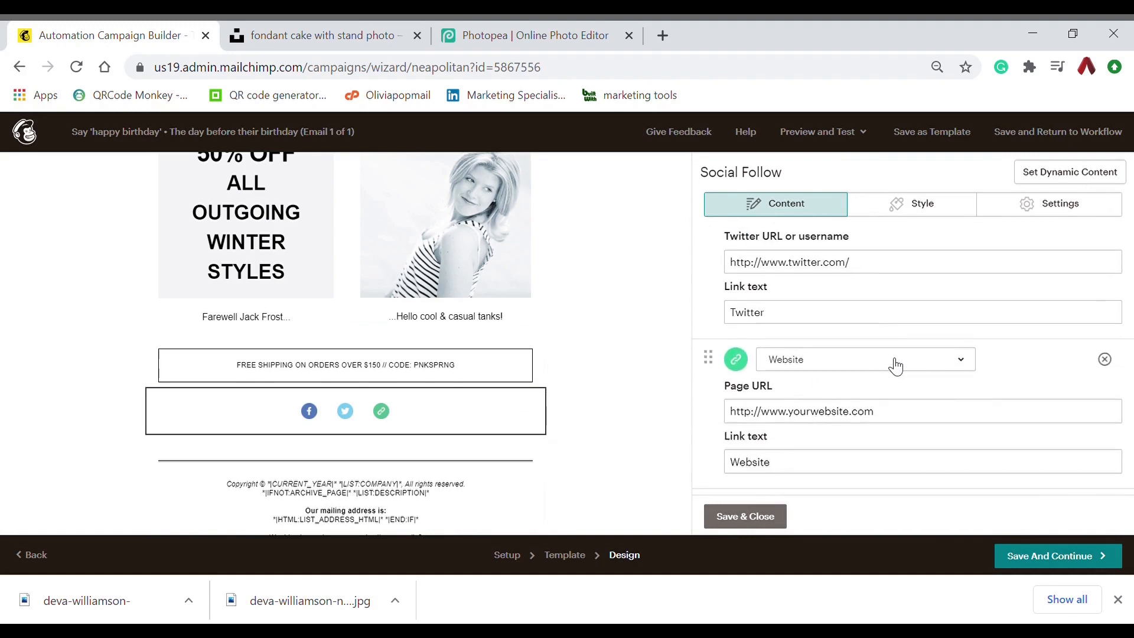
left_click(864, 358)
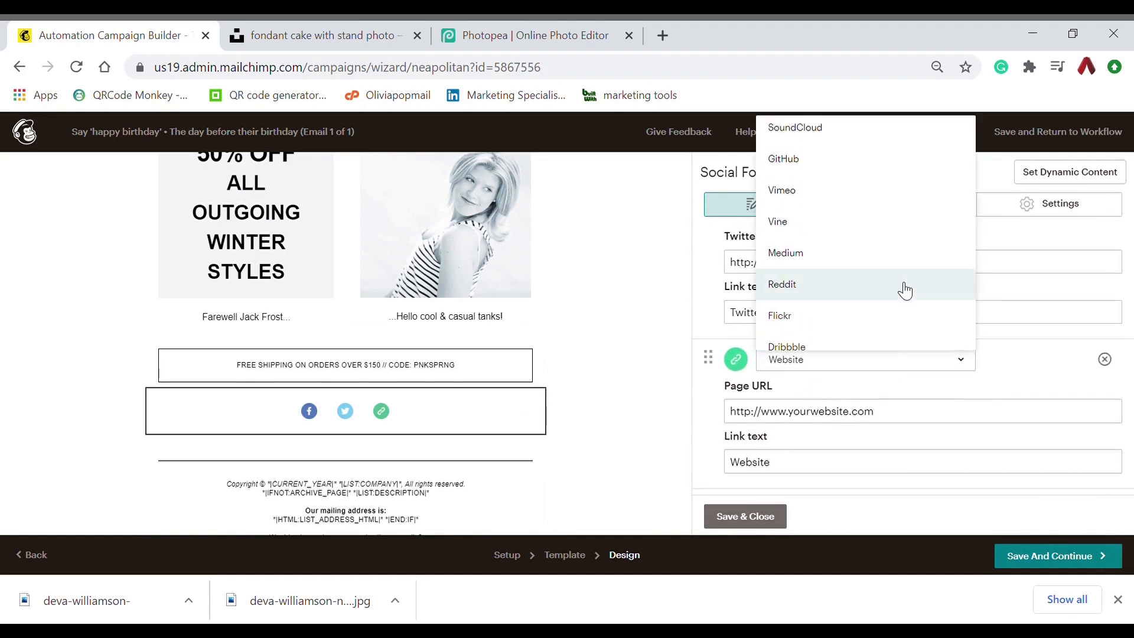
scroll("down", 3)
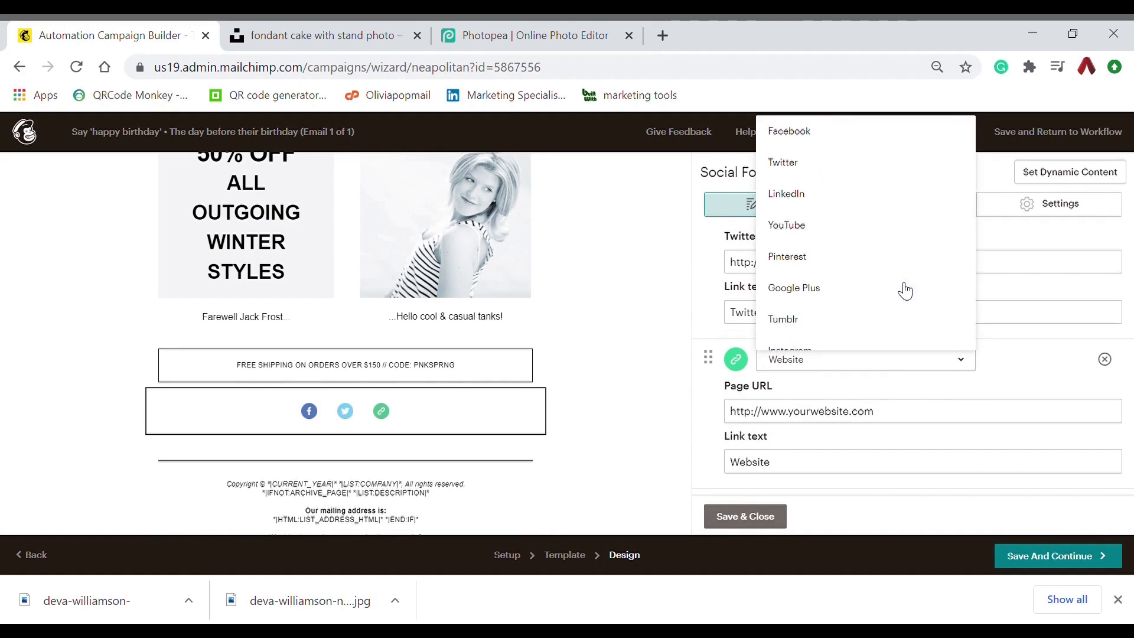
mouse_move(887, 244)
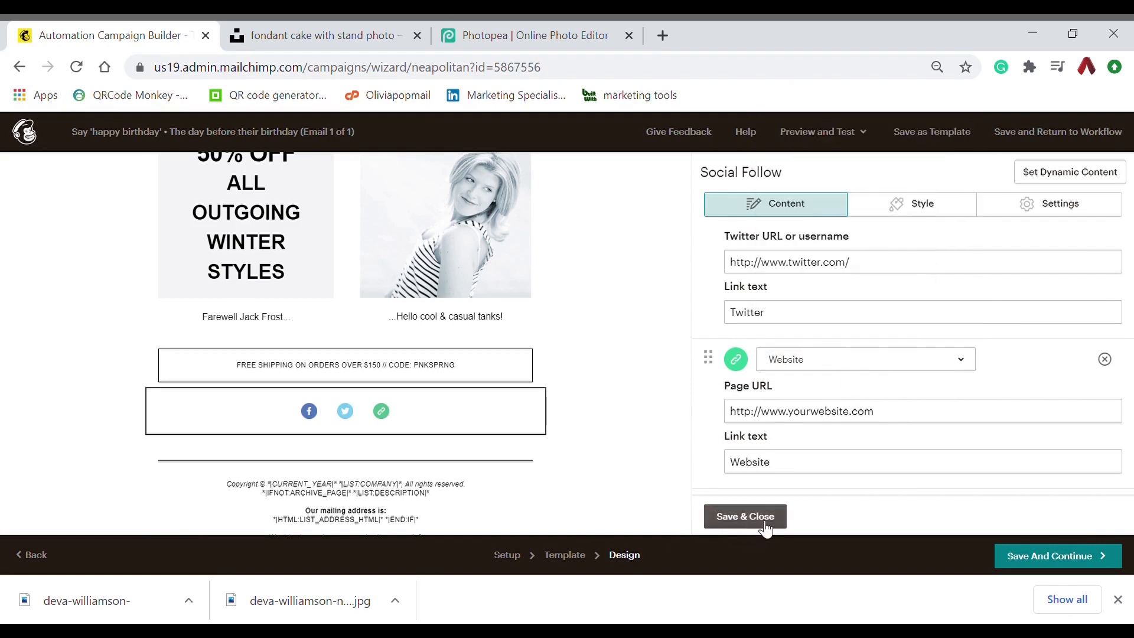
Finish the social icons and enter preview mode to view the email on desktop
left_click(744, 516)
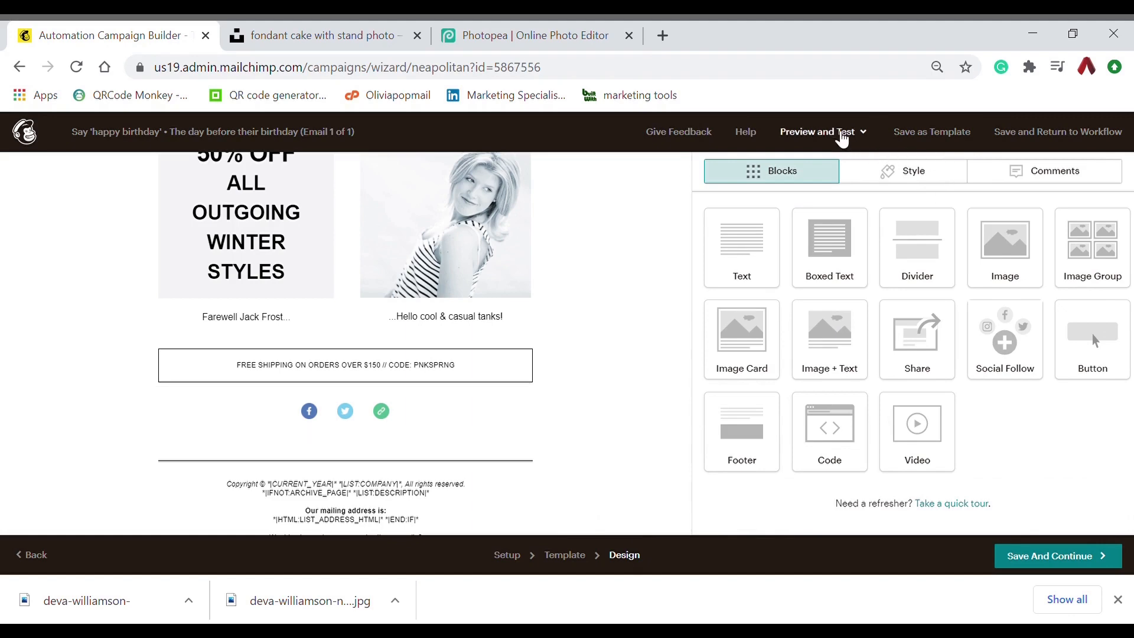
left_click(817, 131)
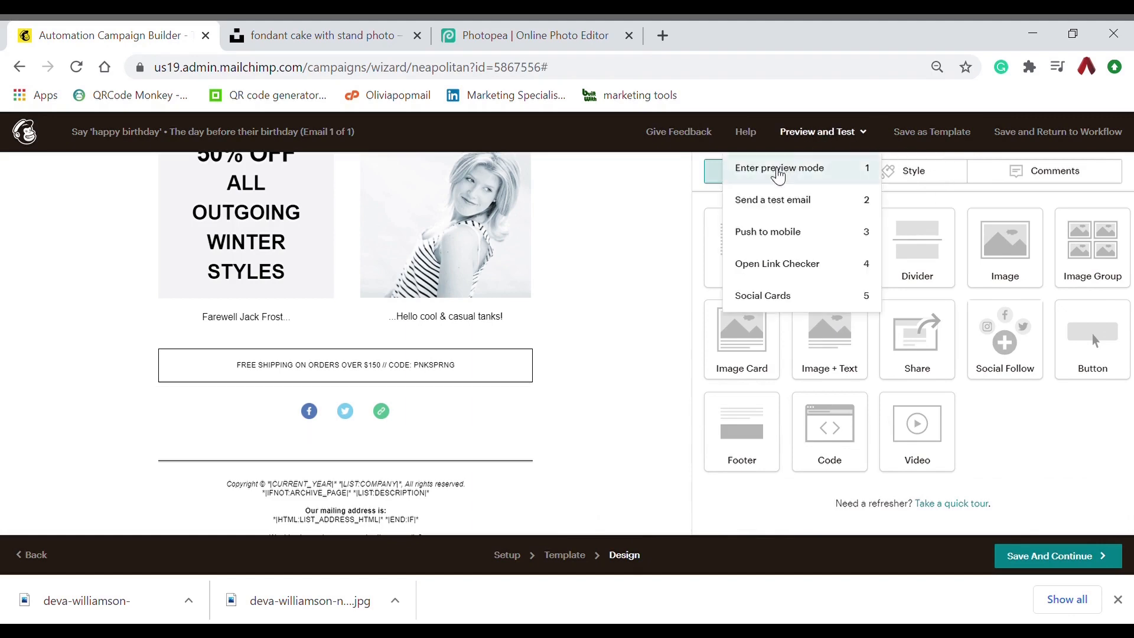
left_click(778, 166)
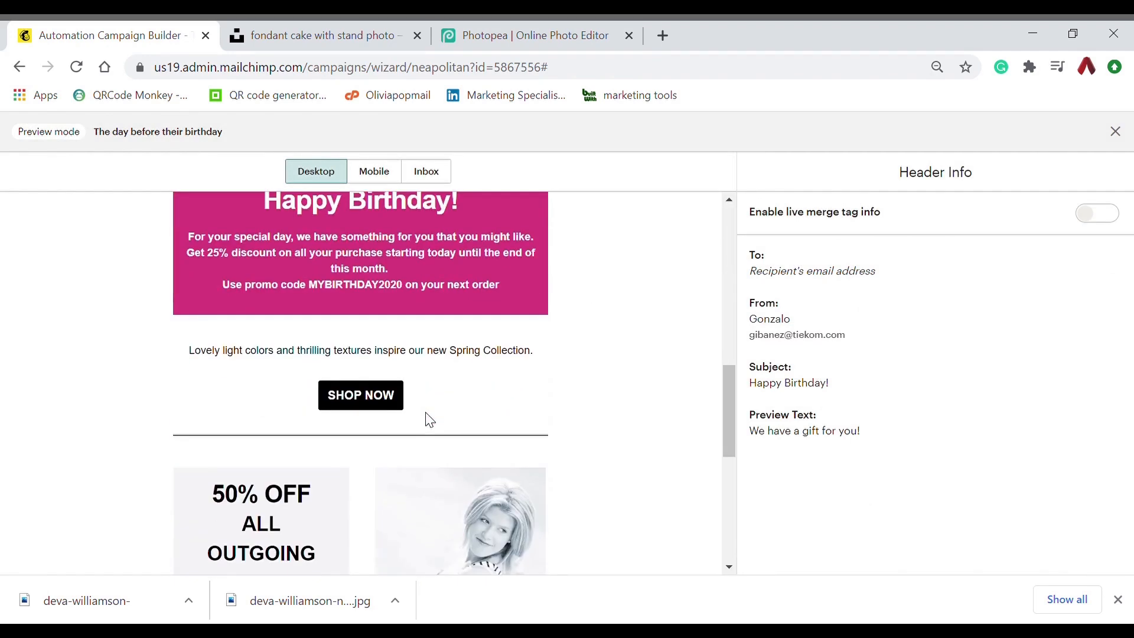
scroll("down", 3)
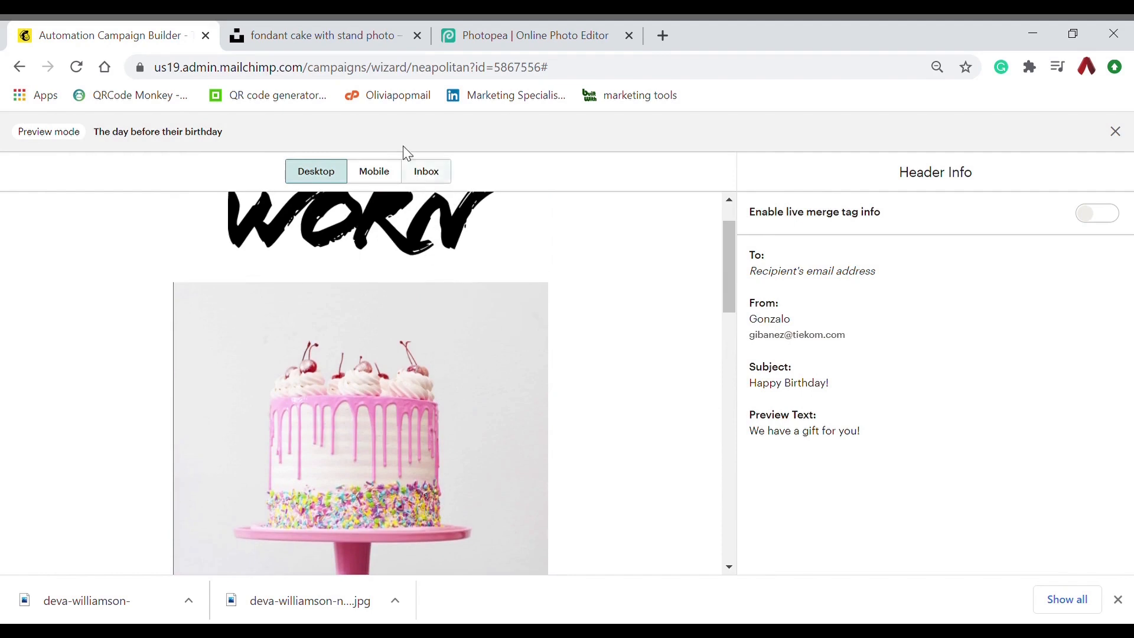
Check the mobile and inbox previews, then exit back to the design editor
left_click(373, 171)
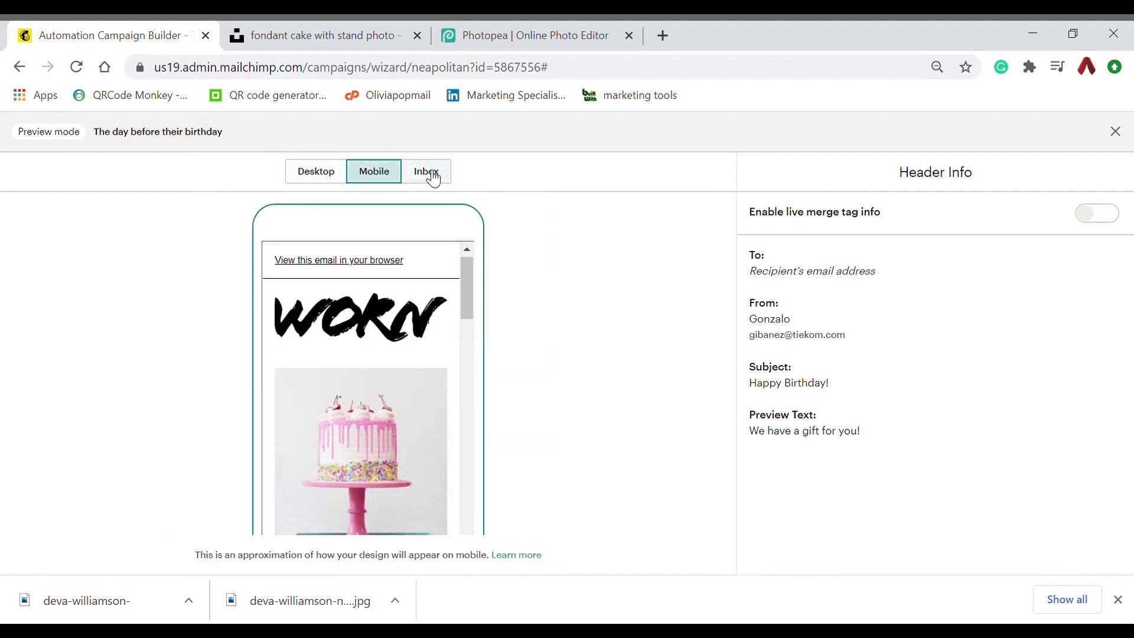
left_click(426, 171)
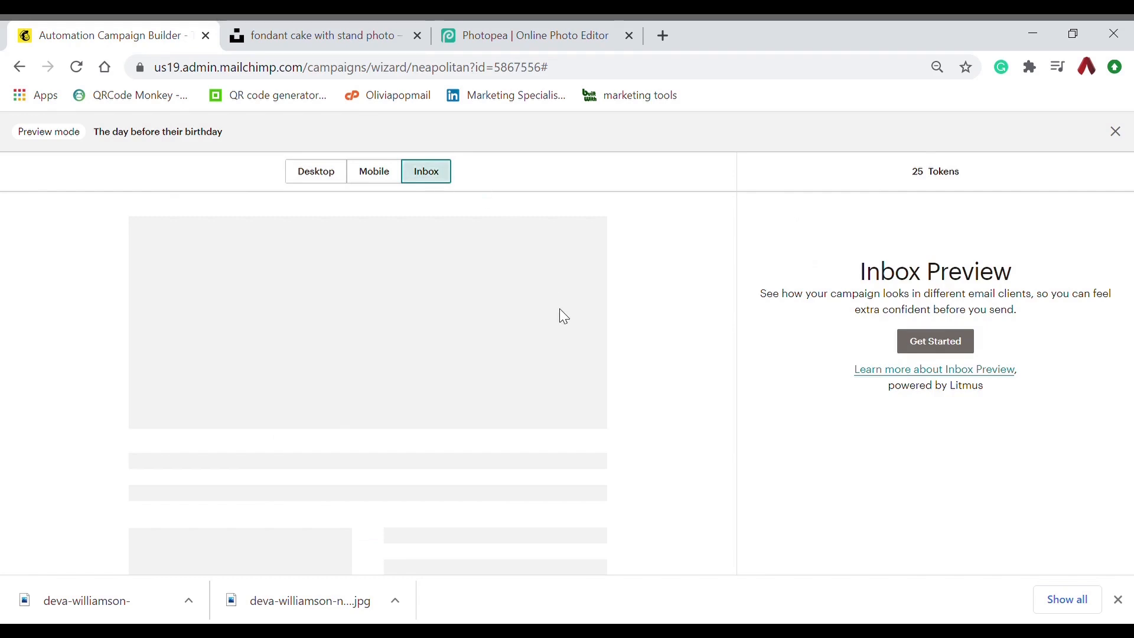
mouse_move(797, 327)
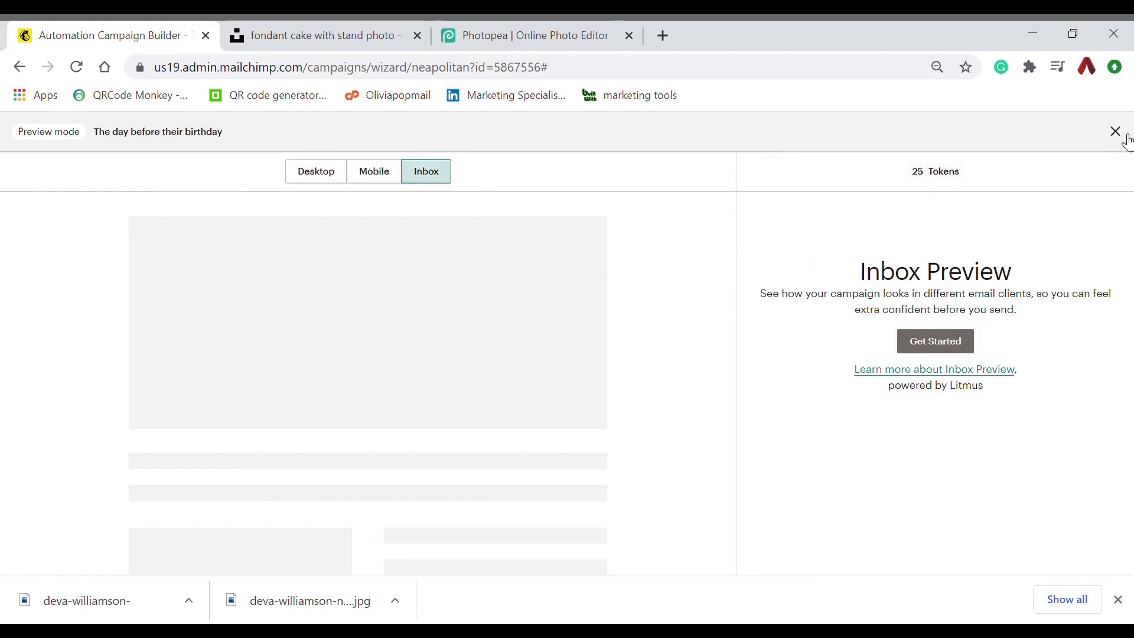
left_click(1113, 131)
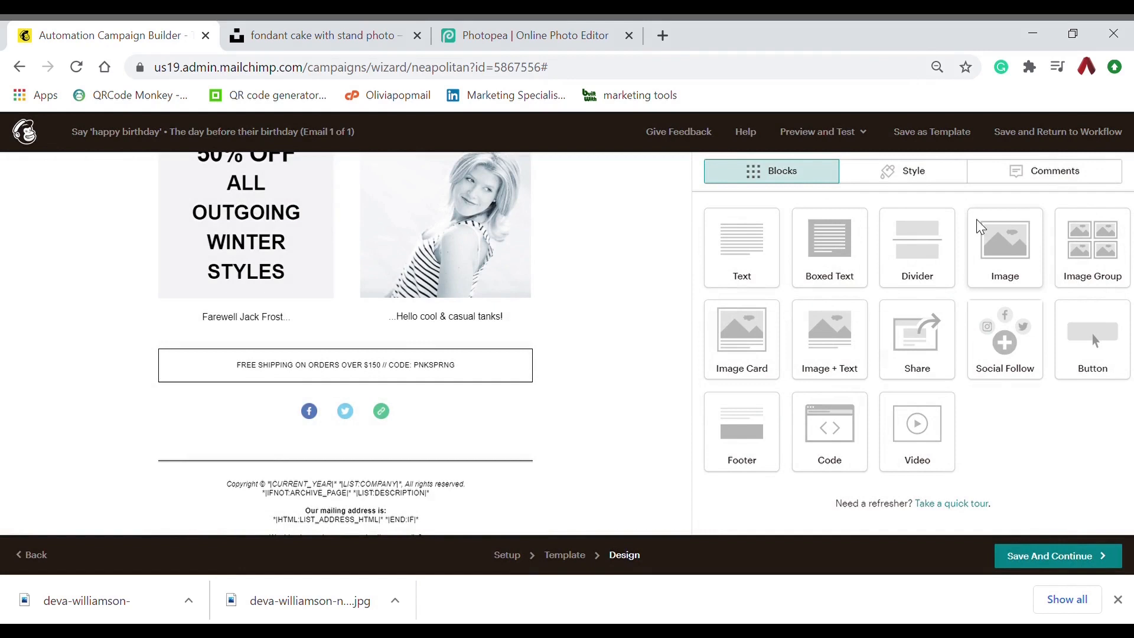
mouse_move(987, 228)
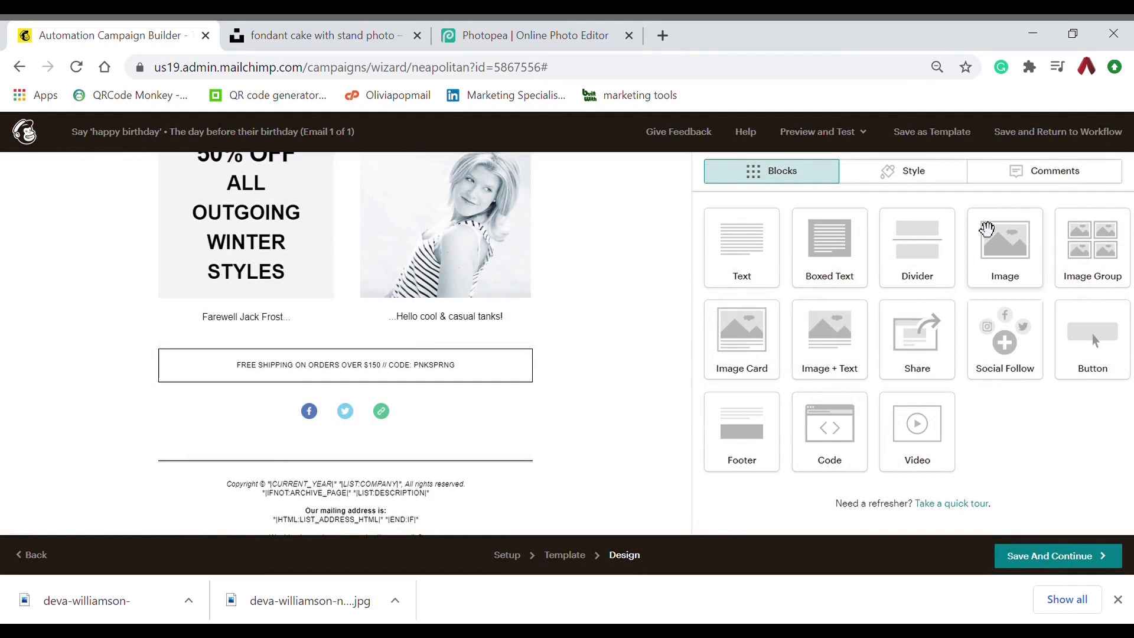